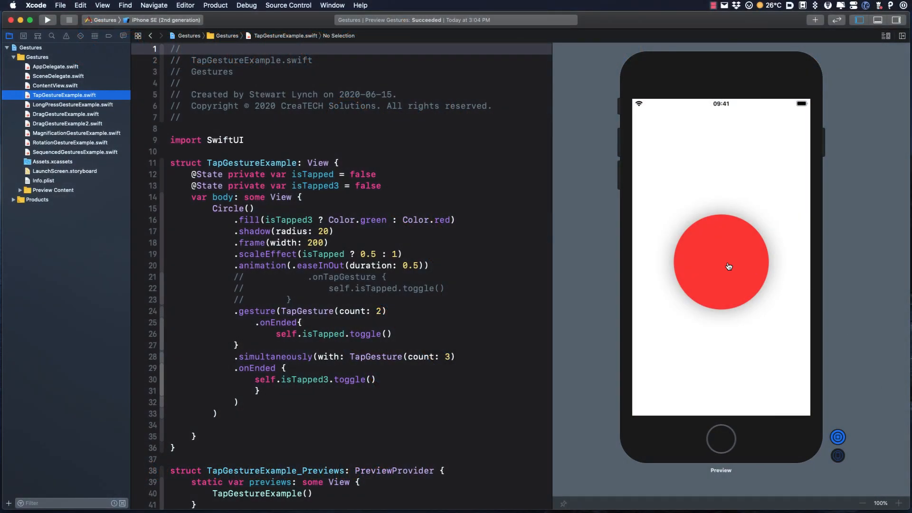
mouse_move(719, 263)
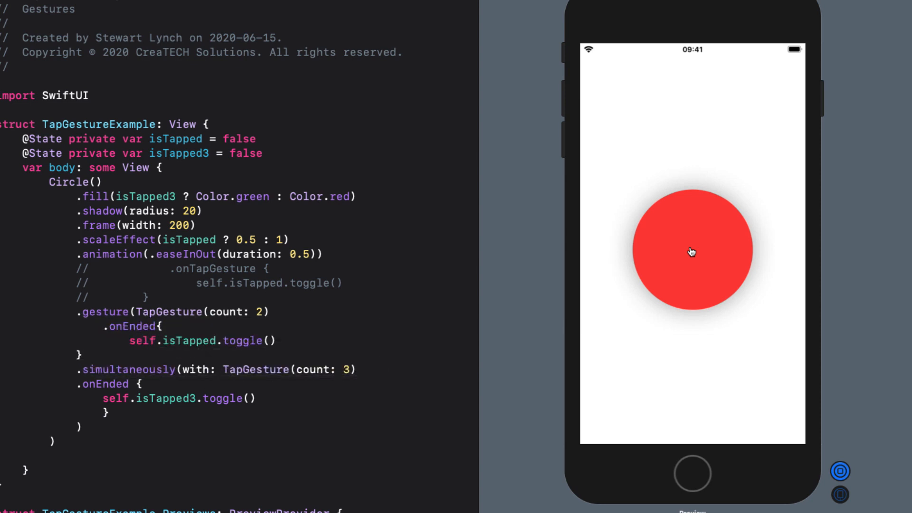
Step: Double-tap the red circle to shrink it, then triple-tap it to turn it green in the preview
double_click(692, 251)
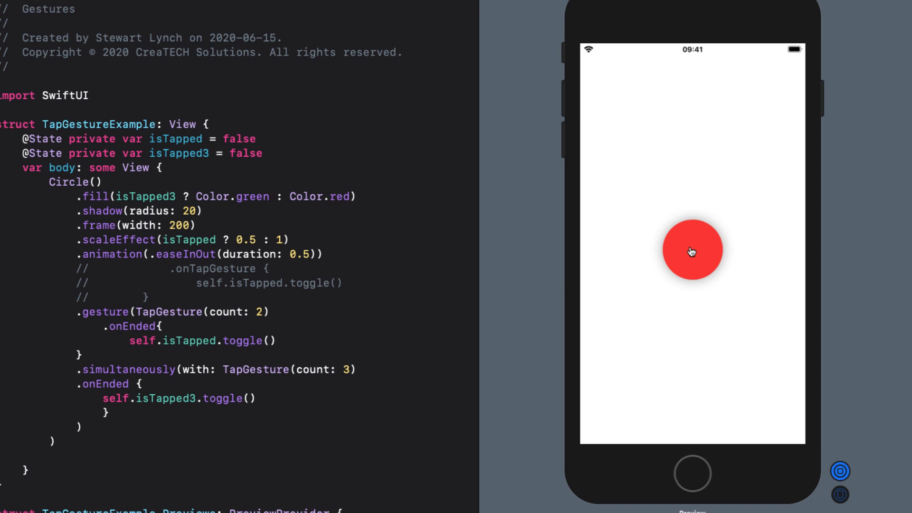
triple_click(692, 251)
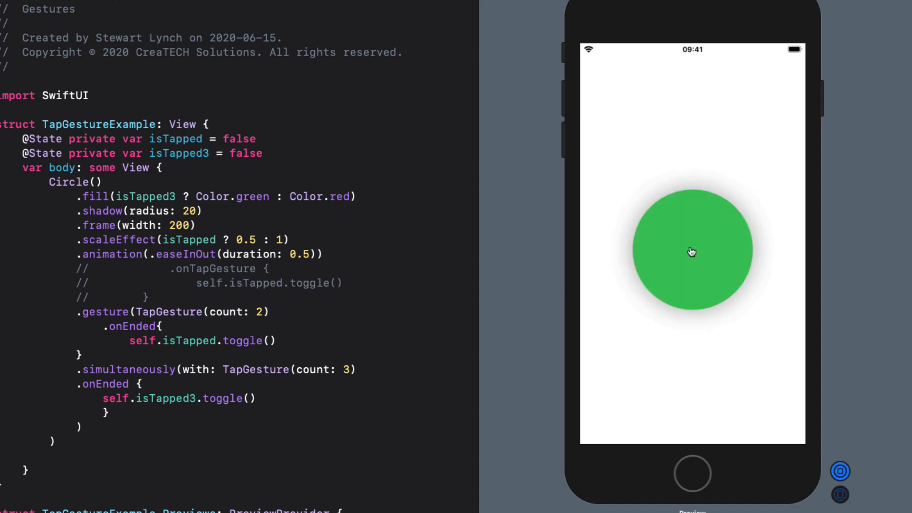
mouse_move(688, 252)
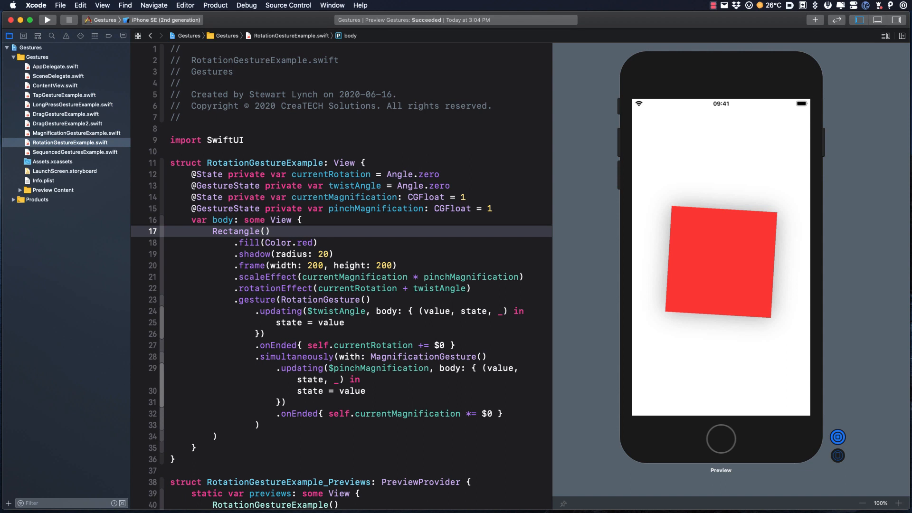
mouse_move(525, 380)
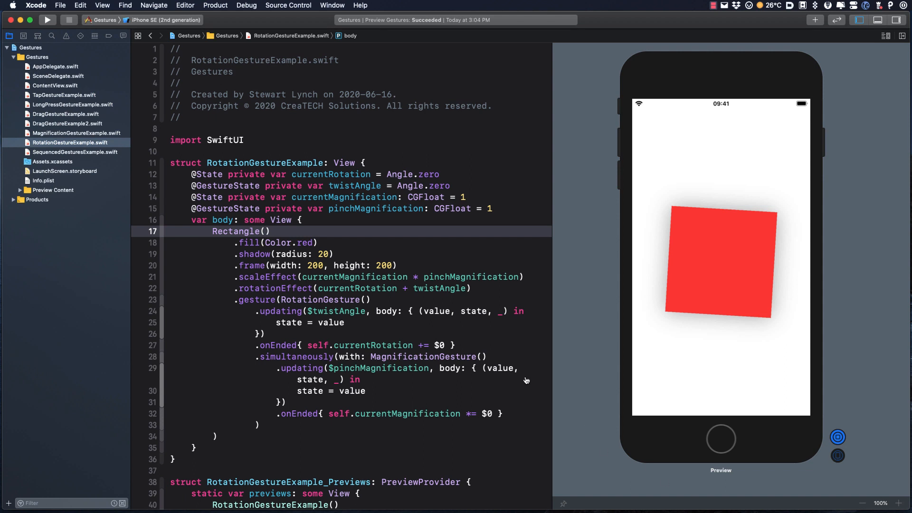
mouse_move(91, 155)
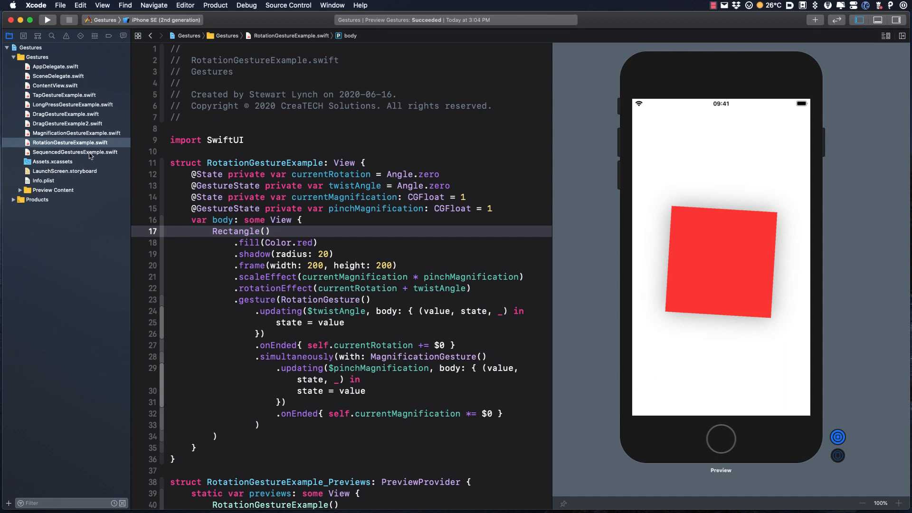
Step: Show SequencedGesturesExample.swift in the editor with its red circle preview
click(76, 152)
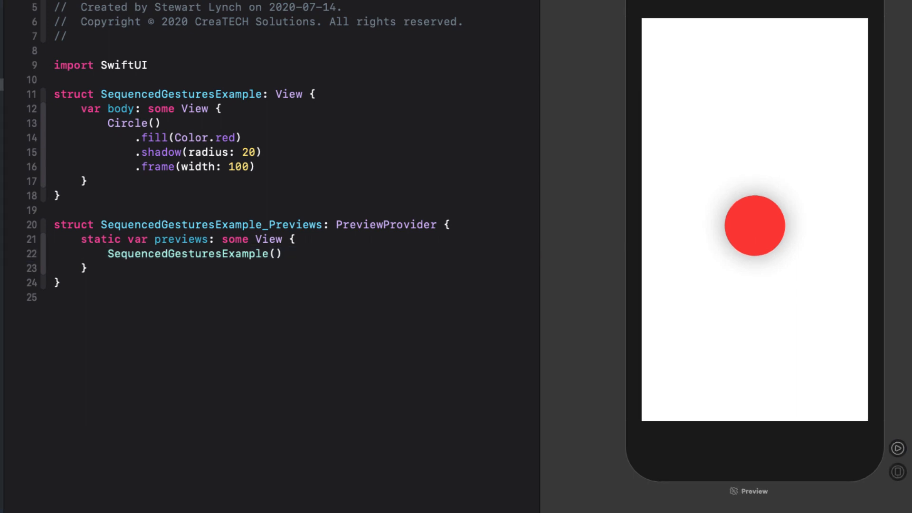
mouse_move(231, 108)
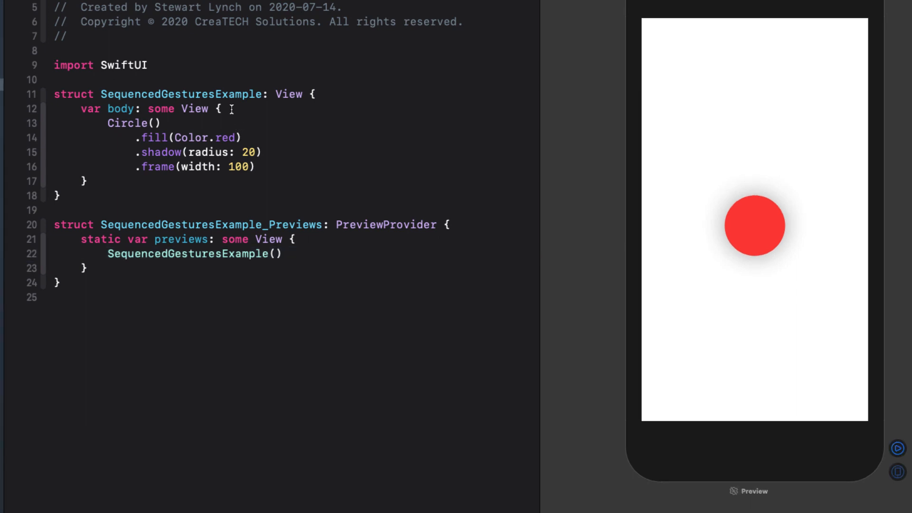
click(222, 109)
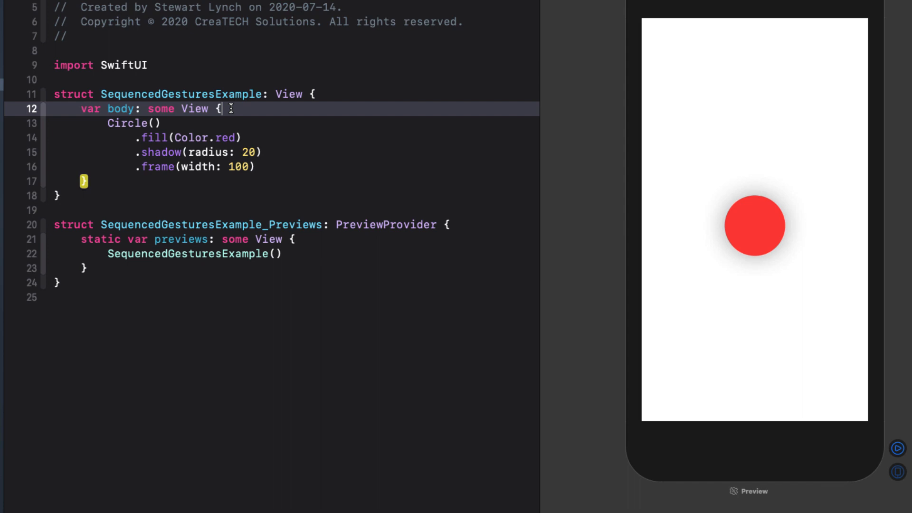
Step: Declare longPressGesture = LongPressGesture(minimumDuration: 0.5) and return the Circle explicitly from body
text(let)
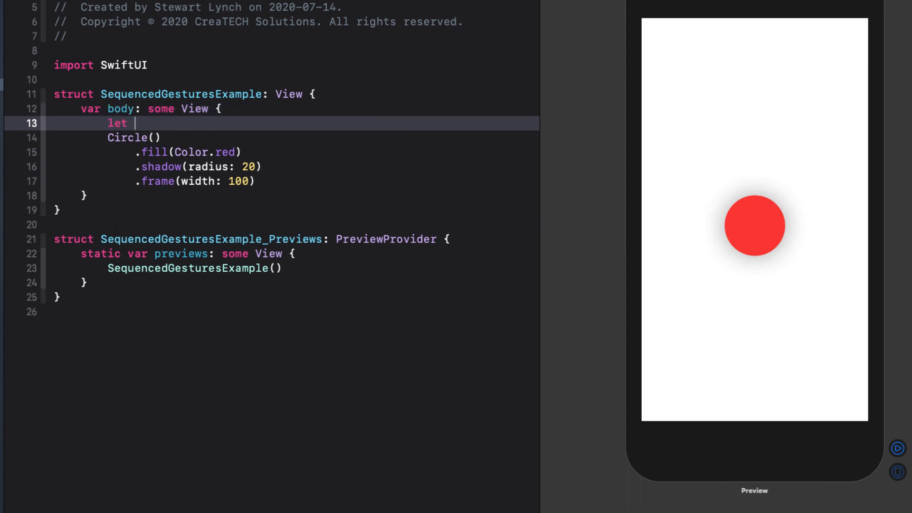
text(longPressGesture)
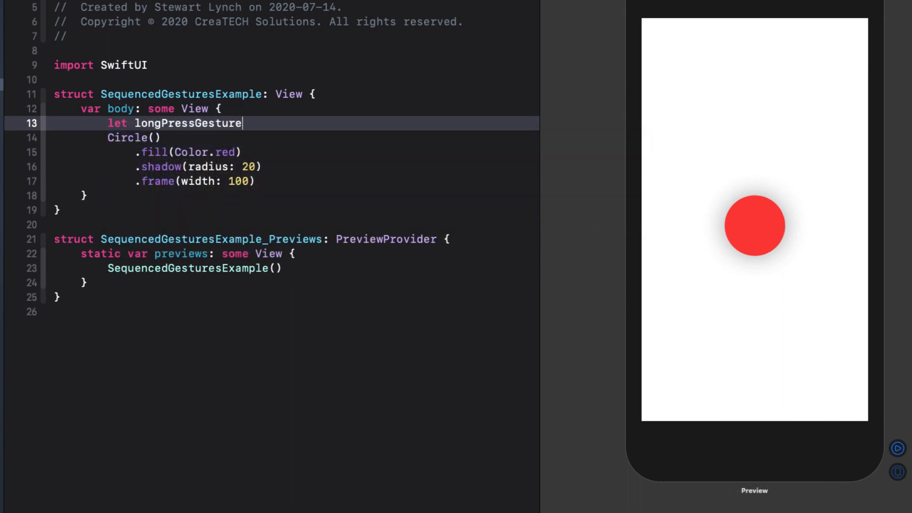
text(= LongPressGesture(minimumDuration:)
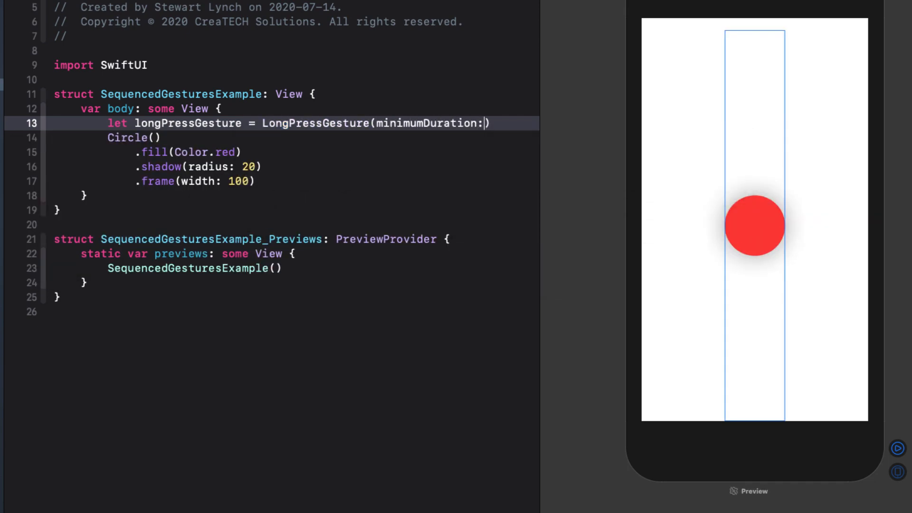
text(0.5)
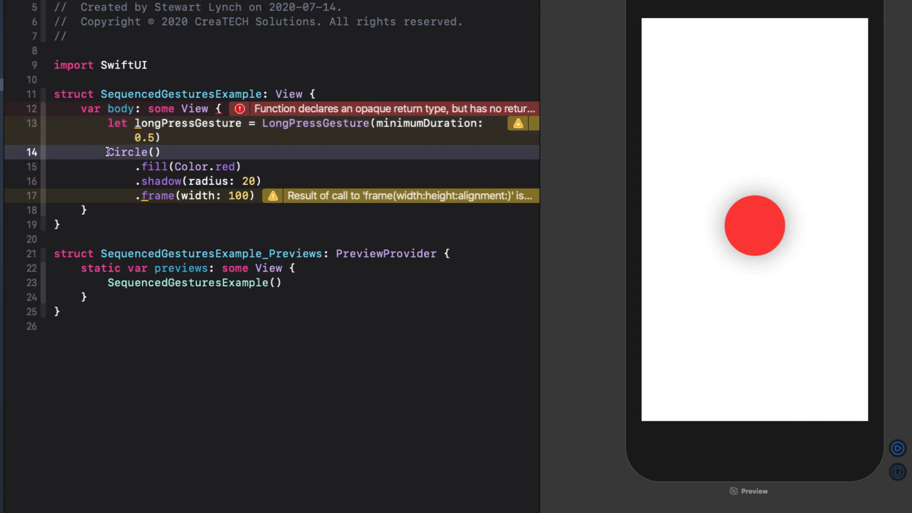
text(return)
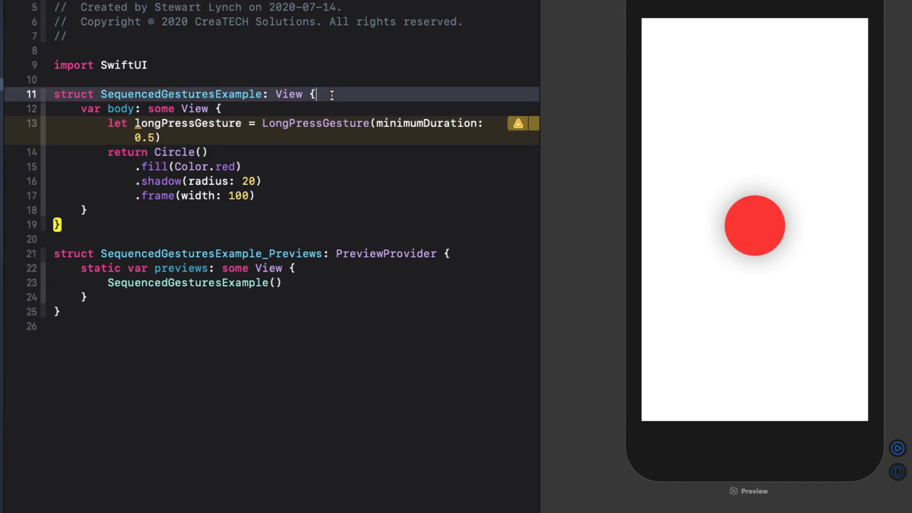
text(@State privaate)
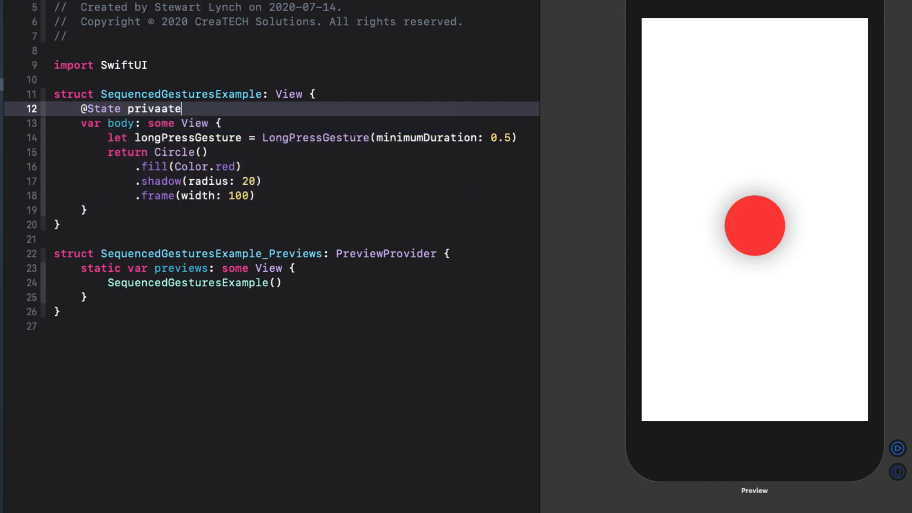
key(Backspace)
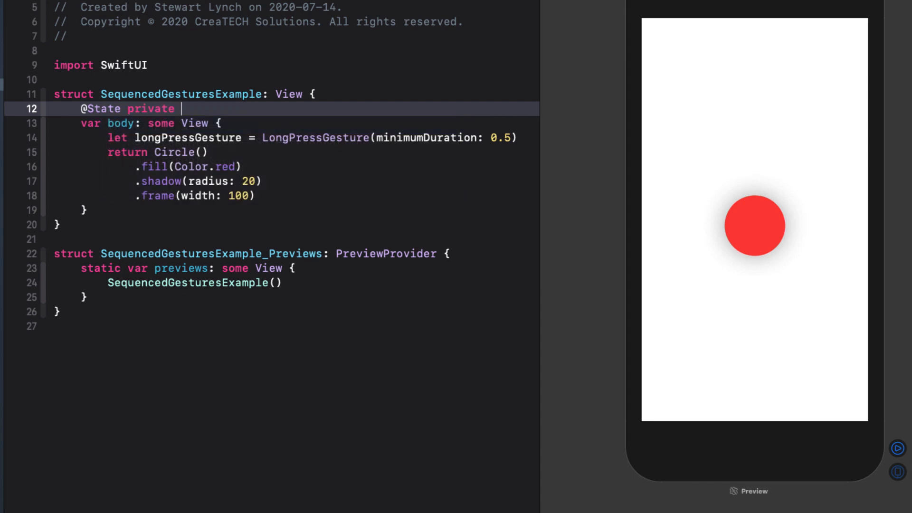
text(var)
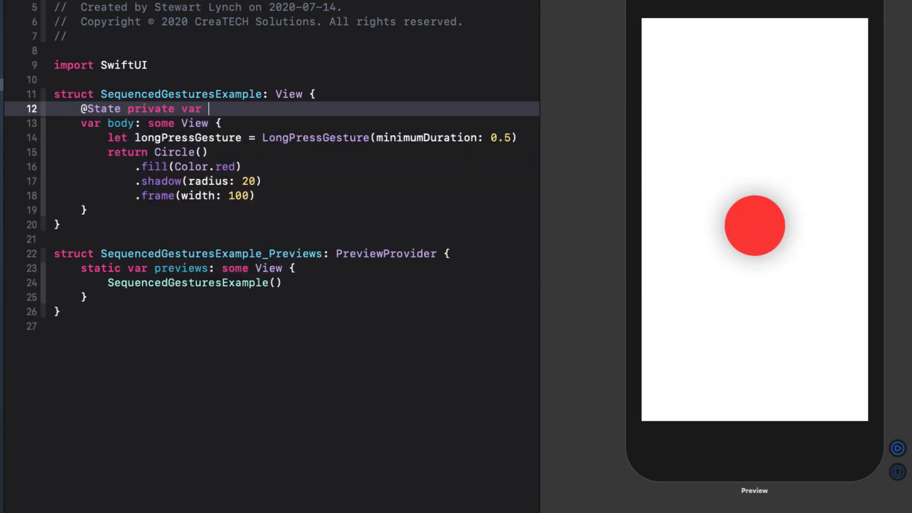
text(is)
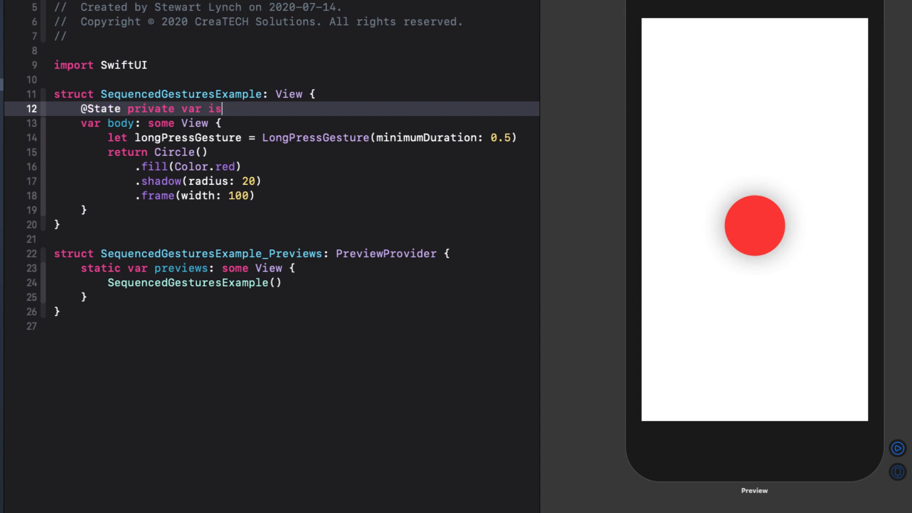
text(Scaled =)
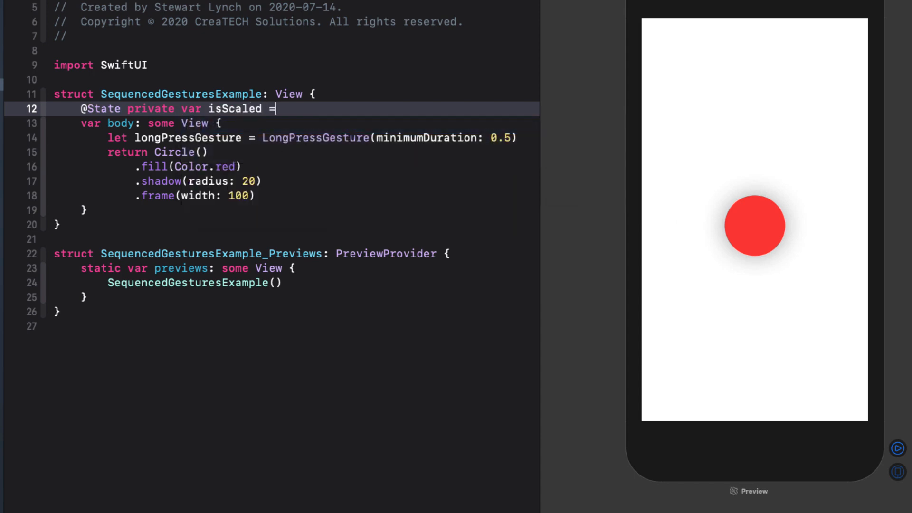
text(false)
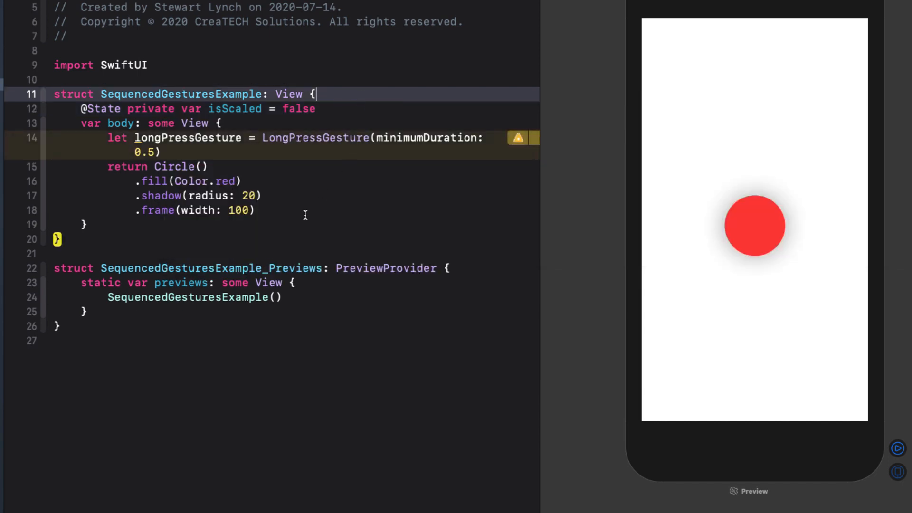
Step: Give the circle .scaleEffect(isScaled ? 1.5 : 1)
text(.)
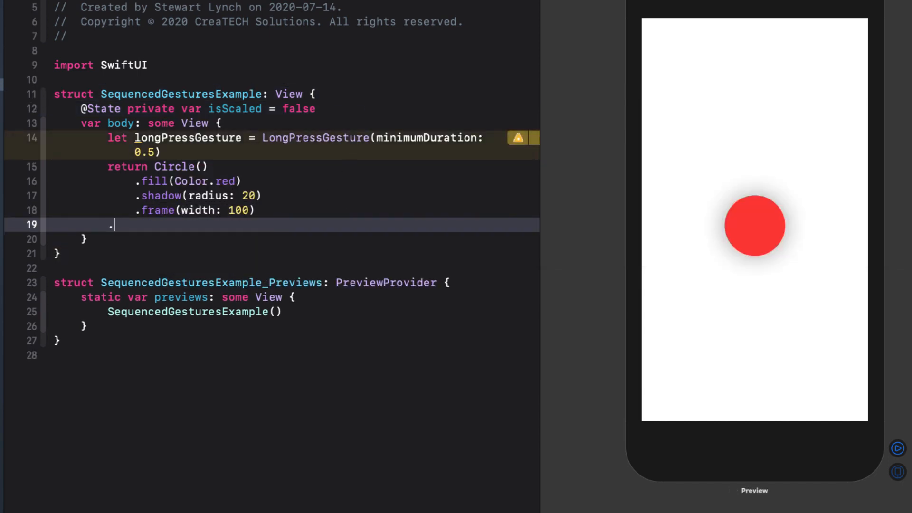
text(scaleEffect()
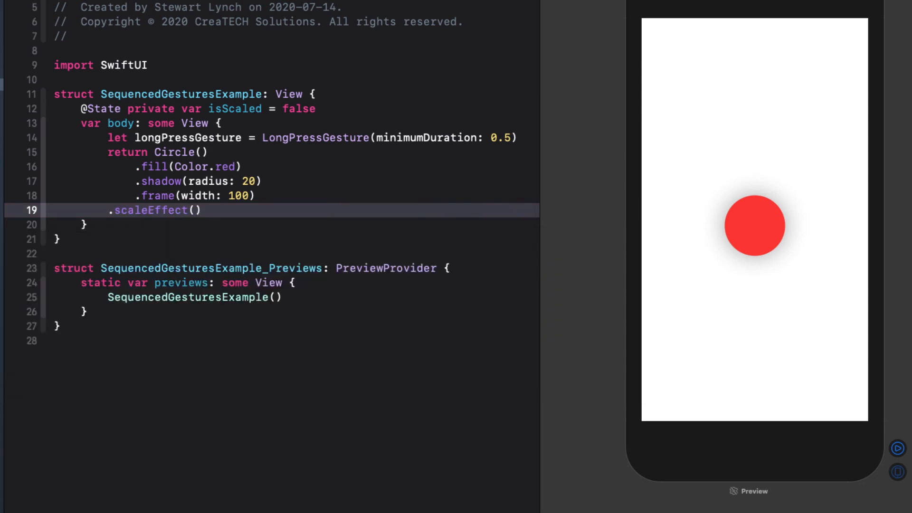
text(isScaled ? 1.)
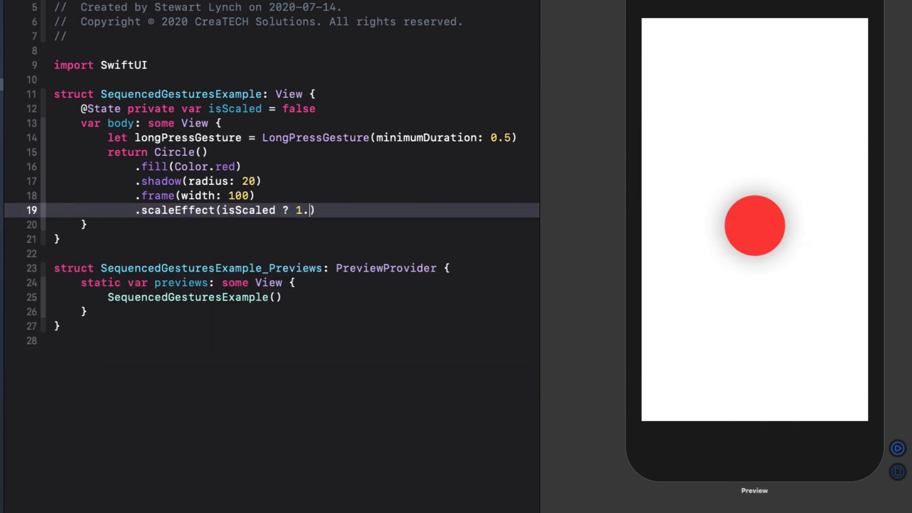
text(5 : 1)
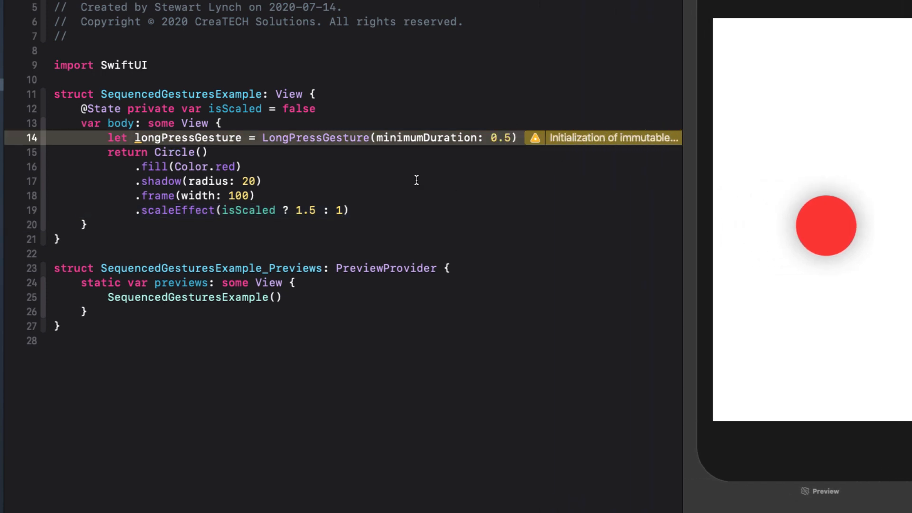
mouse_move(407, 177)
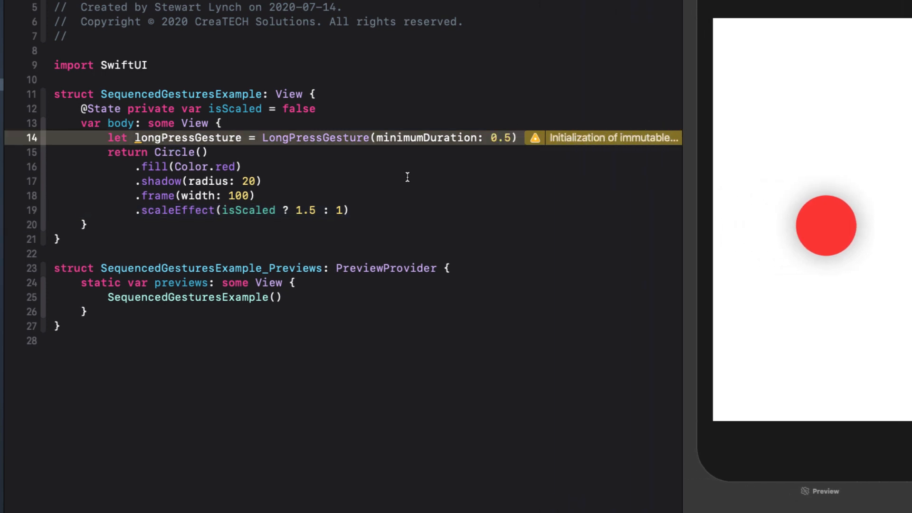
Step: Make longPressGesture's .onEnded set self.isScaled = true, and start a dragGesture constant
text(.onEnded { (_) in)
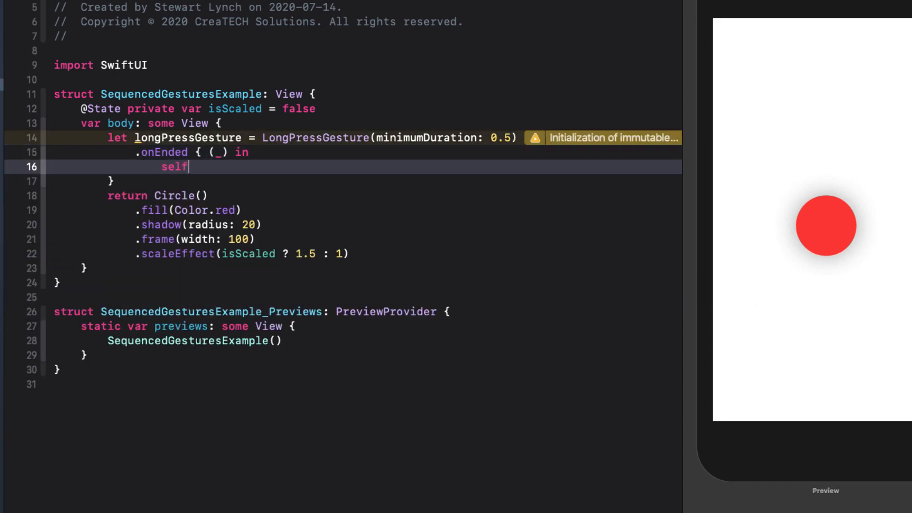
text(.isScaled = true)
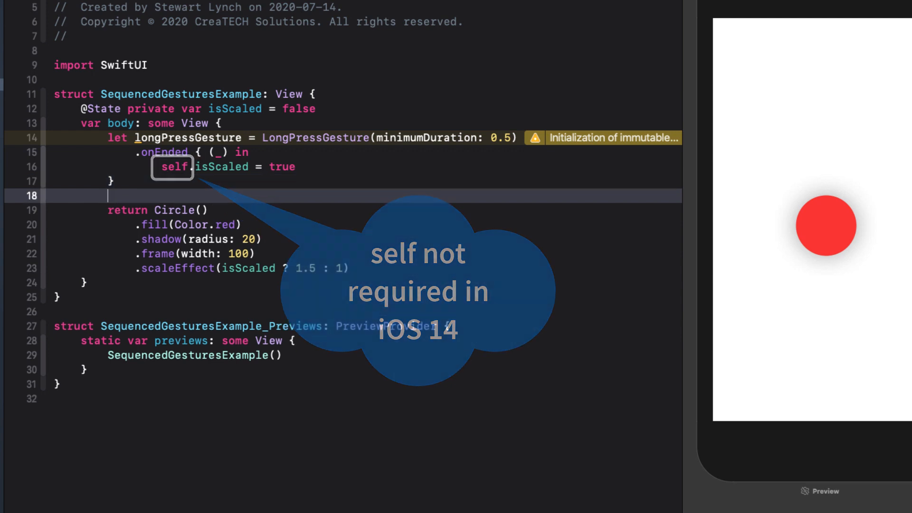
text(let dragGesture)
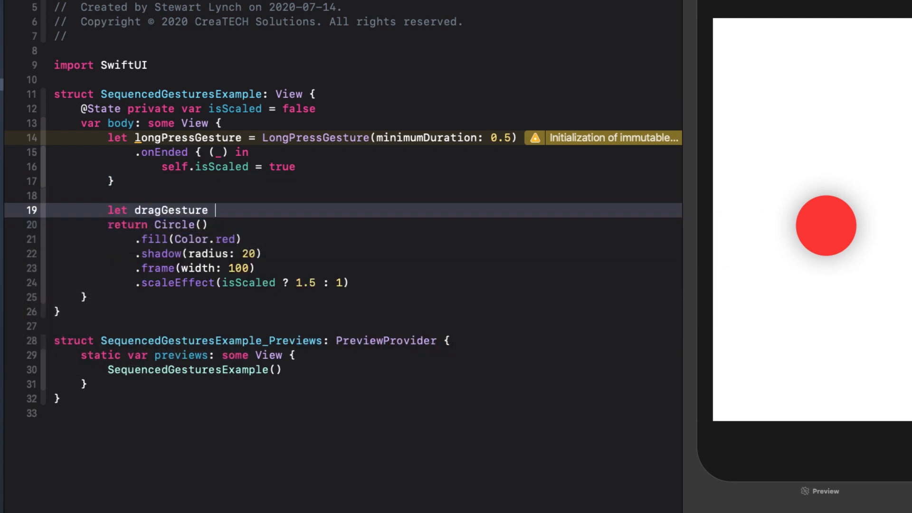
text(= DragGesture)
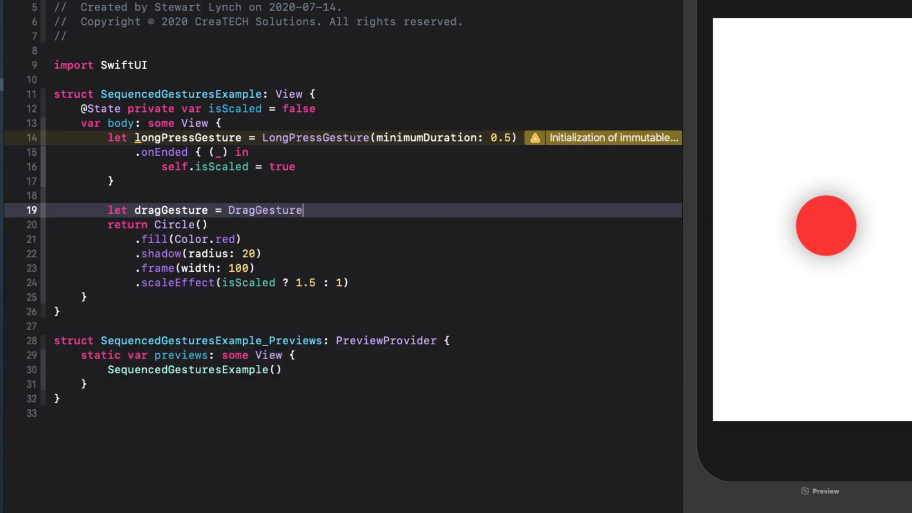
text(())
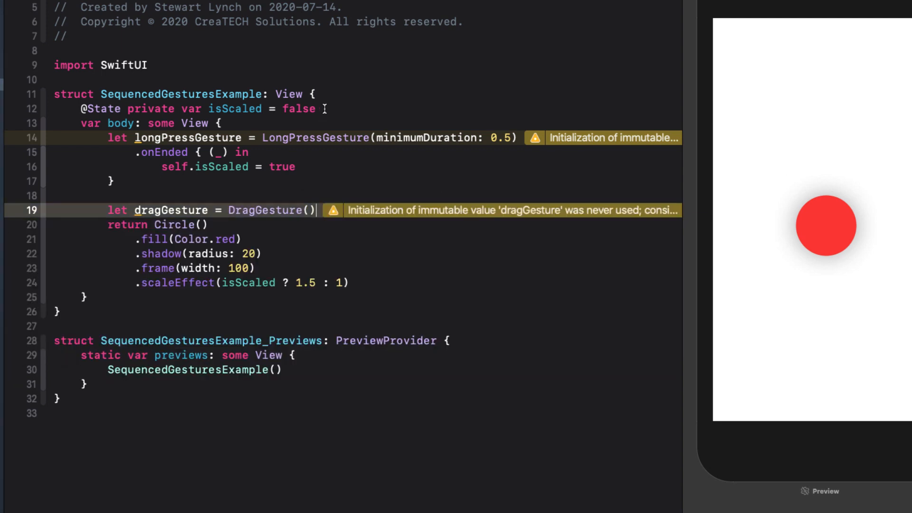
text(@State private var)
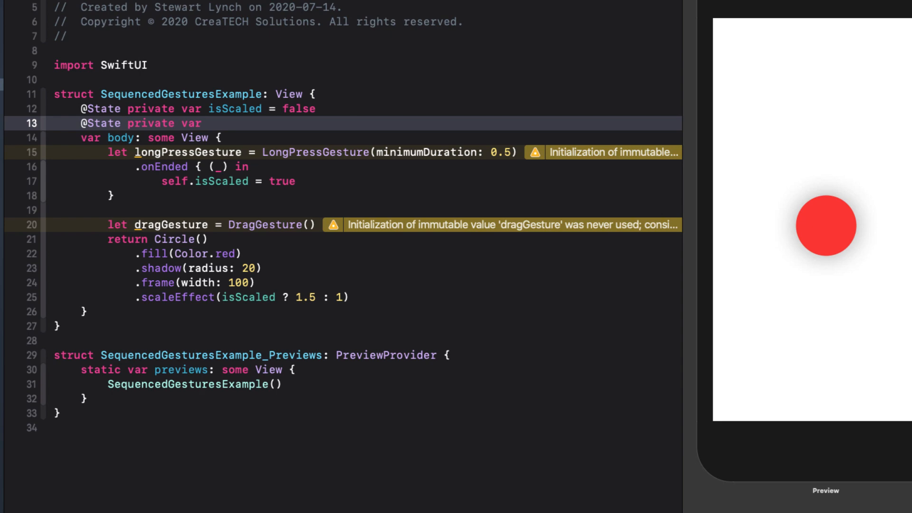
text(position =)
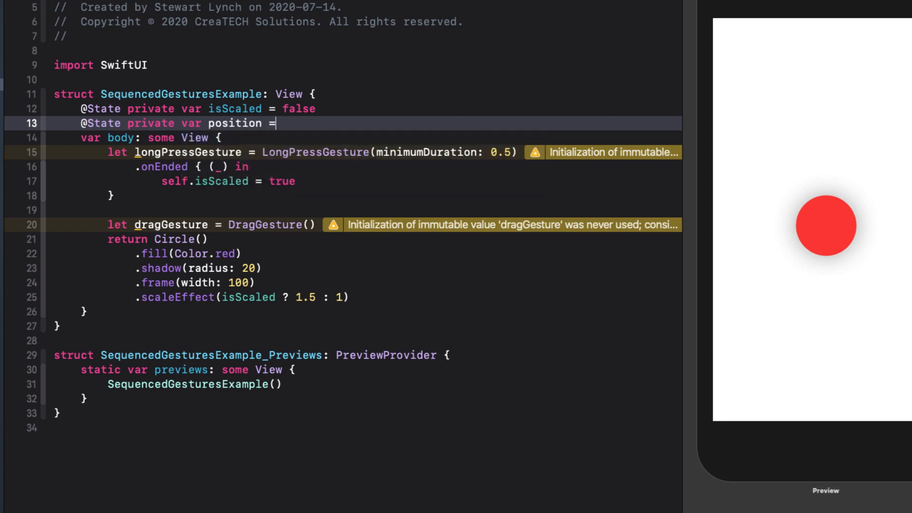
text(CGSize.)
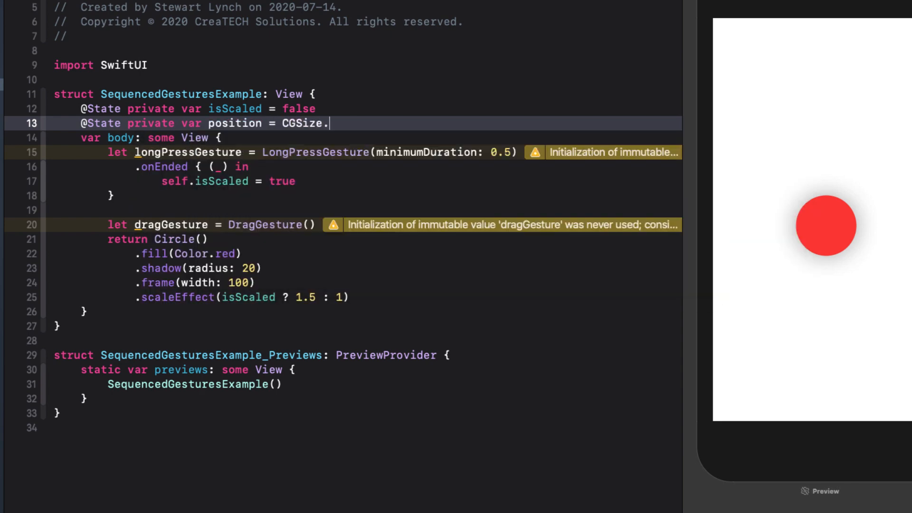
text(zero)
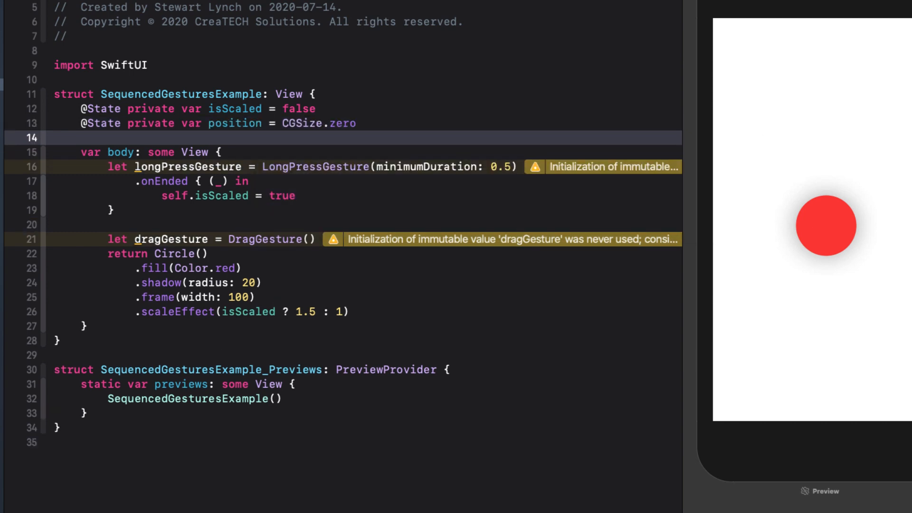
text(@State priva)
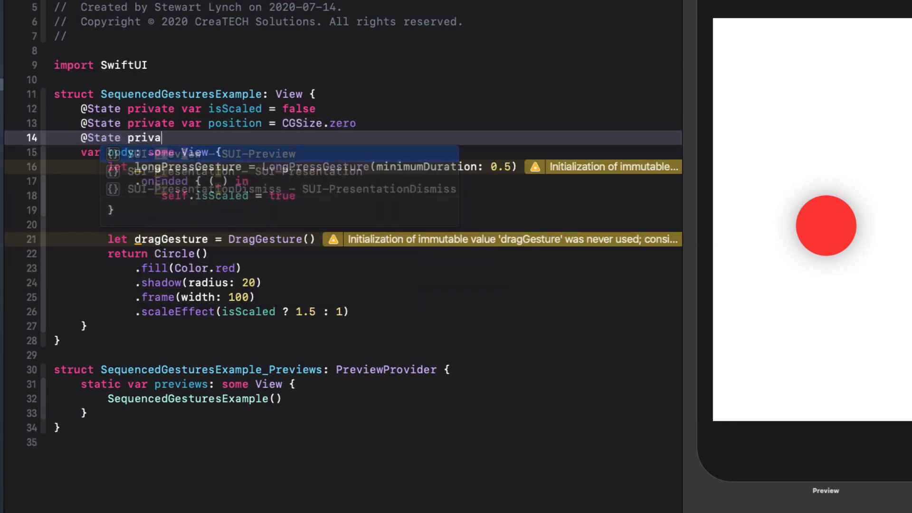
text(te var dragO)
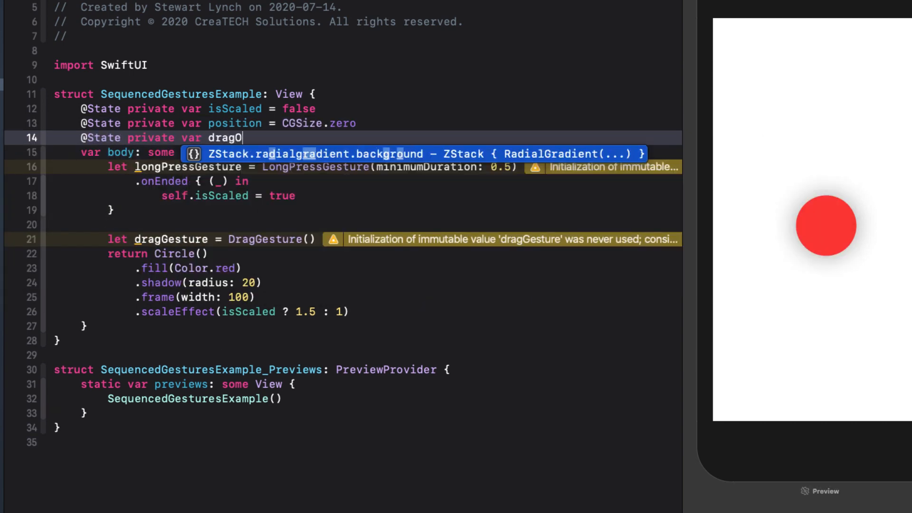
text(ffset)
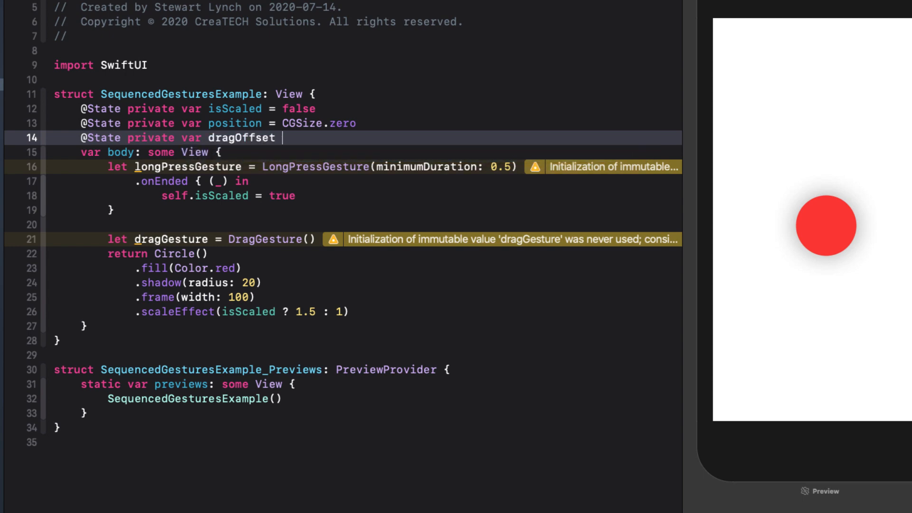
text(= CGSize.zero)
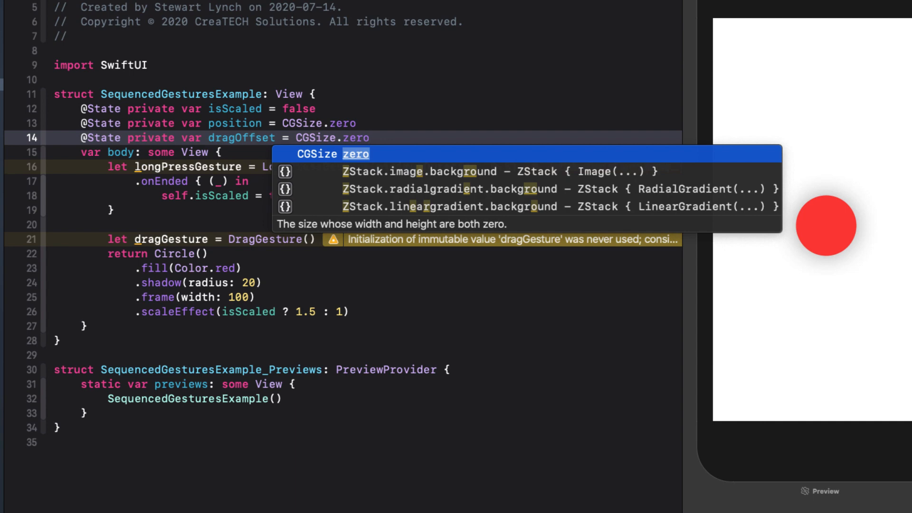
Step: Offset the circle by position.width + dragOffset.width and position.height + dragOffset.height
text(.offset(x: position.width , y: CGFloat)
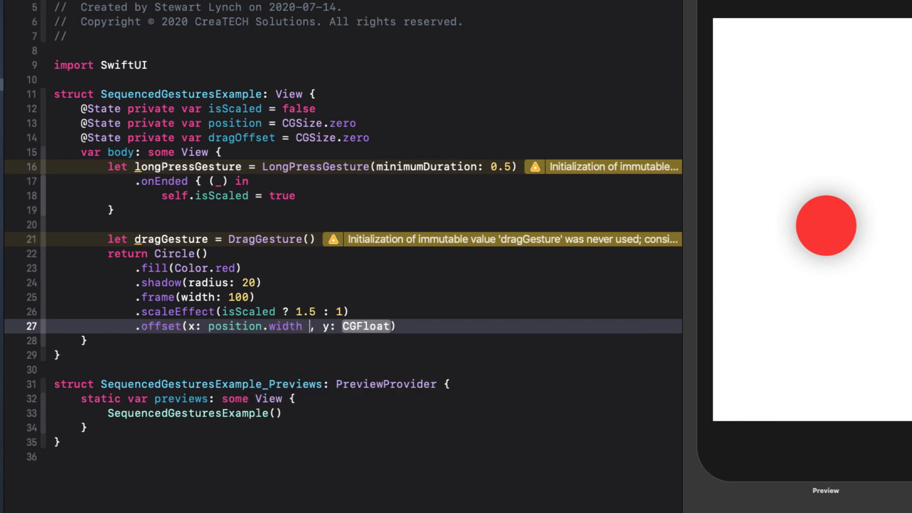
text(+ dragOffset.width)
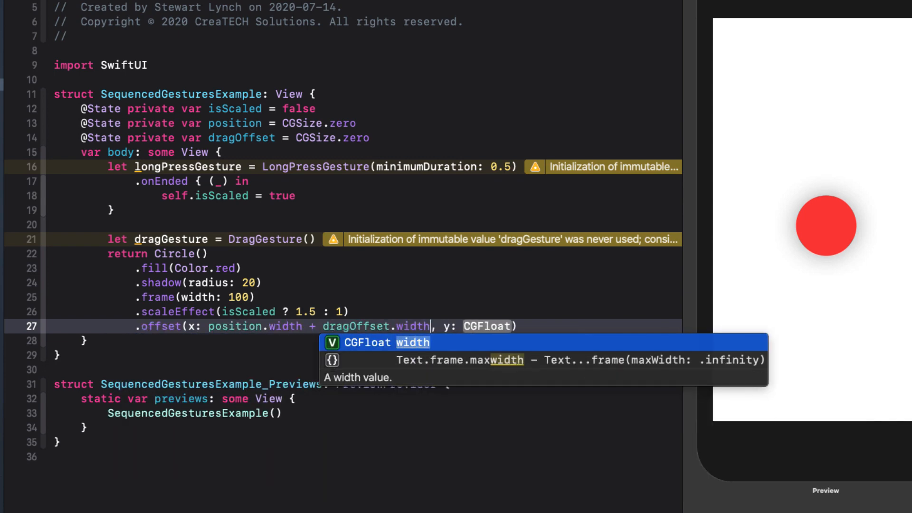
text(position.height ))
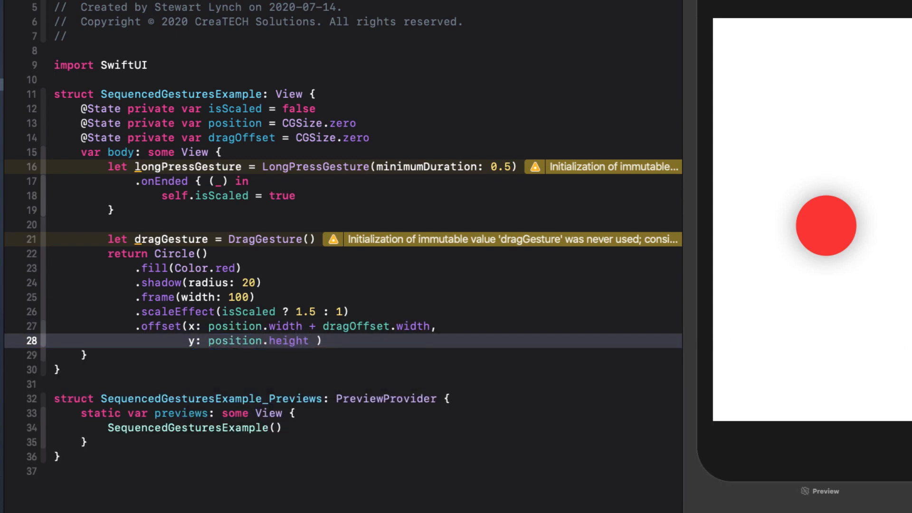
text(+ dragOffset.height)
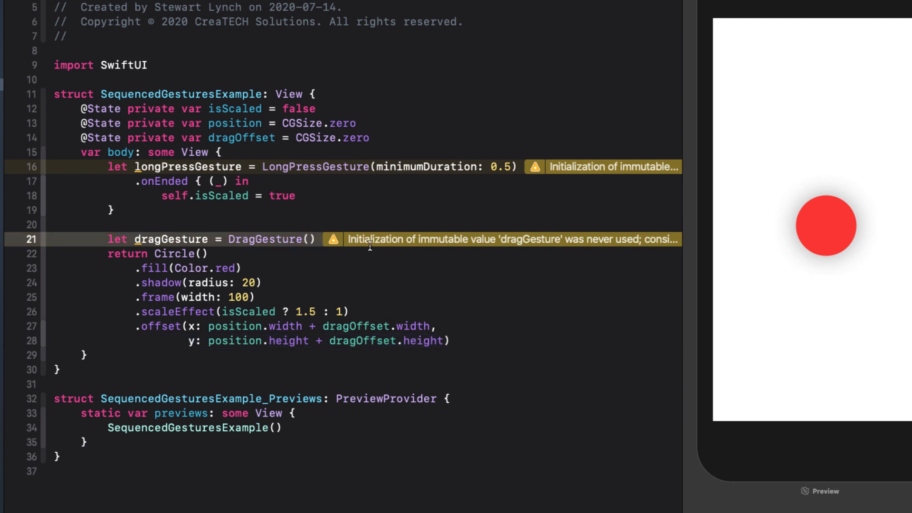
mouse_move(419, 258)
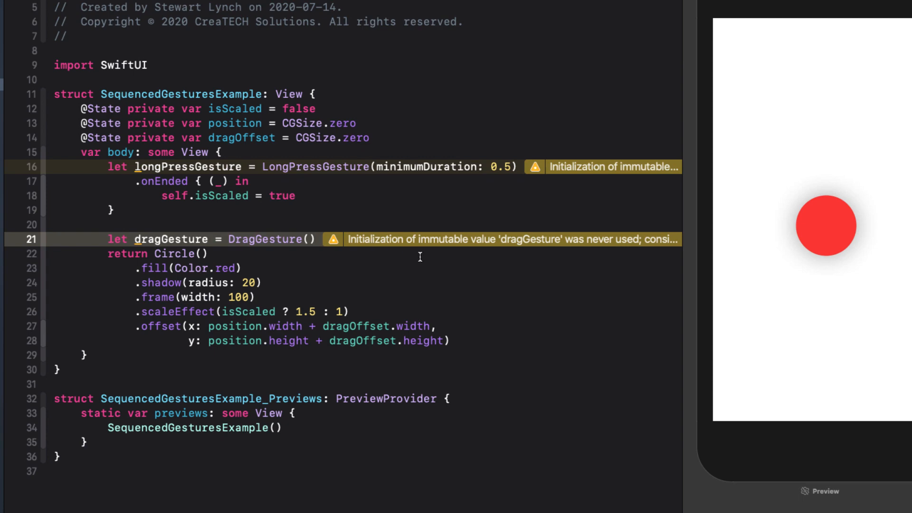
Step: In dragGesture's .onChanged set self.dragOffset = value.translation and isScaled = true
text(.onCH)
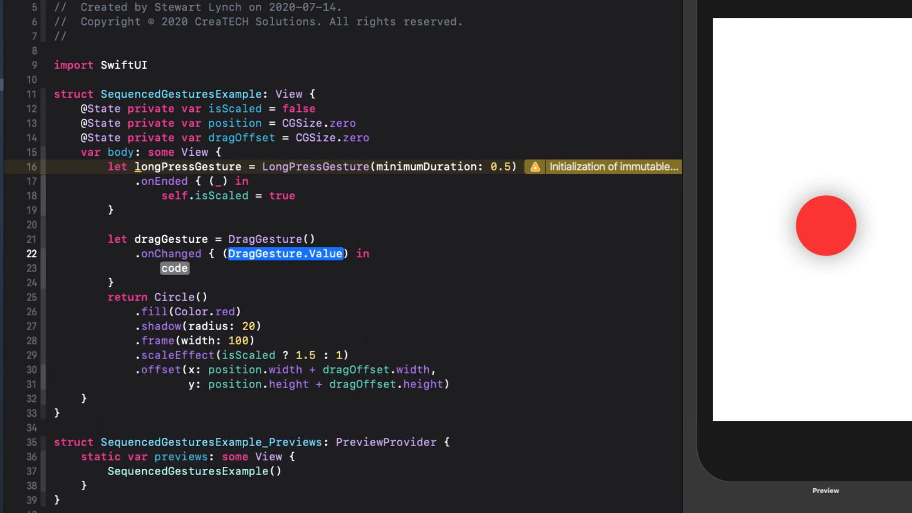
text(val)
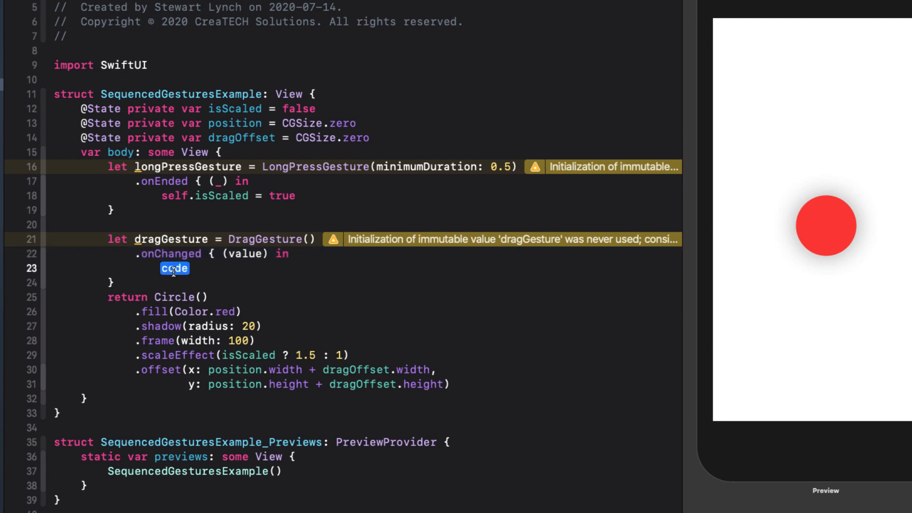
text(self.dragOffset = value.translation)
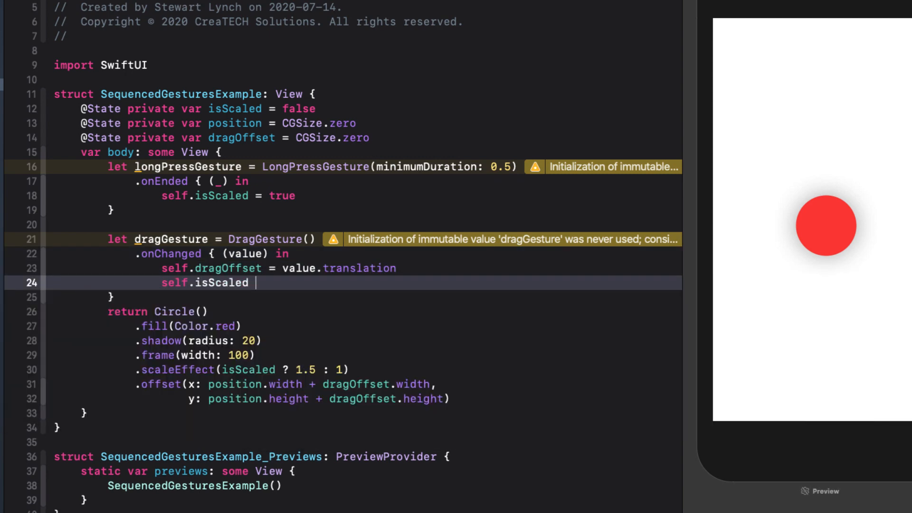
text(= true)
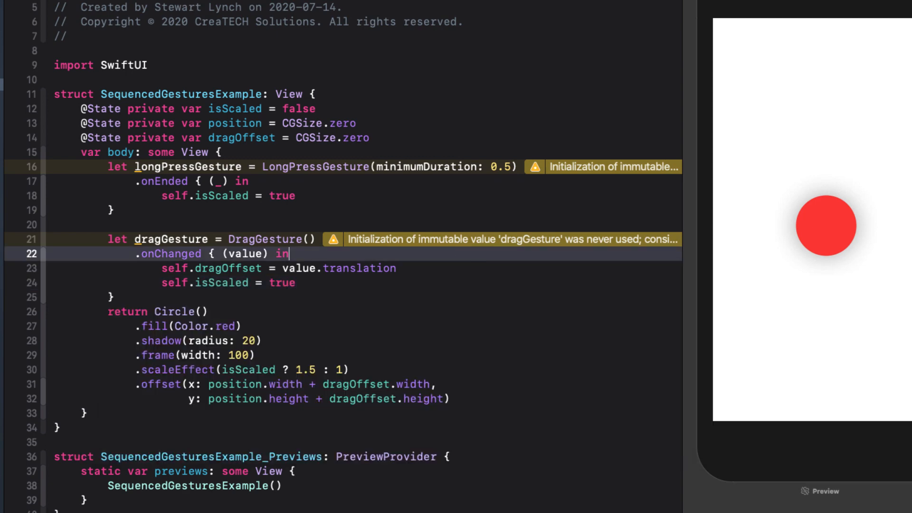
Step: In .onEnded add value.translation to position, then reset dragOffset to zero and isScaled to false
text(.onEnded { (DragGesture.Value) in)
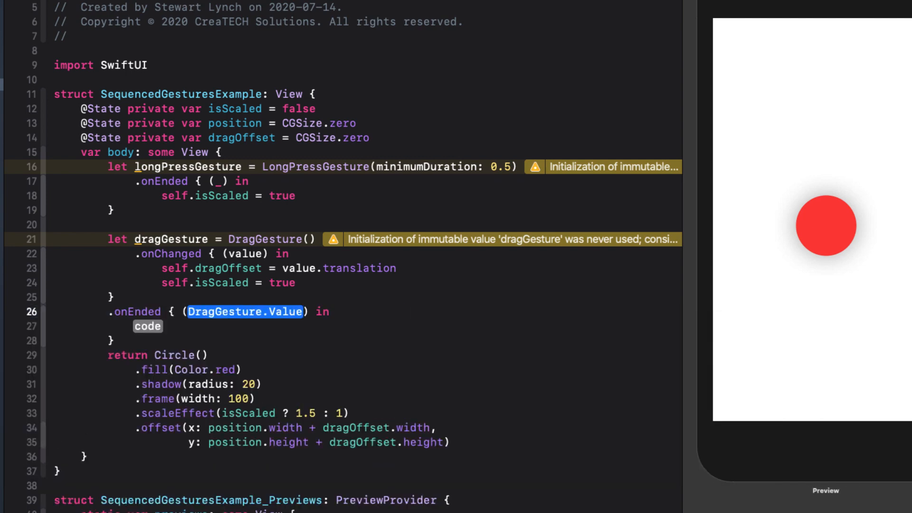
text(value)
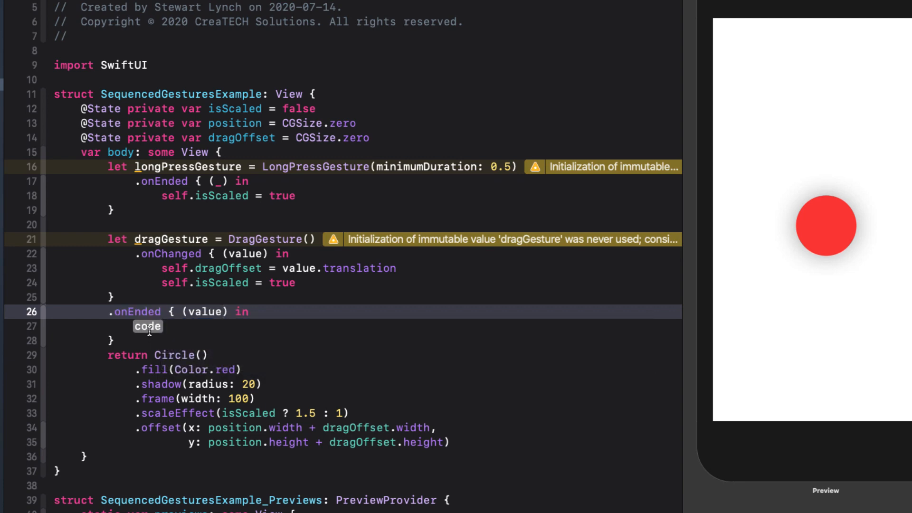
text(self.position)
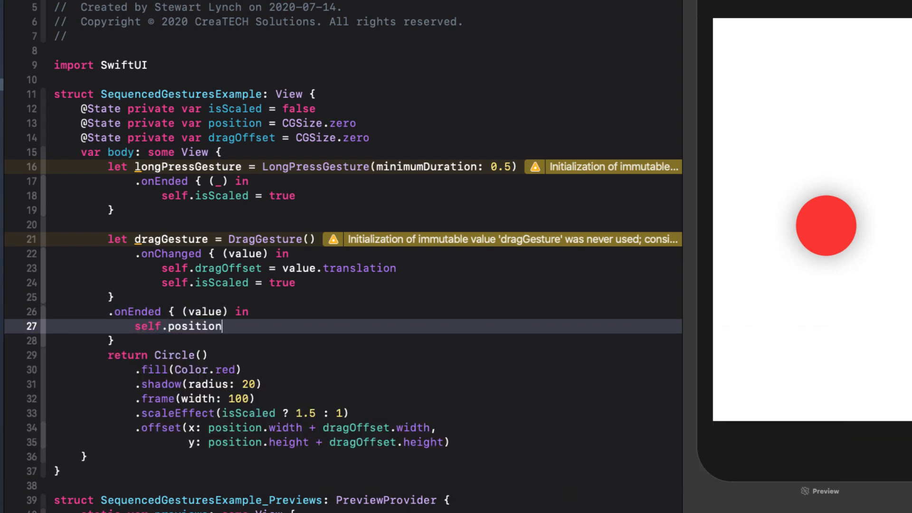
text(.width +=)
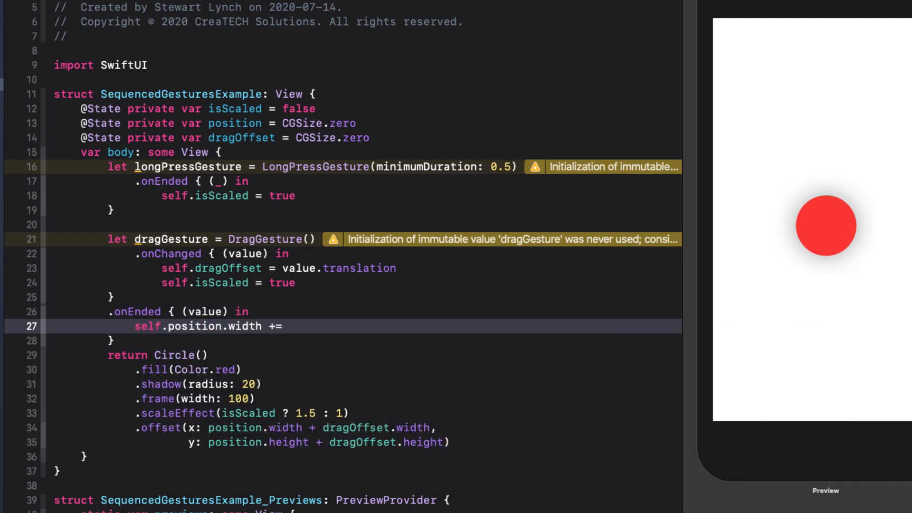
text(value.translation.width)
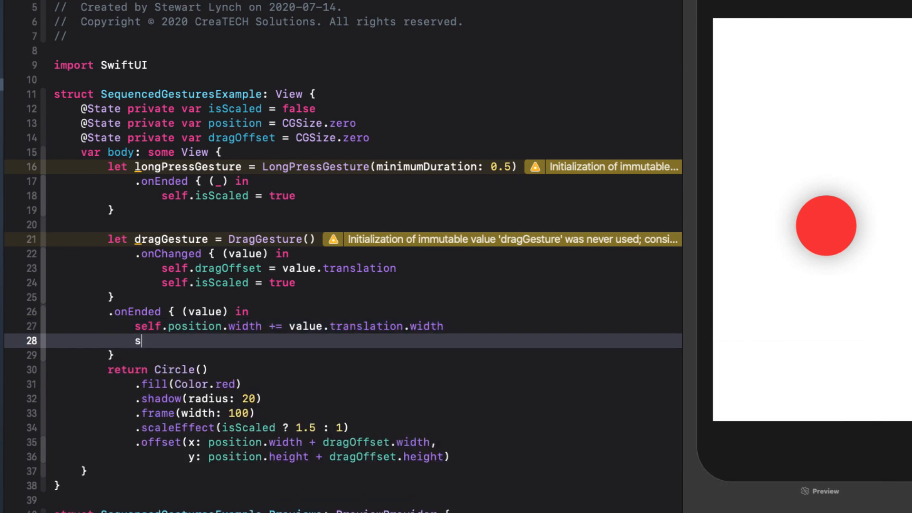
text(elf.position.height += value.translation.height)
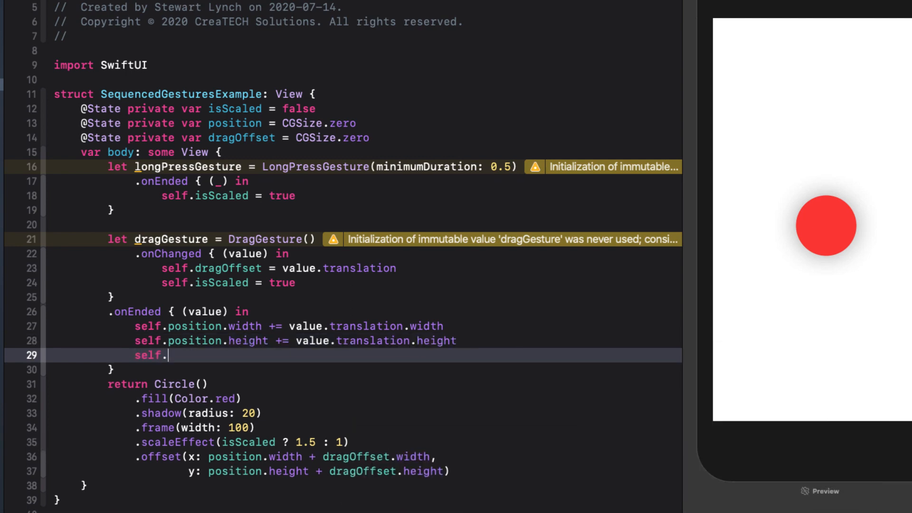
text(dragOffset = .zero)
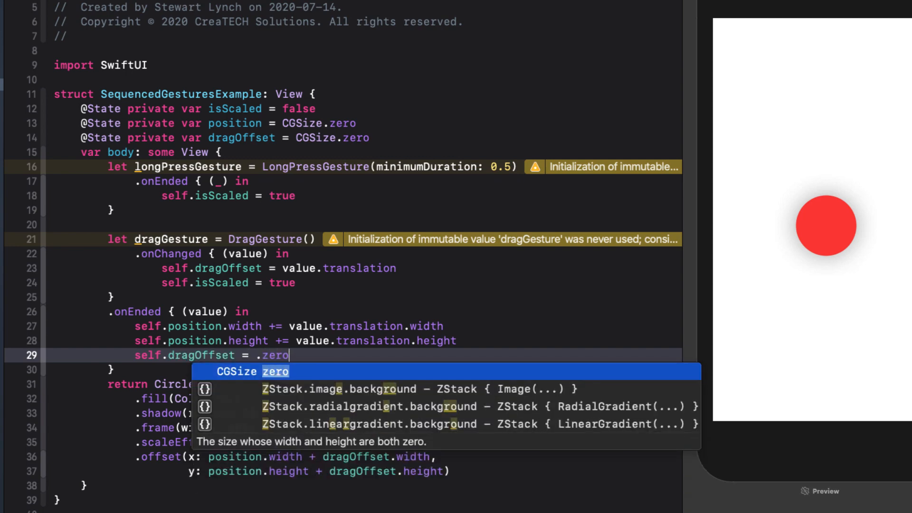
text(self.isScaled = false)
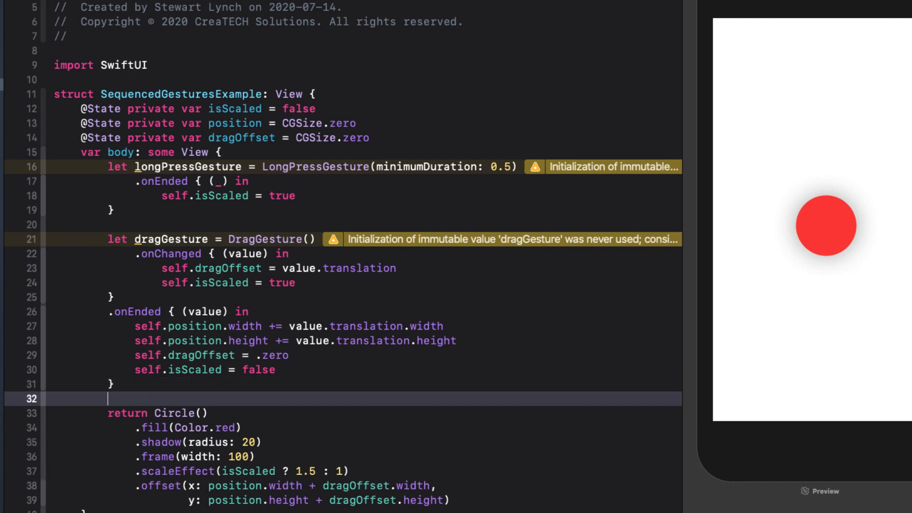
Step: Define longPressBeforeDragGesture = longPressGesture.sequenced(before: dragGesture) and begin .gesture(longPre…)
scroll(down, 3)
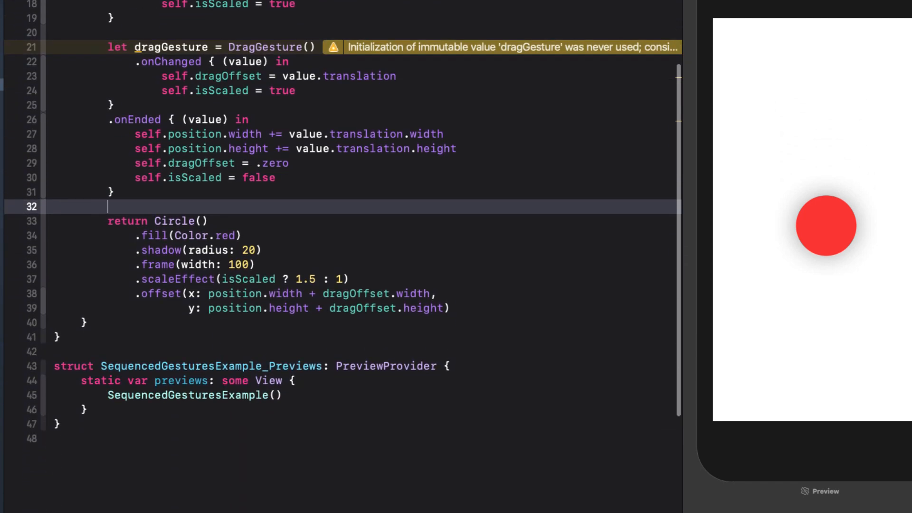
text(let longPressBefore)
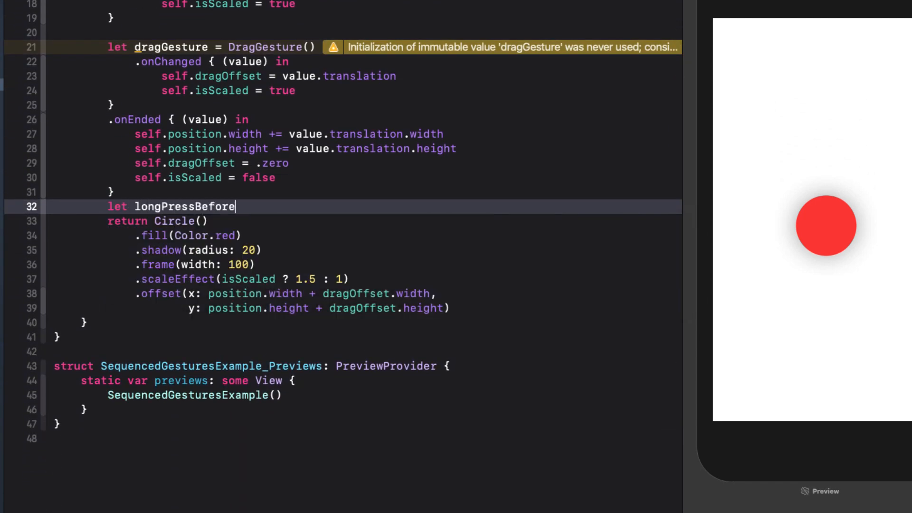
text(DragGesture = longPressGesture)
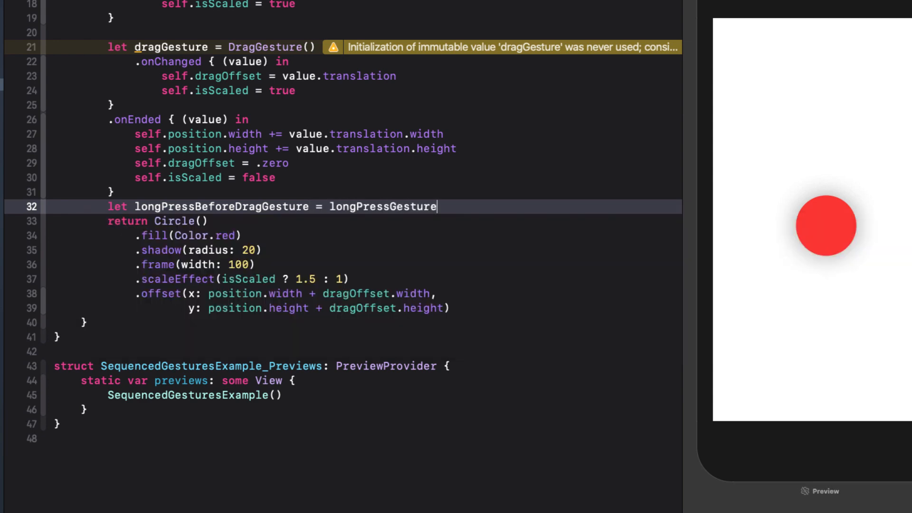
text(.sequenced(before: dragGesture)
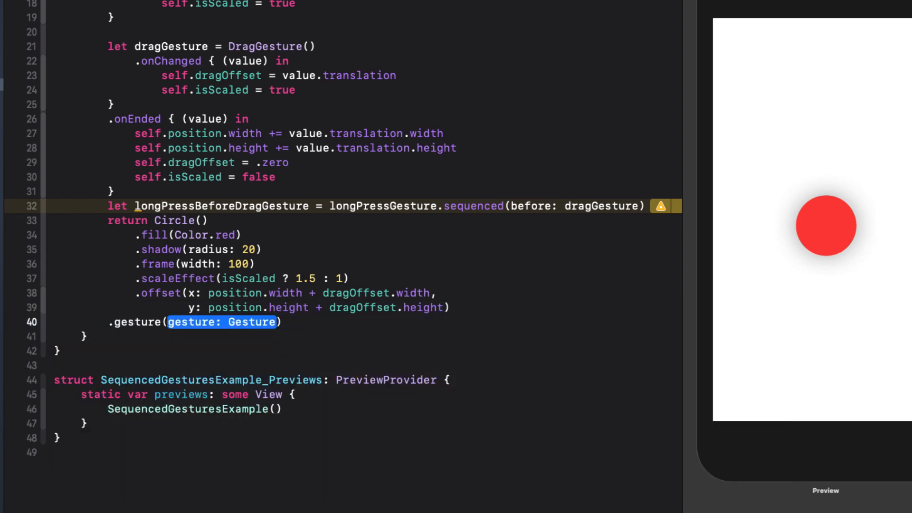
text(longPressBeforeDragGesture)
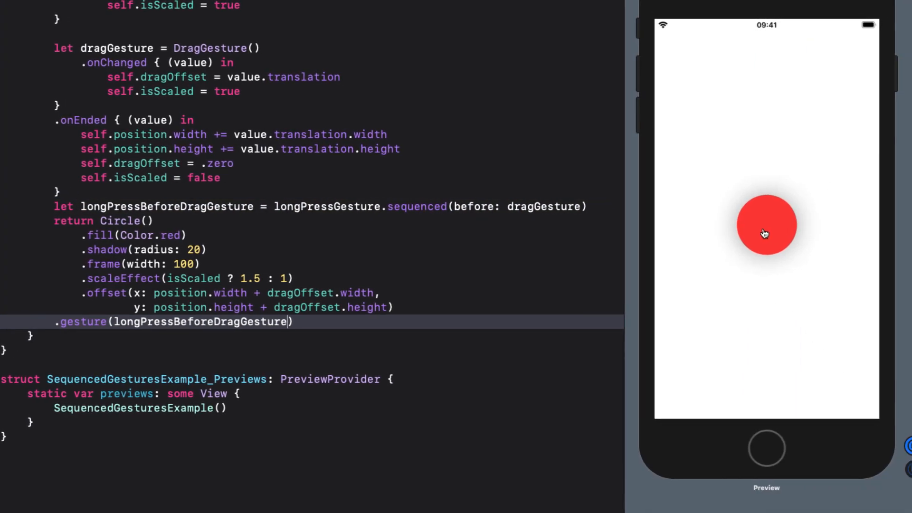
Step: Long-press the circle in the preview to enlarge it, then drag it upward
click(766, 225)
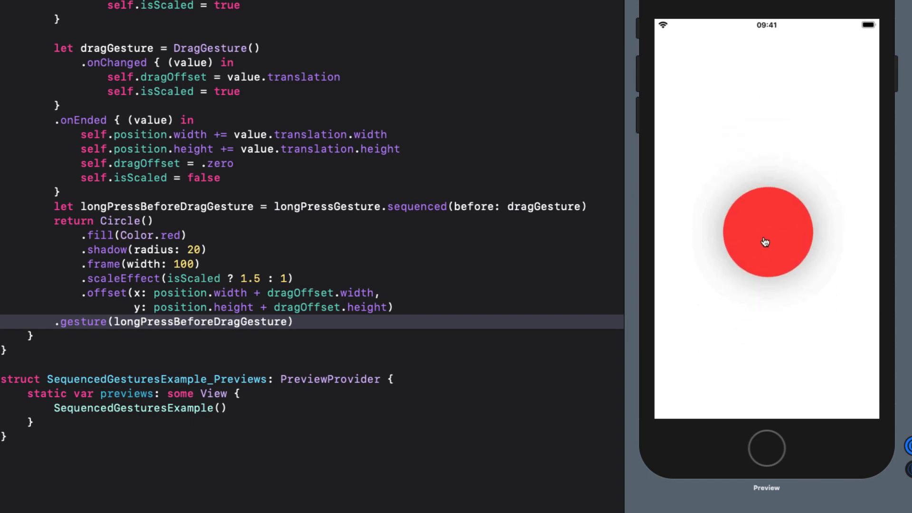
drag(767, 231, 765, 151)
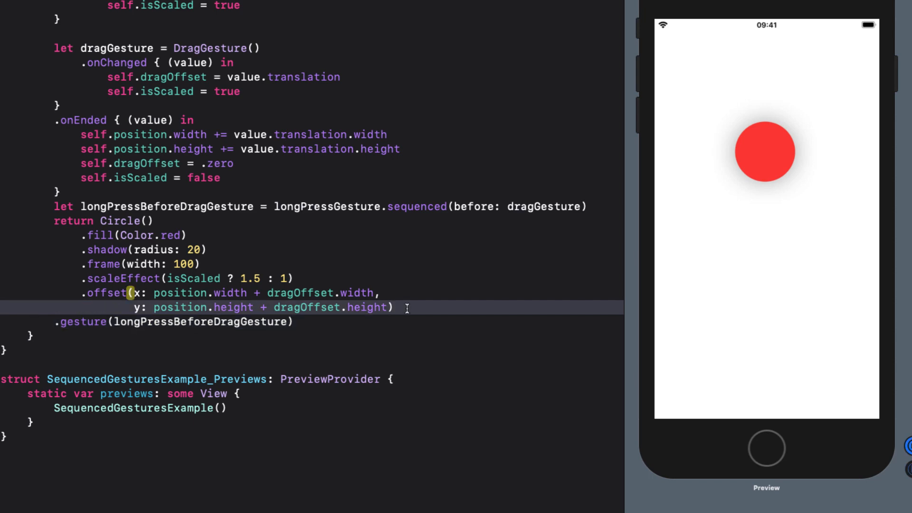
Step: Add .animation(.easeInOut(duration: 0.5)) and repeatedly long-press and drag the circle to watch it animate
text(.animation(.easeInOut(duration: 0.5)
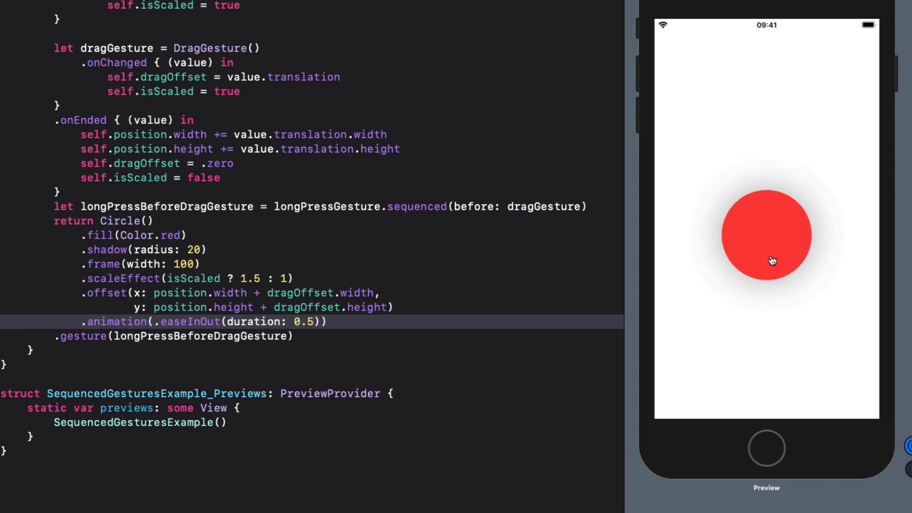
drag(773, 260, 732, 94)
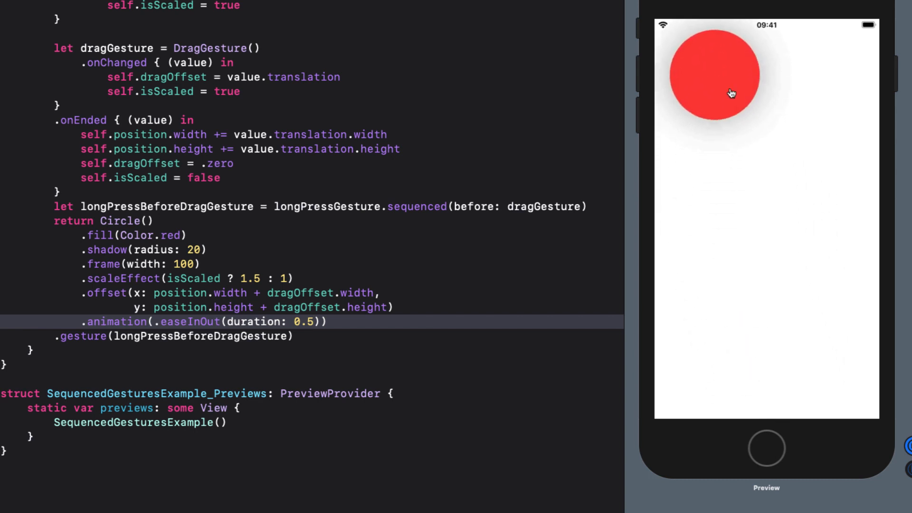
drag(731, 93, 716, 299)
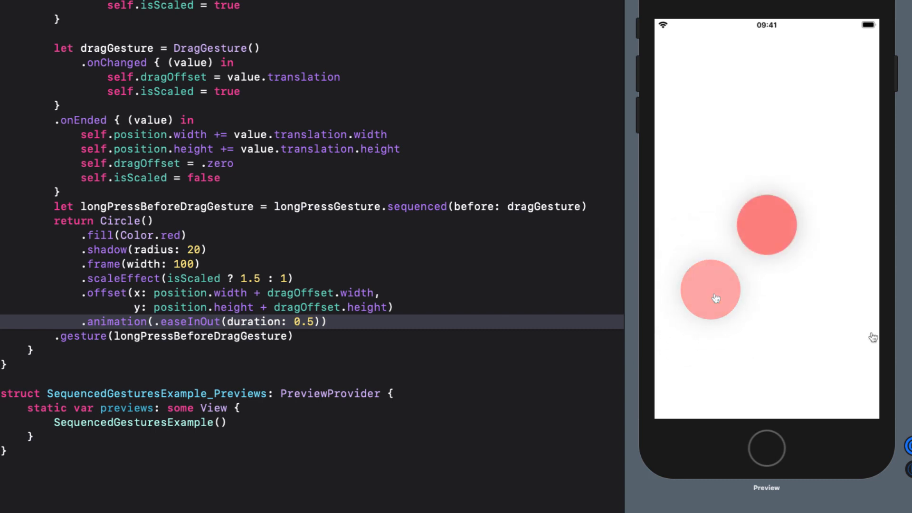
drag(717, 298, 767, 226)
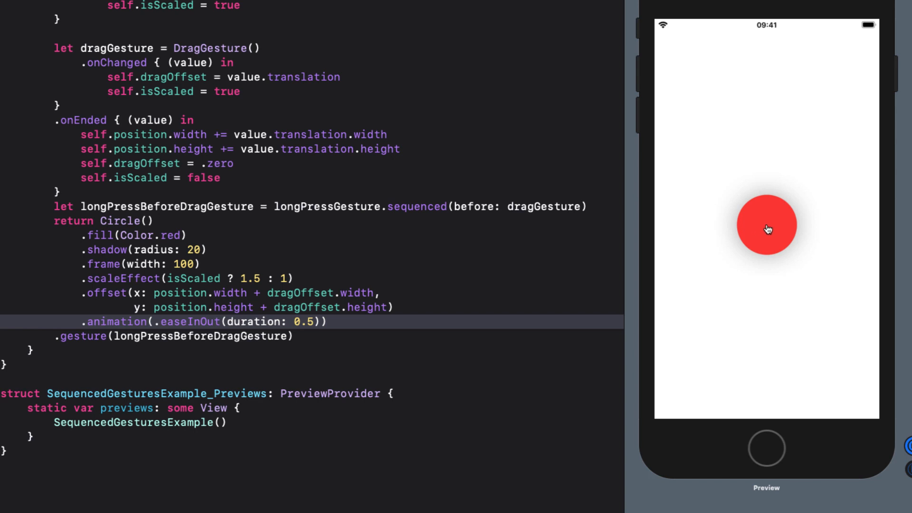
click(767, 229)
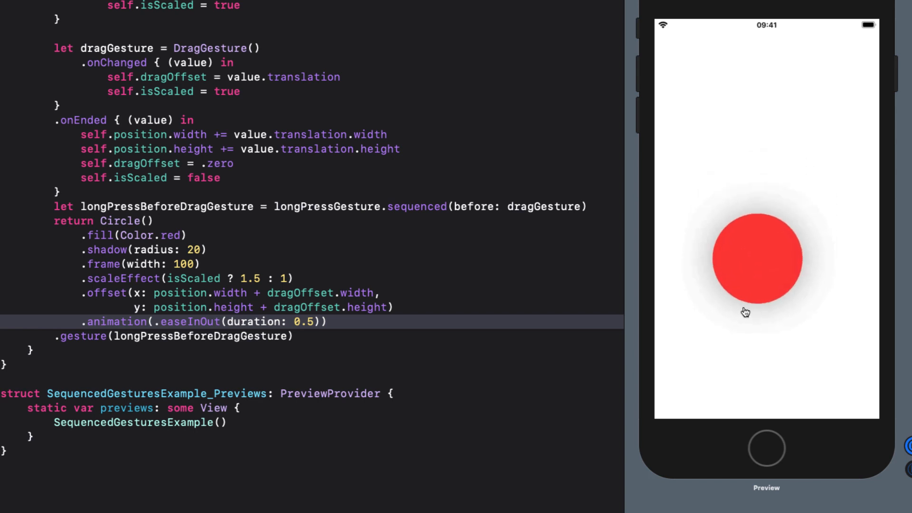
drag(746, 312, 800, 79)
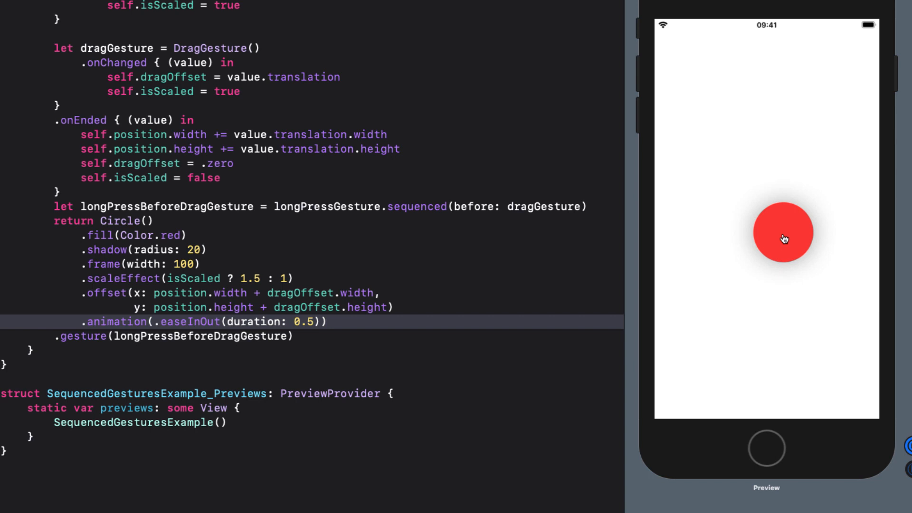
click(782, 233)
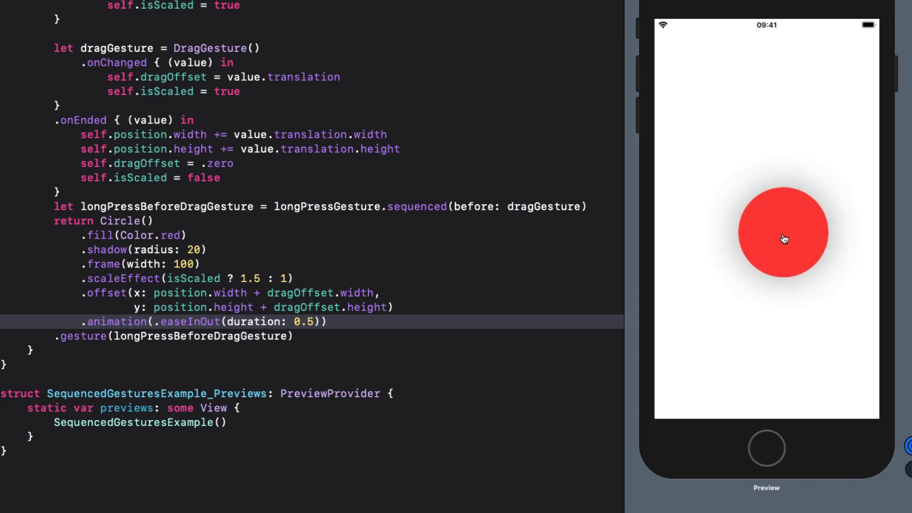
mouse_move(771, 79)
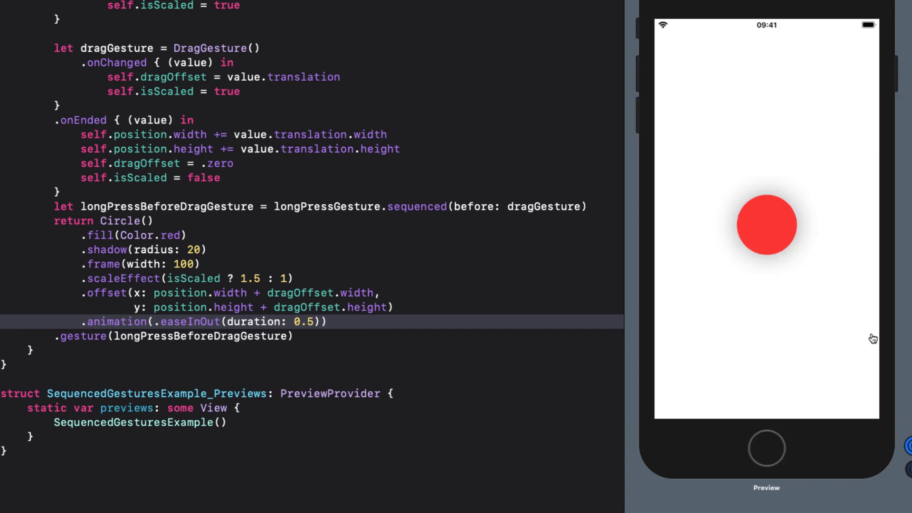
mouse_move(767, 229)
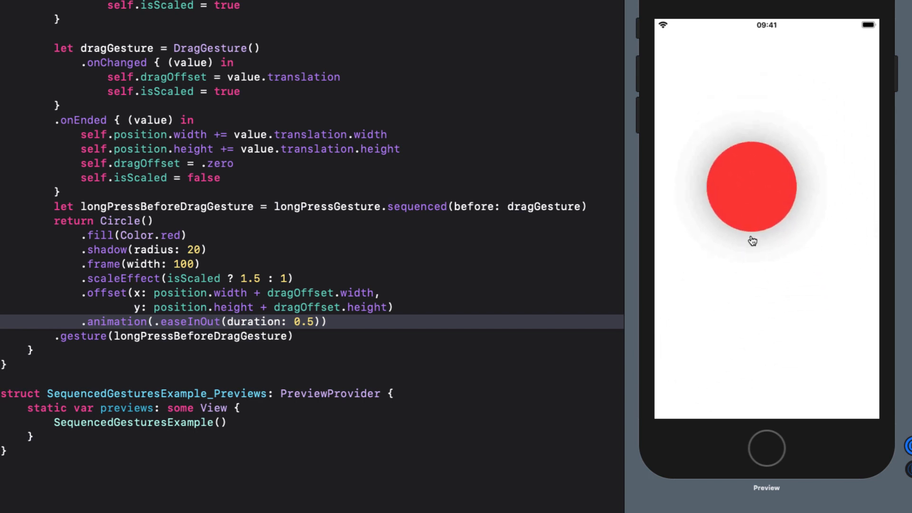
drag(752, 186, 784, 240)
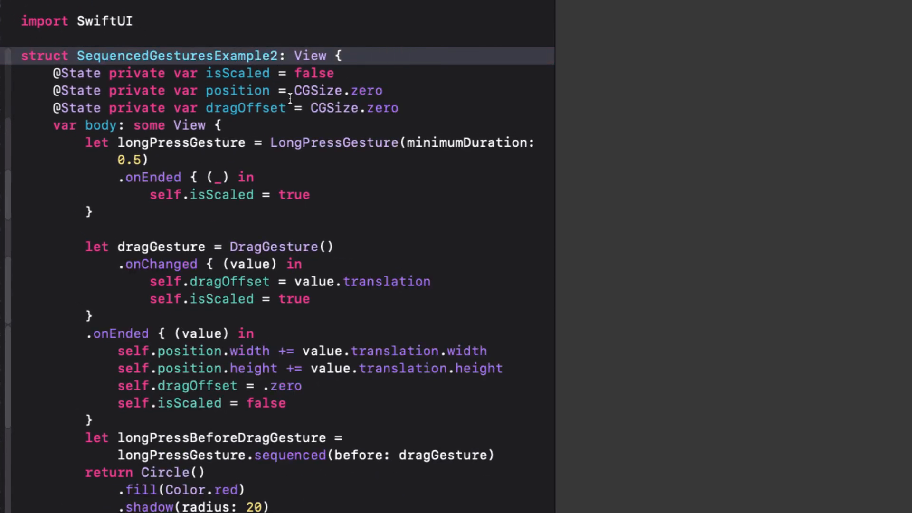
Step: Rename the copied struct and its preview to SequencedGesturesExample2
scroll(down, 3)
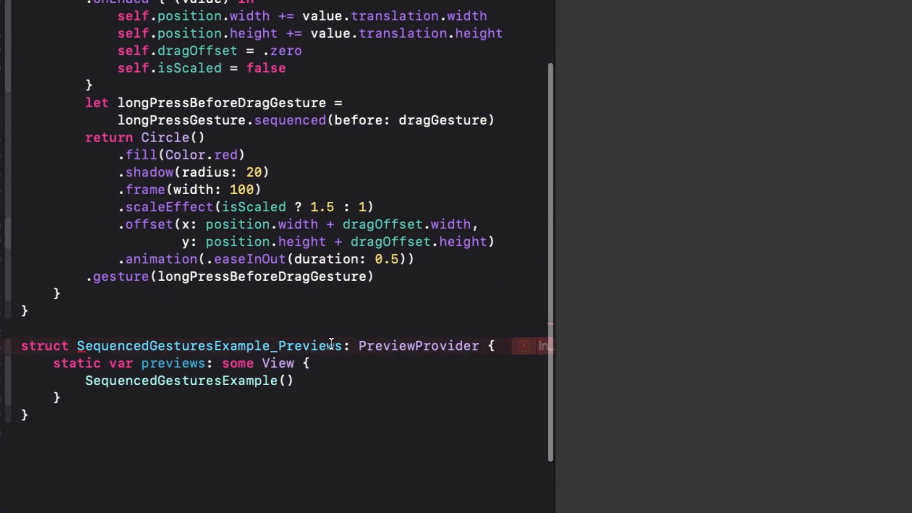
text(2)
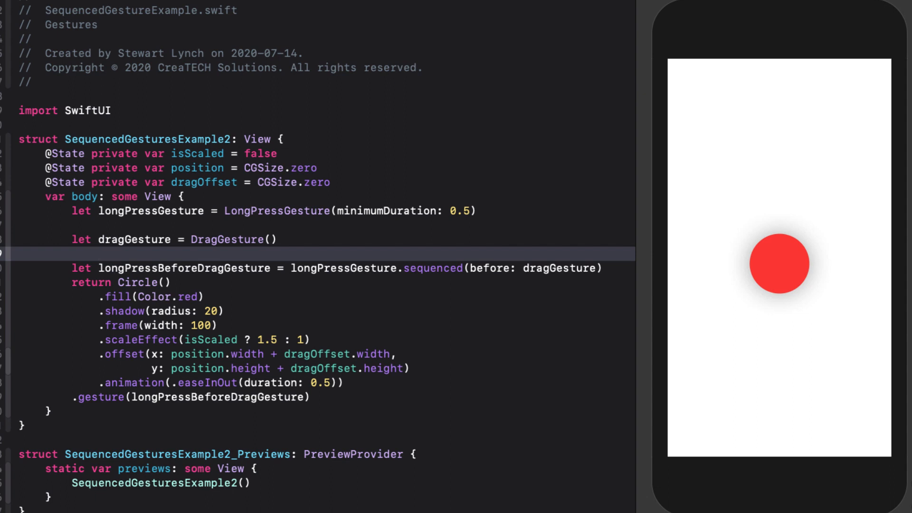
Step: Delete the isScaled and dragOffset state lines and comment out the scaleEffect and offset modifiers with Cmd-/
double_click(192, 154)
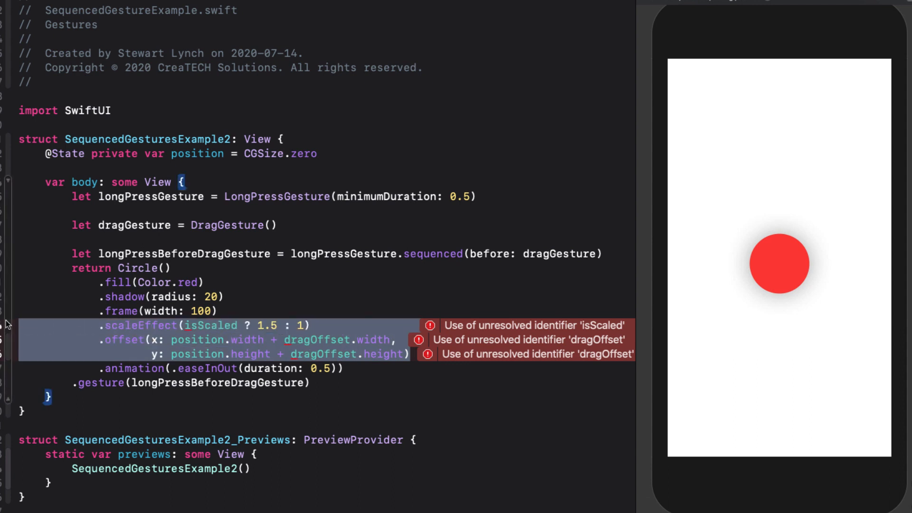
key(cmd+/)
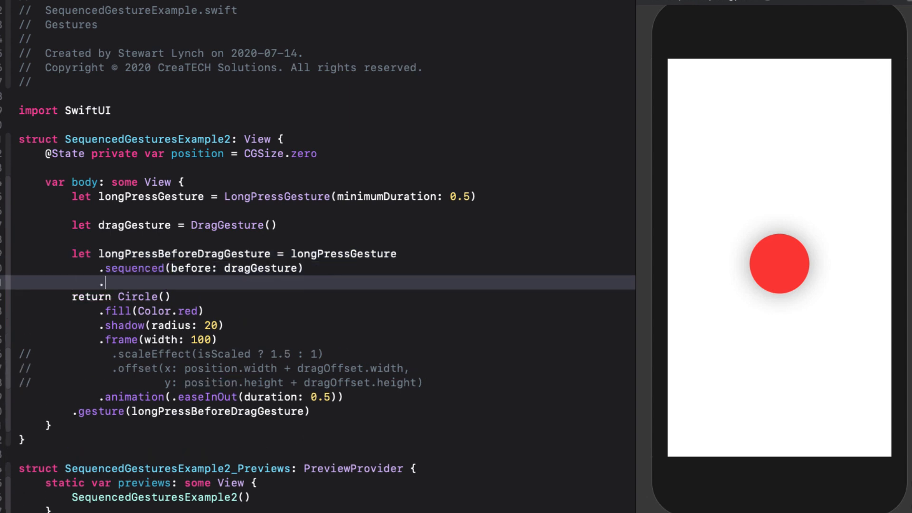
Step: Append an .updating(state:body:) modifier after .sequenced(before:) via autocomplete
text(up)
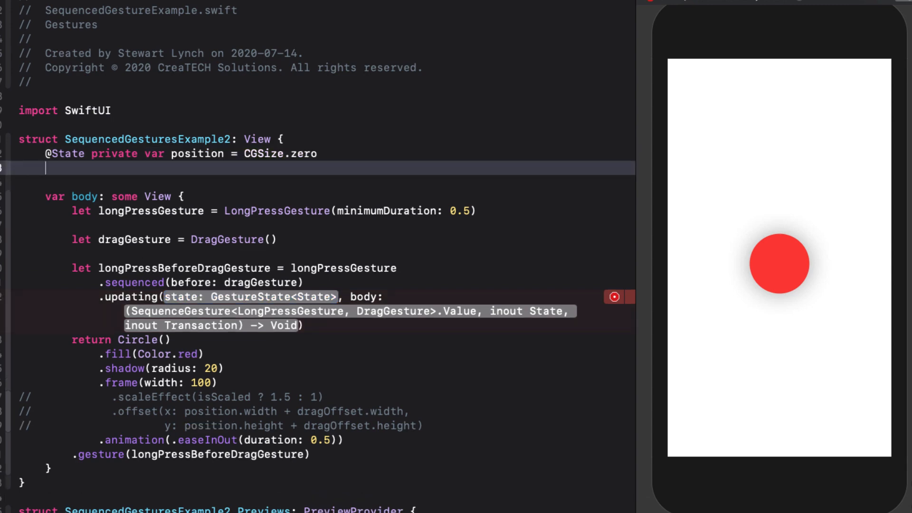
Step: Declare enum PressDragState with cases inactive, pressing and dragging(translation: CGSize)
text(enum)
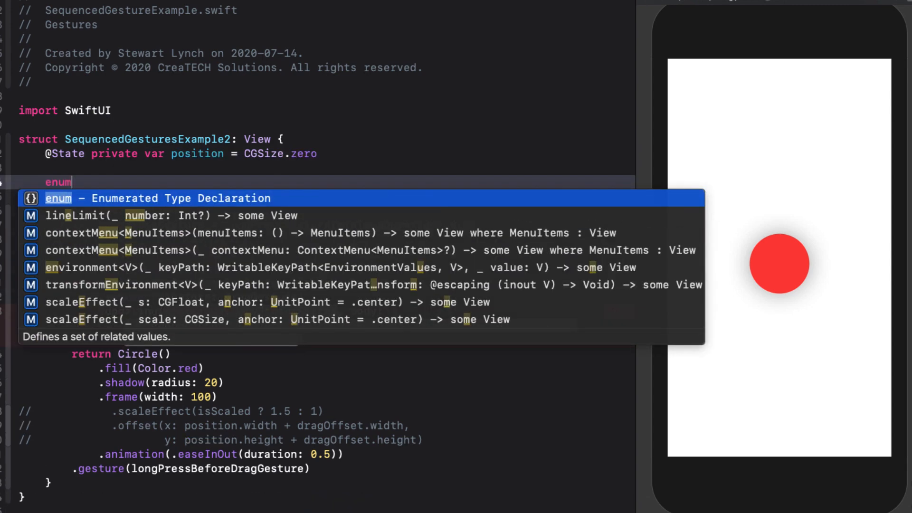
text(PressDrag)
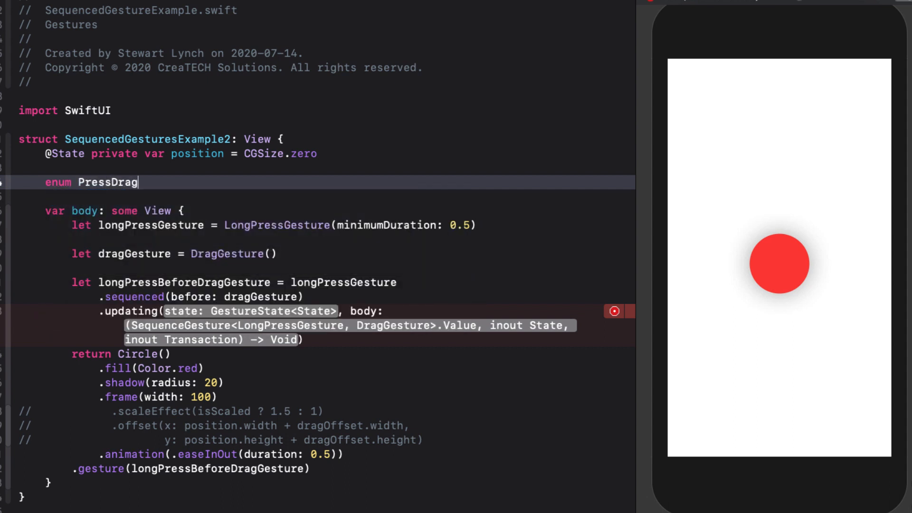
text(State)
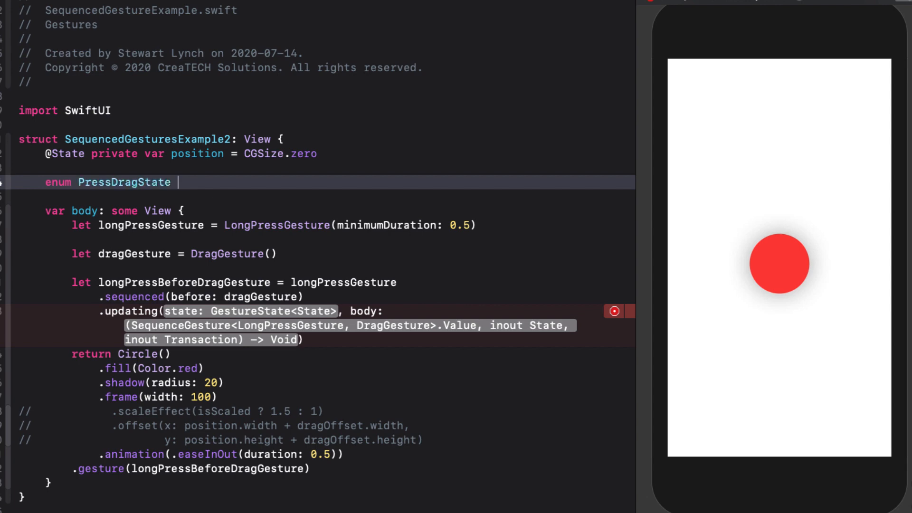
text({)
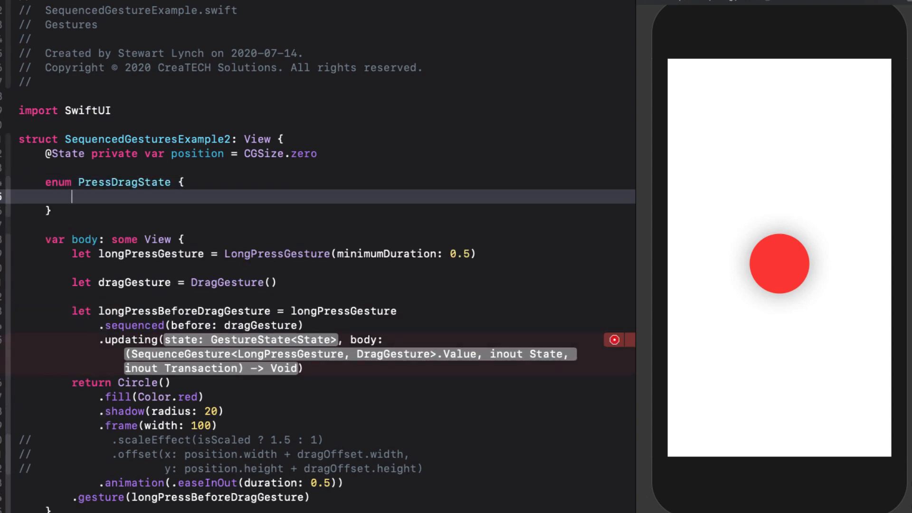
text(case inactive)
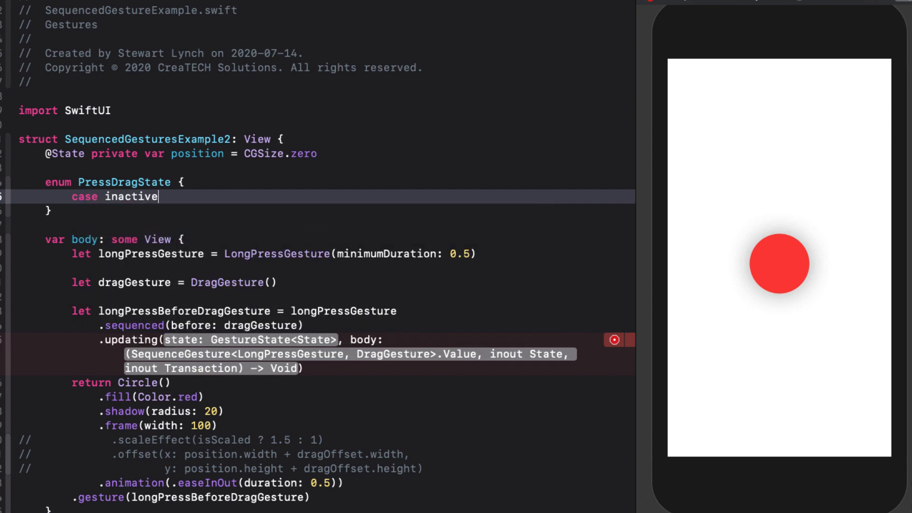
text(case dragg)
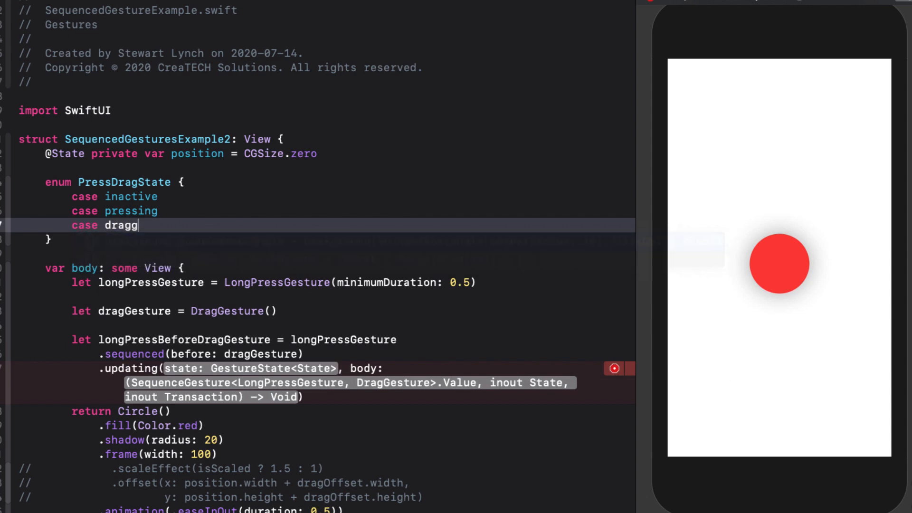
text(ing()
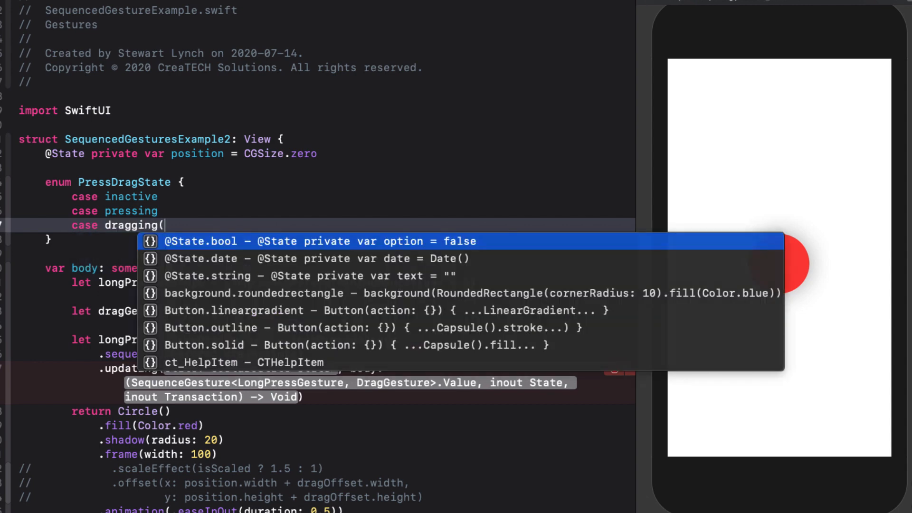
text(transla)
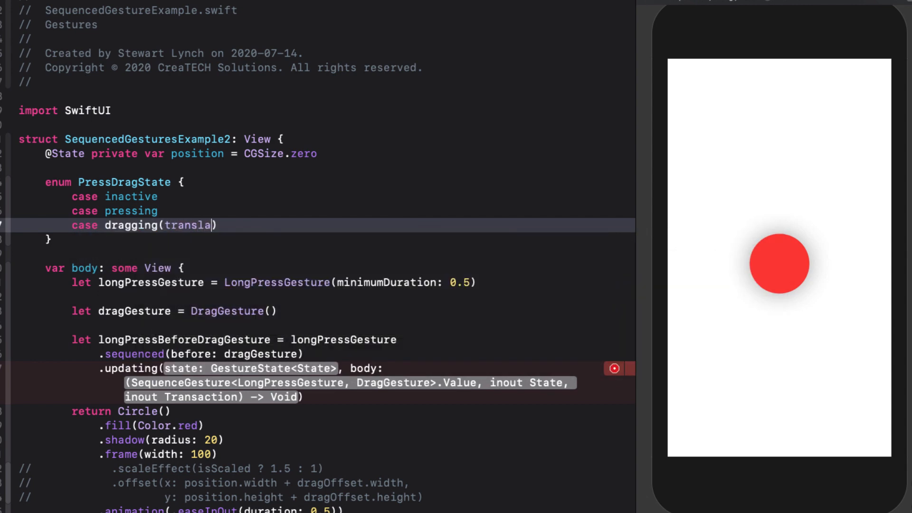
text(tion: C)
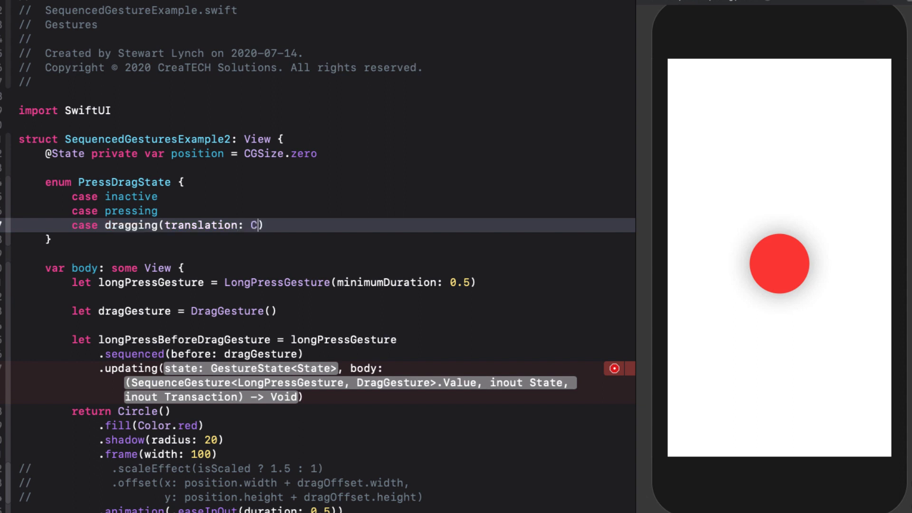
text(Size)
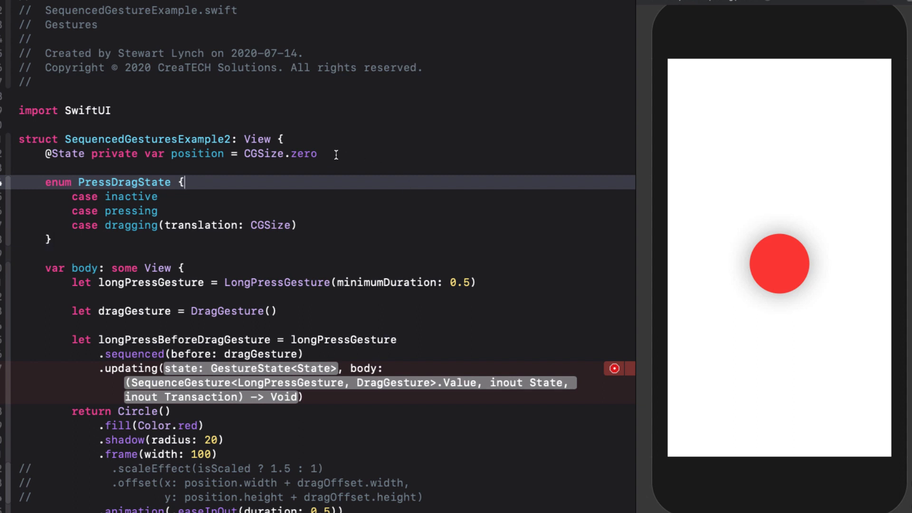
text(@G)
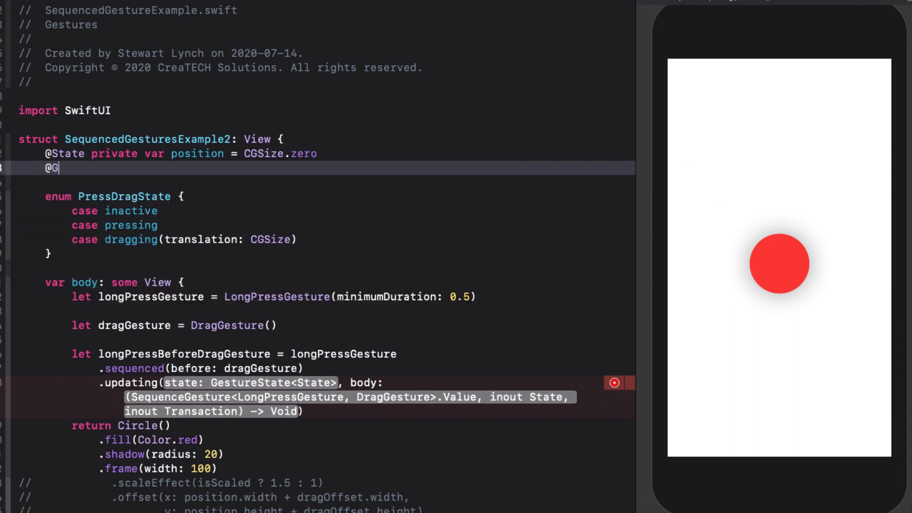
text(estureState)
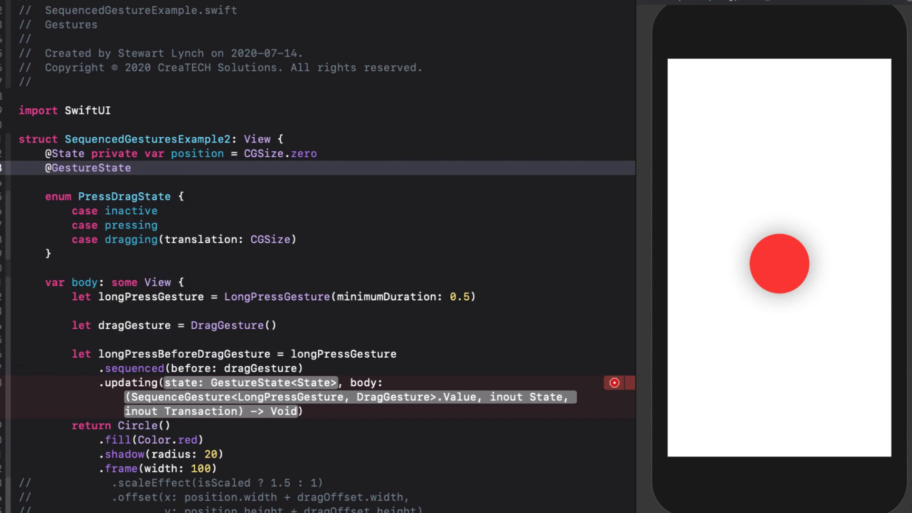
text(var)
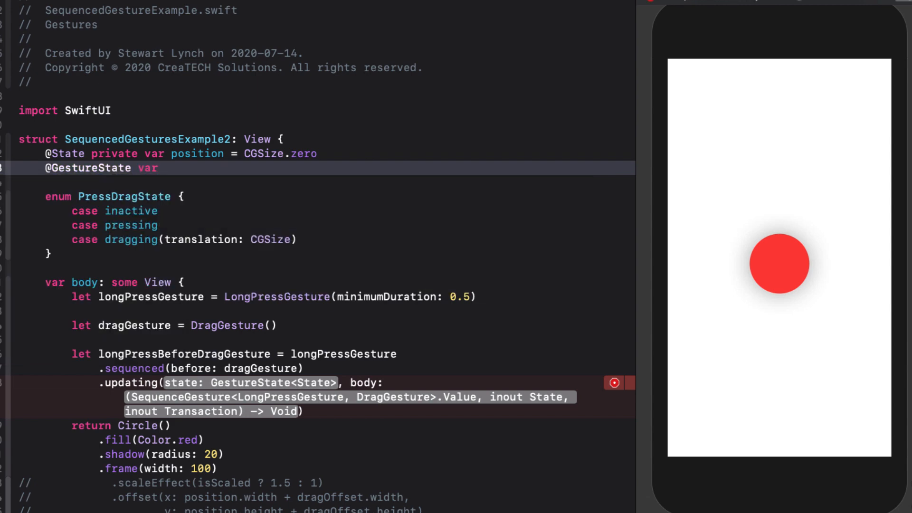
text(pressDragState = PressDragState)
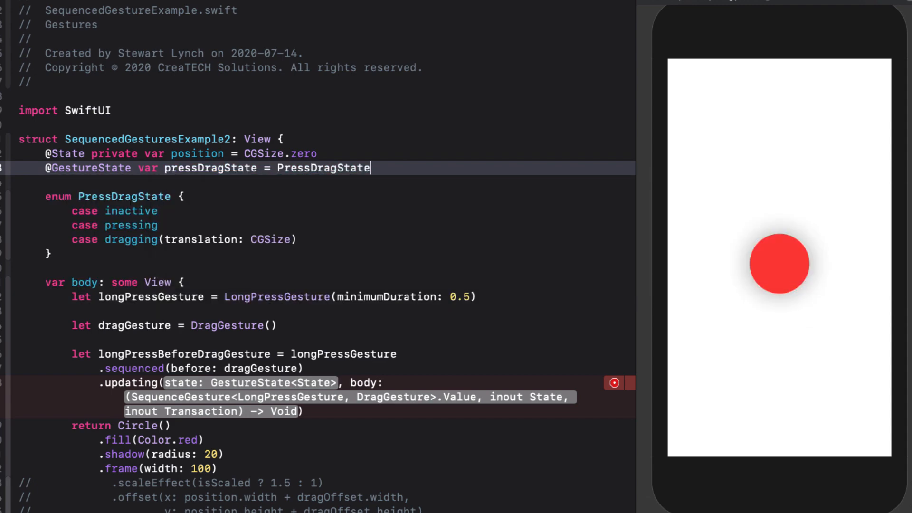
text(.inactive)
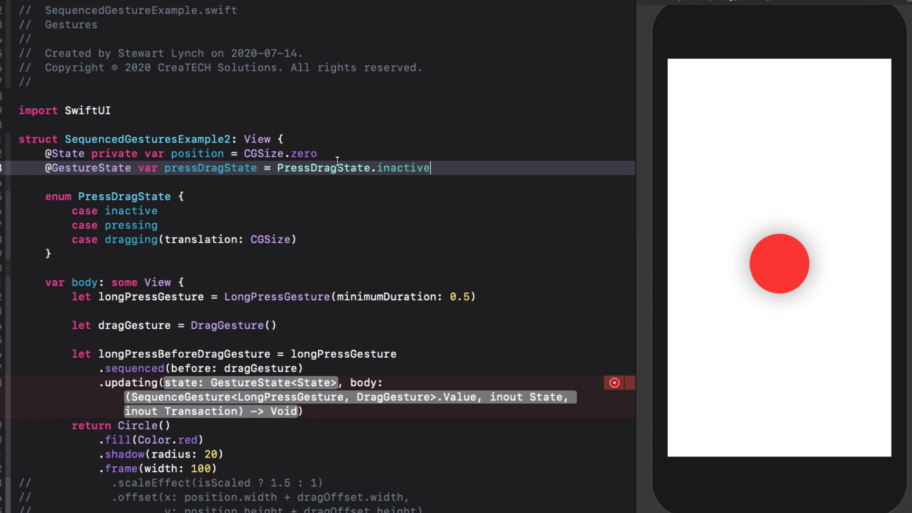
Step: Expand the updating closure and switch on value, setting state to .pressing for .first(true)
scroll(down, 3)
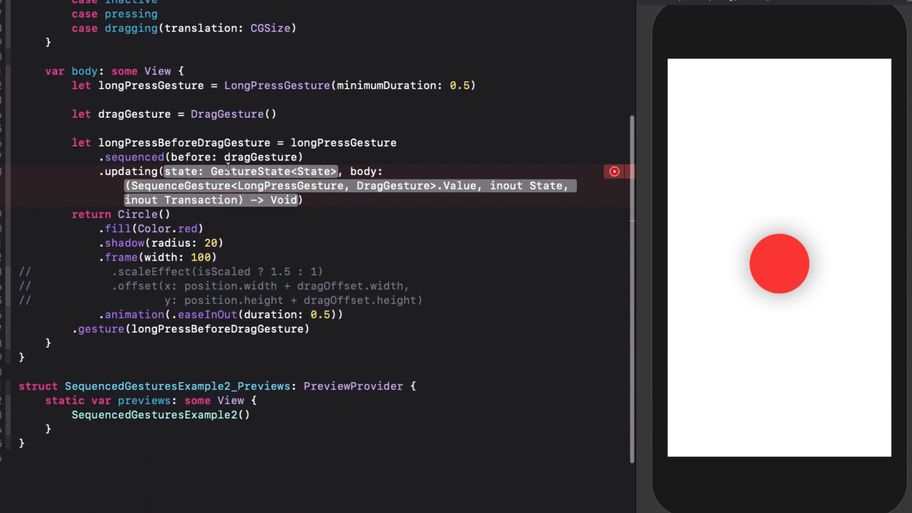
double_click(250, 171)
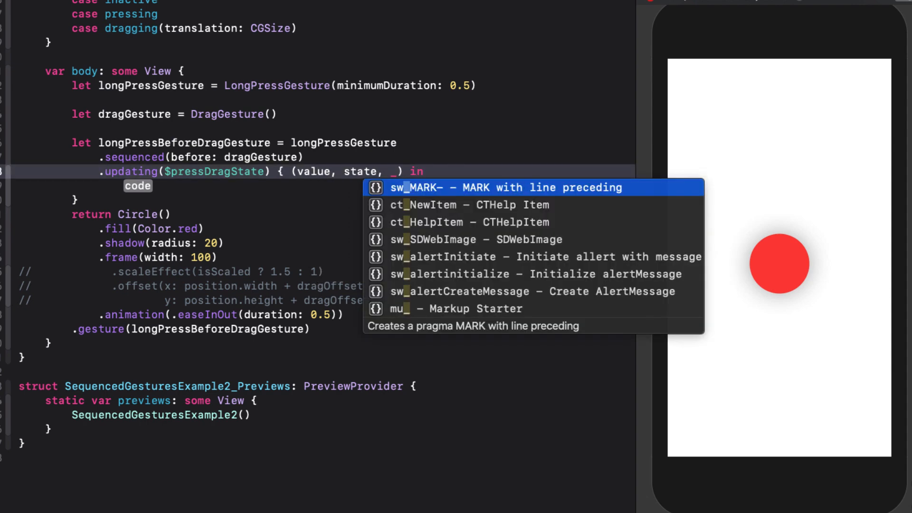
key(escape)
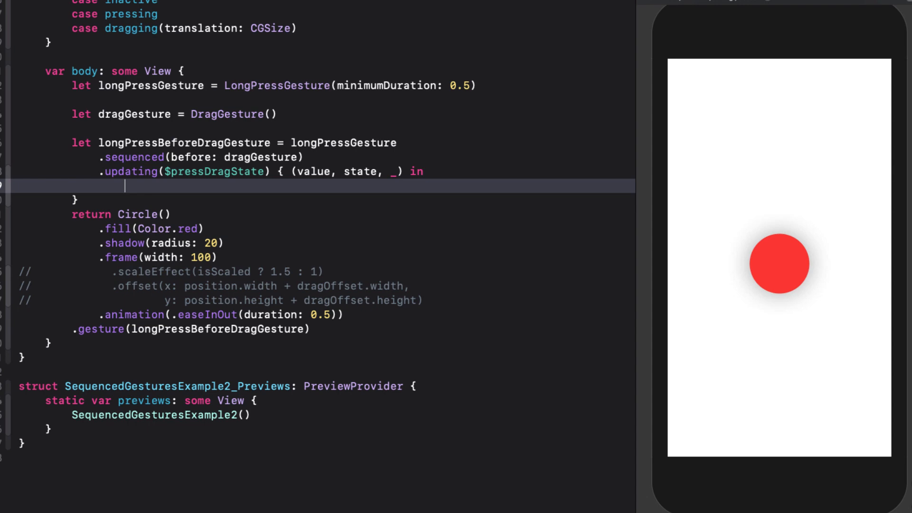
text(switch value {)
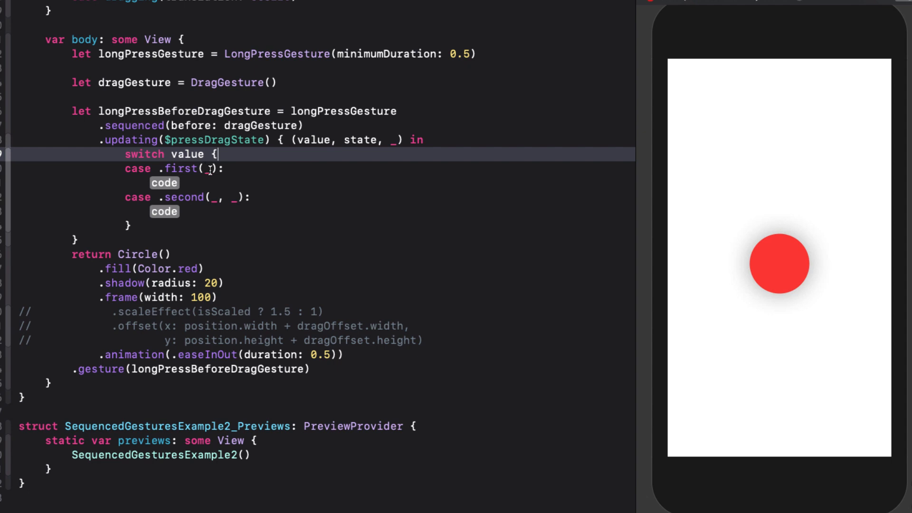
text(t)
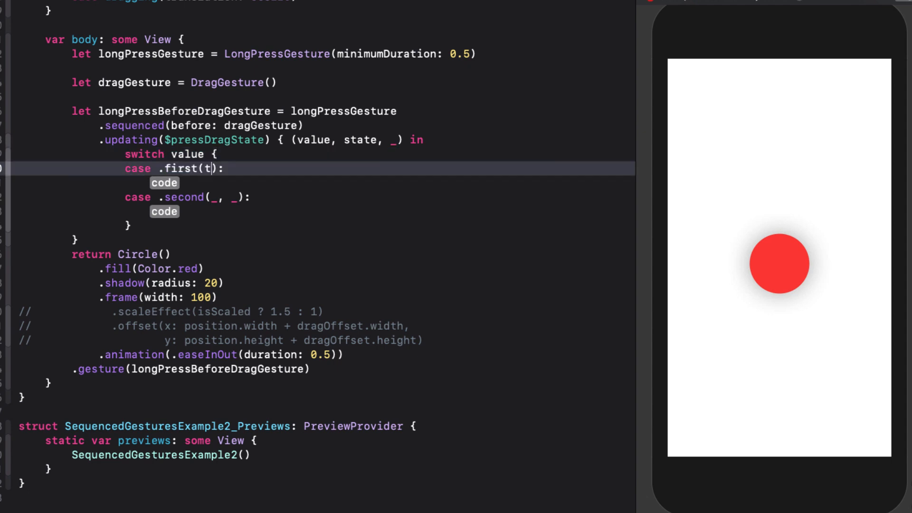
text(rue)
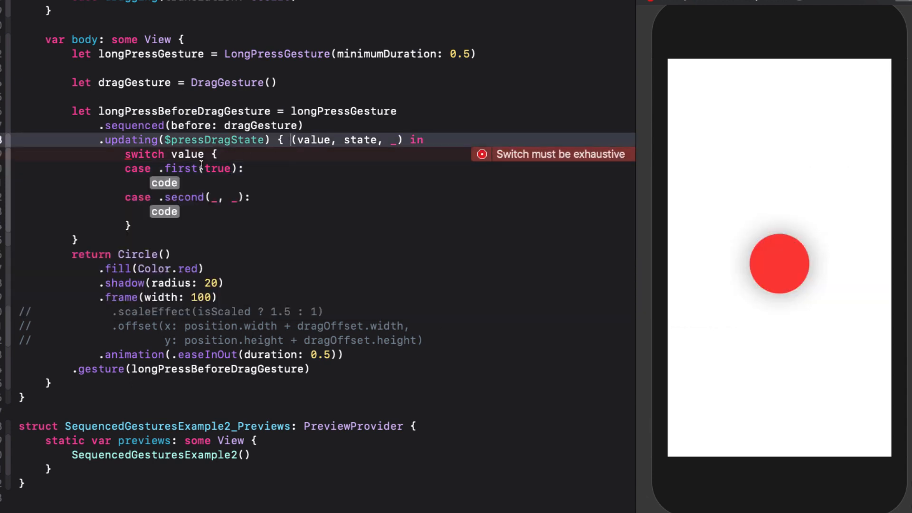
text(state =)
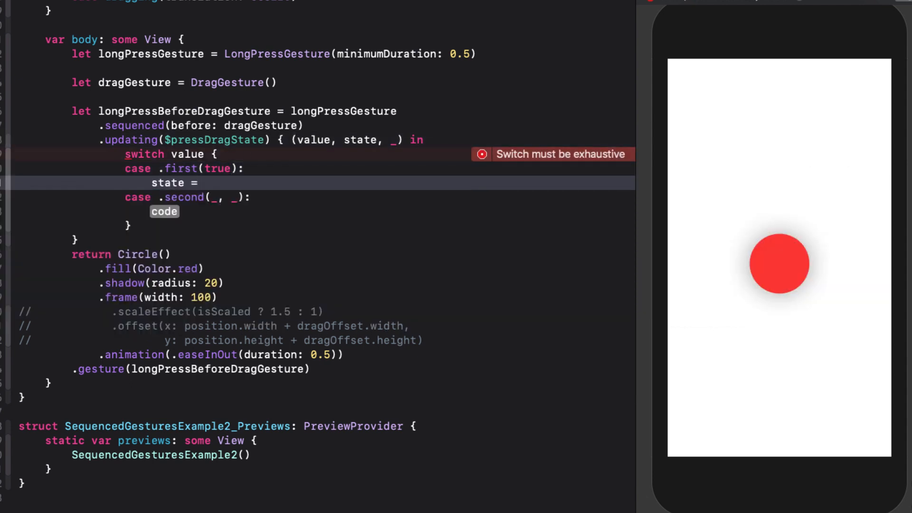
text(.pressing)
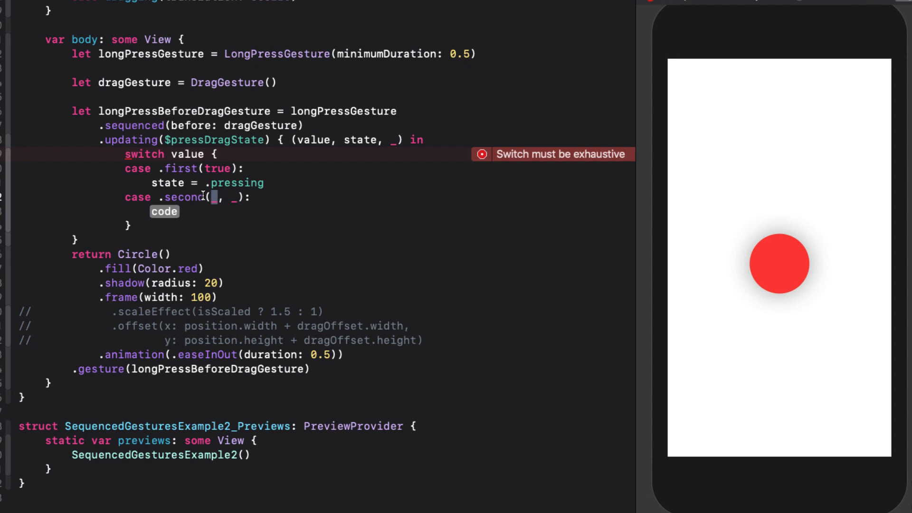
Step: Handle .second(true, let drag) by setting state to .dragging with drag?.translation ?? .zero
text(true)
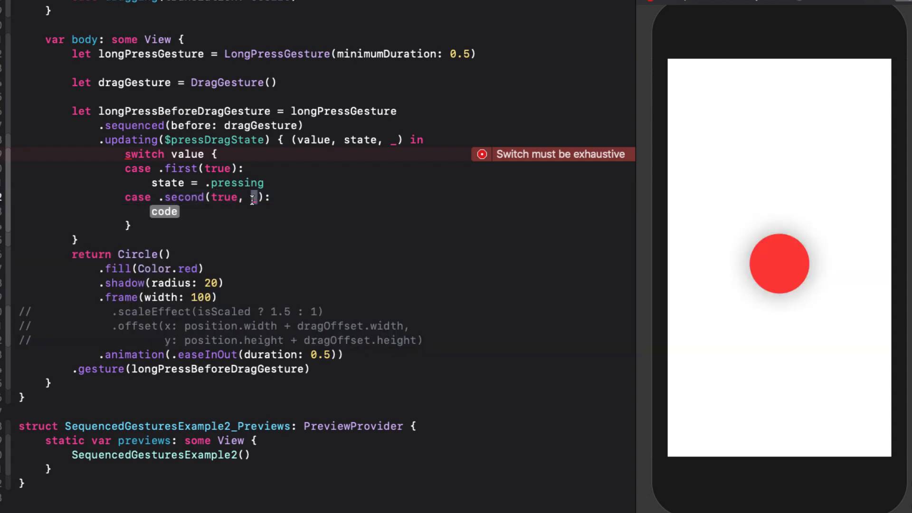
text(let dr)
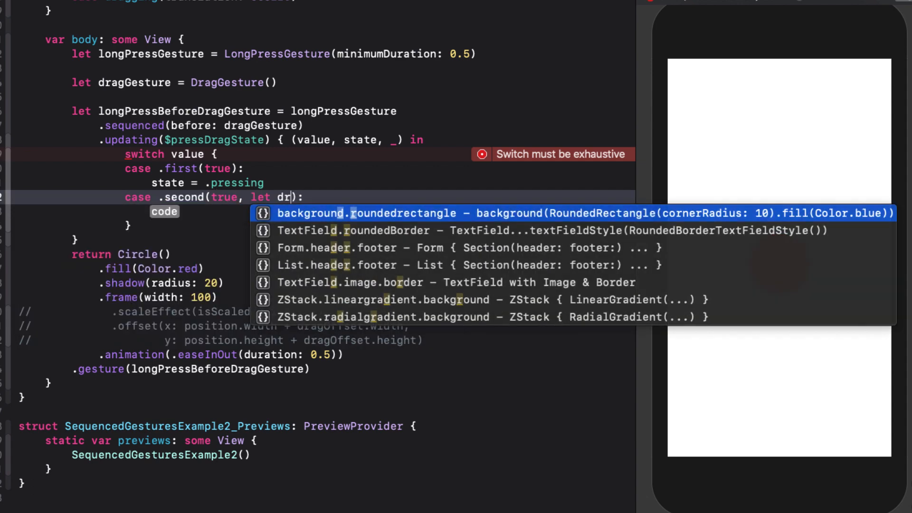
text(ag)
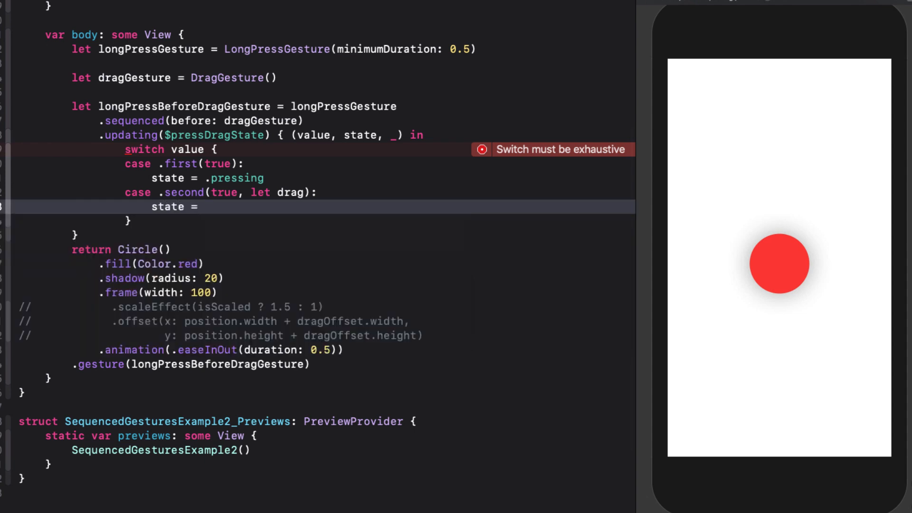
text(.dragging(translation: CGSize))
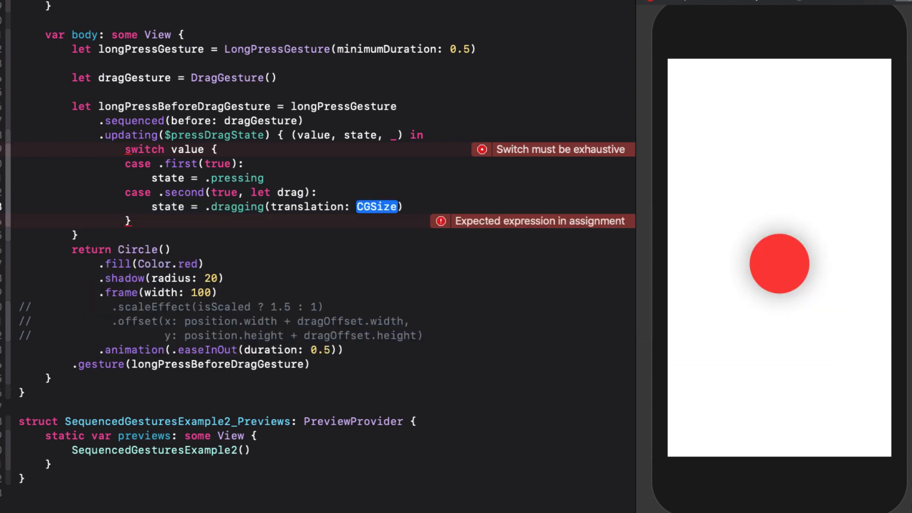
text(dra)
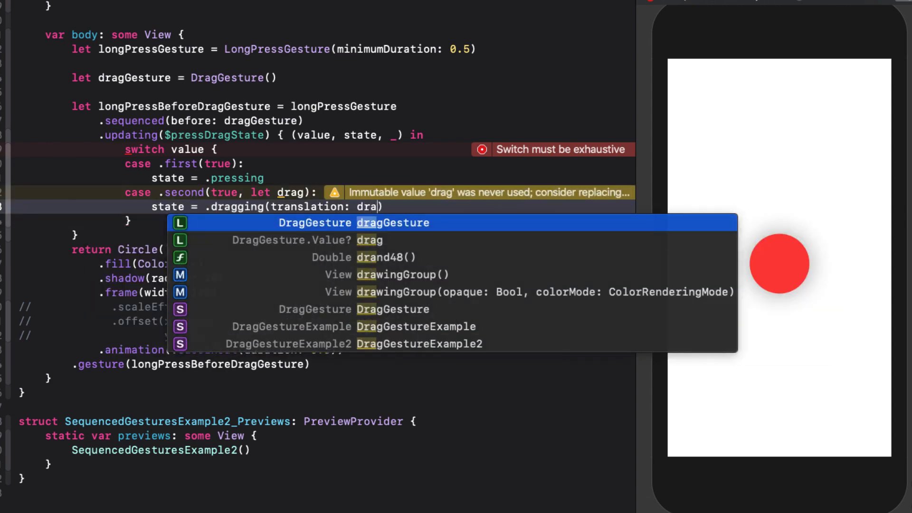
text(?.translation)
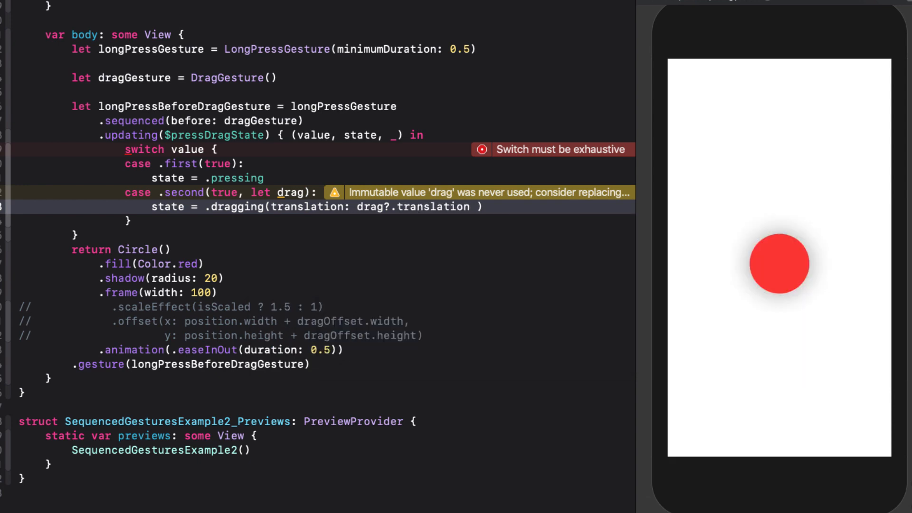
text(?? .zero)
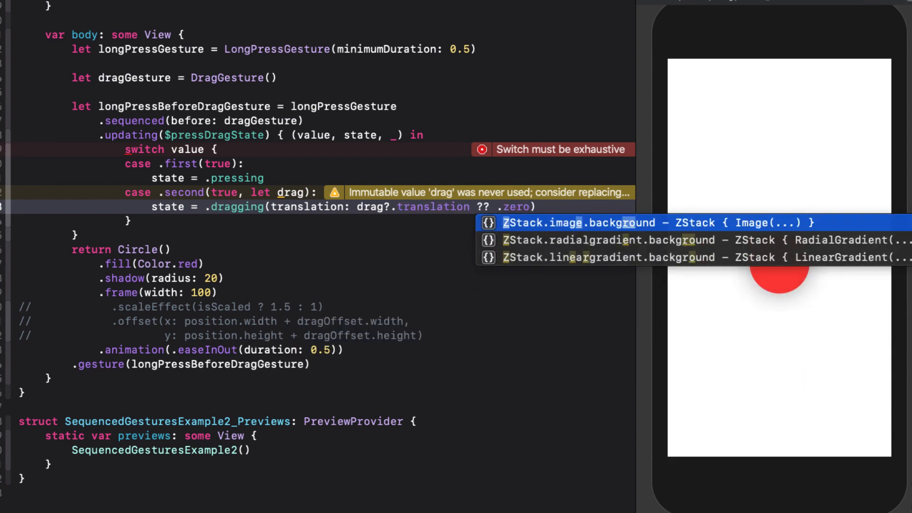
key(Escape)
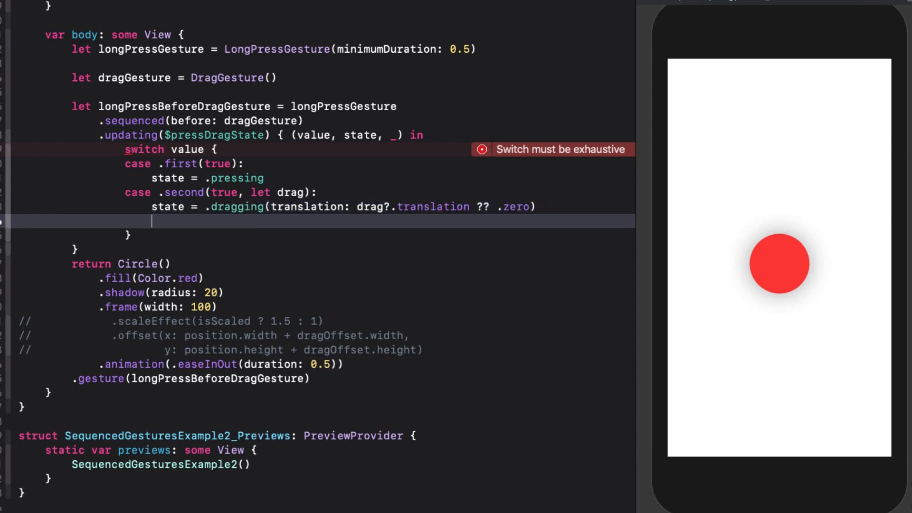
Step: Add a default case setting state to .inactive
text(default:)
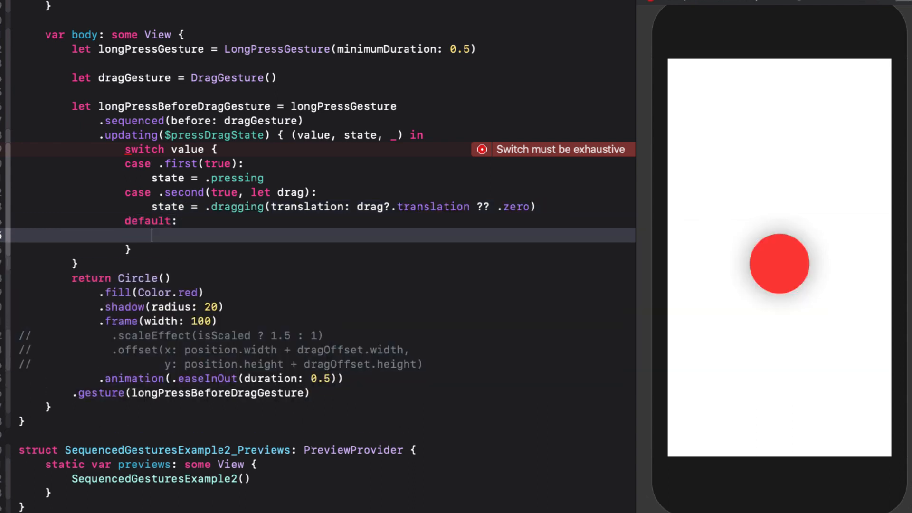
text(state =)
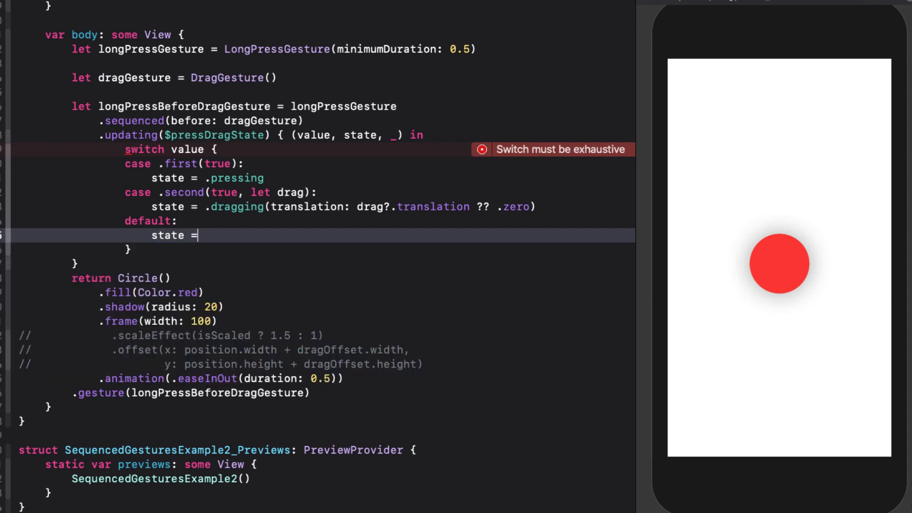
text(.inactive)
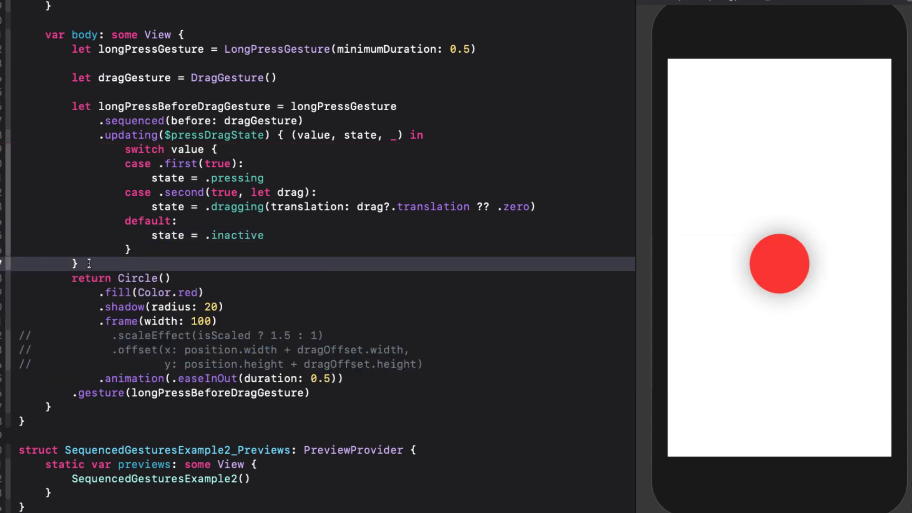
Step: Add an .onEnded handler that switches on the gesture value
text(.onEnded { (valu) in)
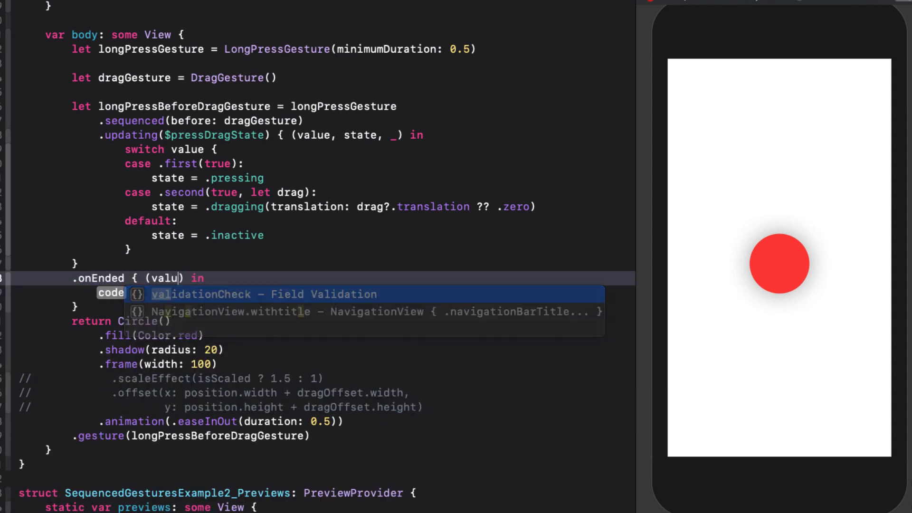
text(sw)
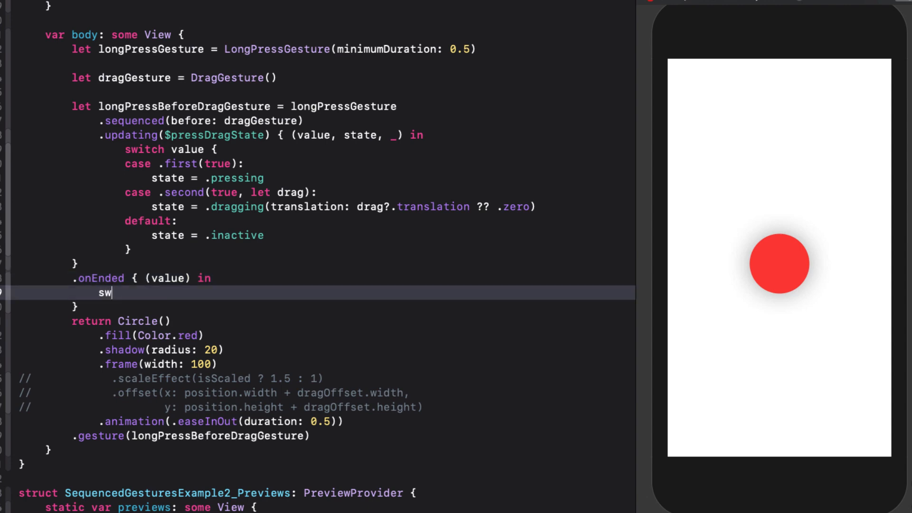
text(itch value {)
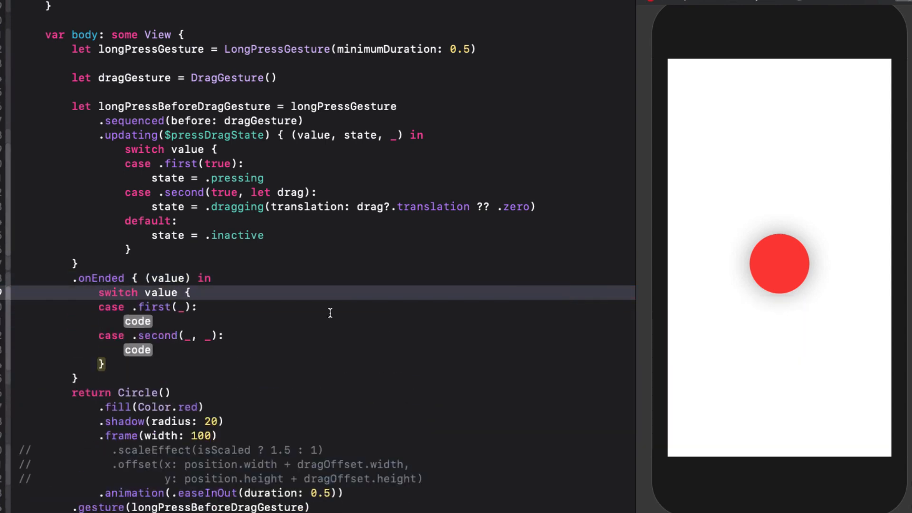
scroll(down, 3)
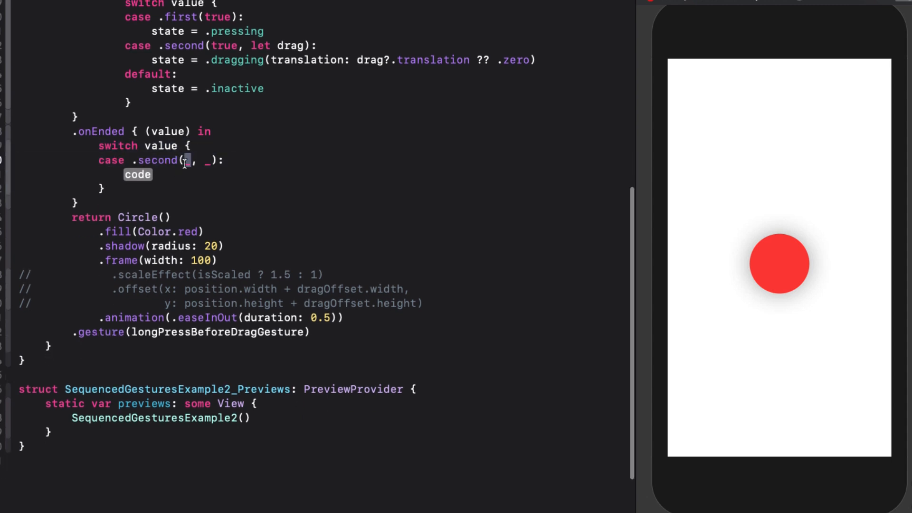
Step: In case .second(true, let drag) add the drag translation width/height ?? 0 to self.position, then default: break
text(true)
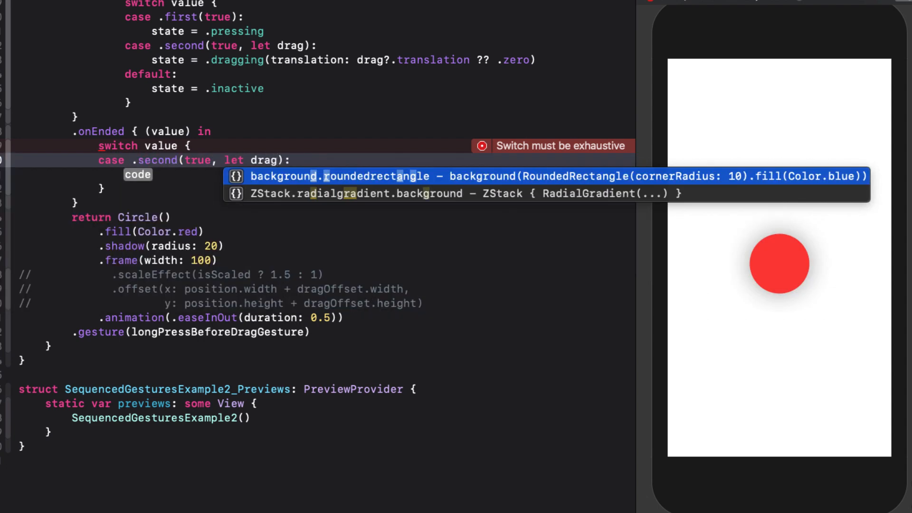
text(self.position.height += drag?.translation.)
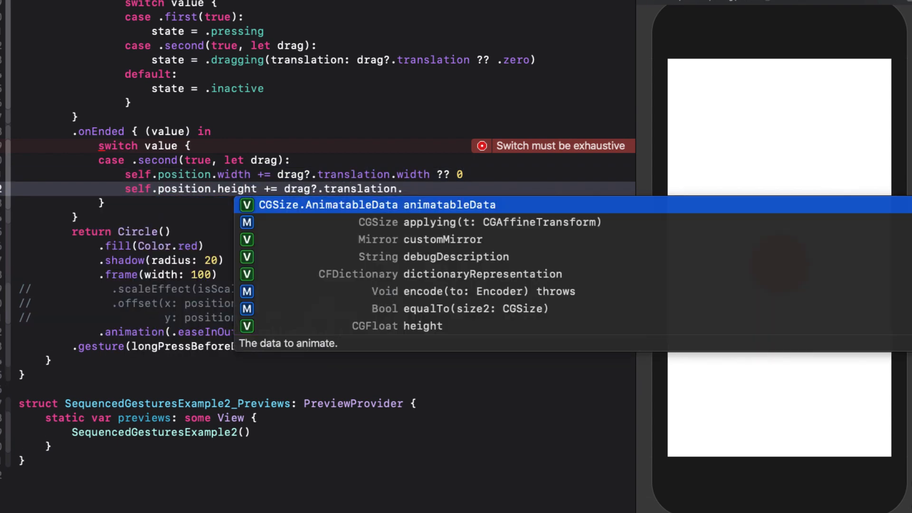
text(height ?? 0)
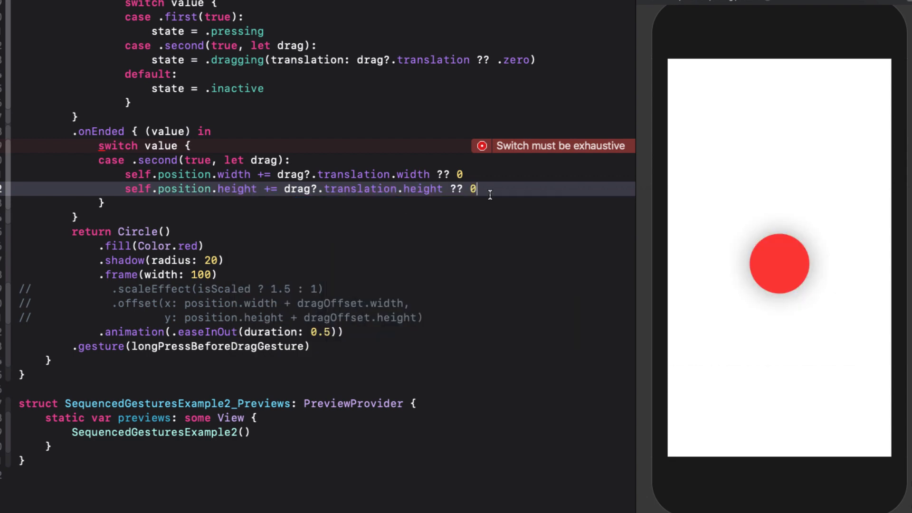
text(default:)
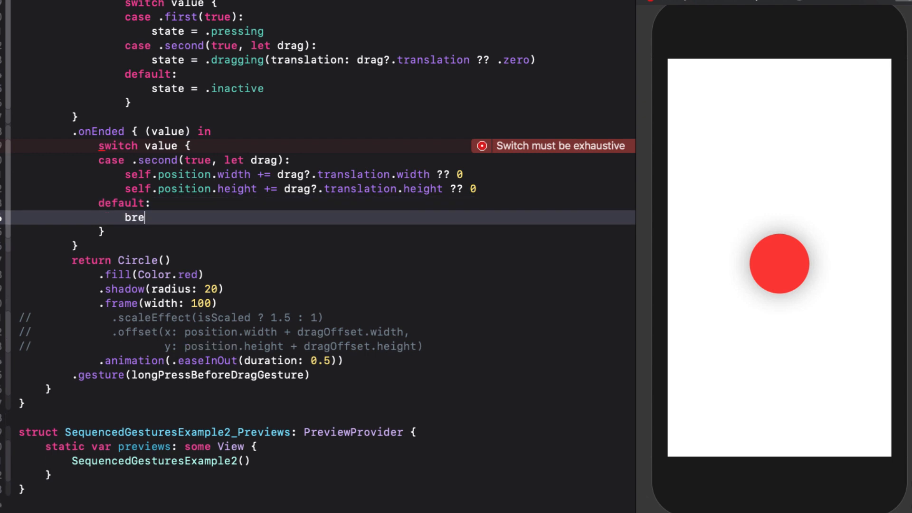
text(ak)
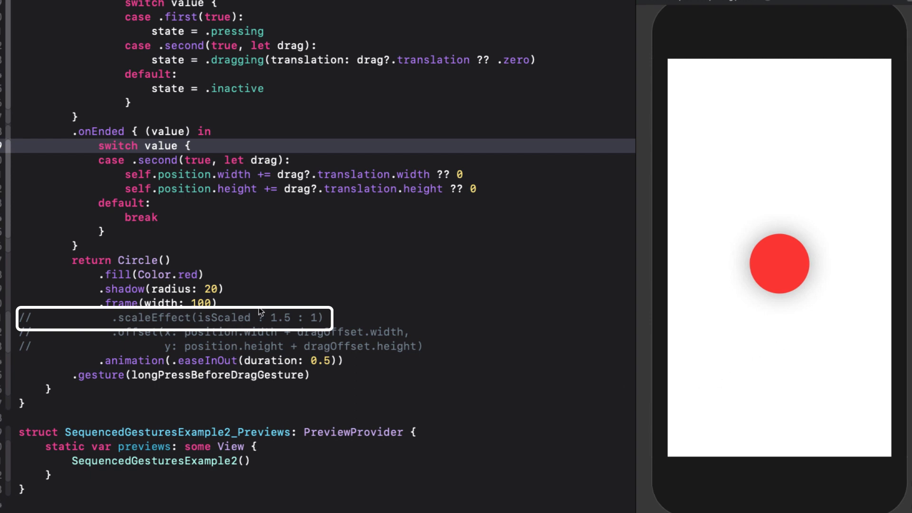
mouse_move(261, 313)
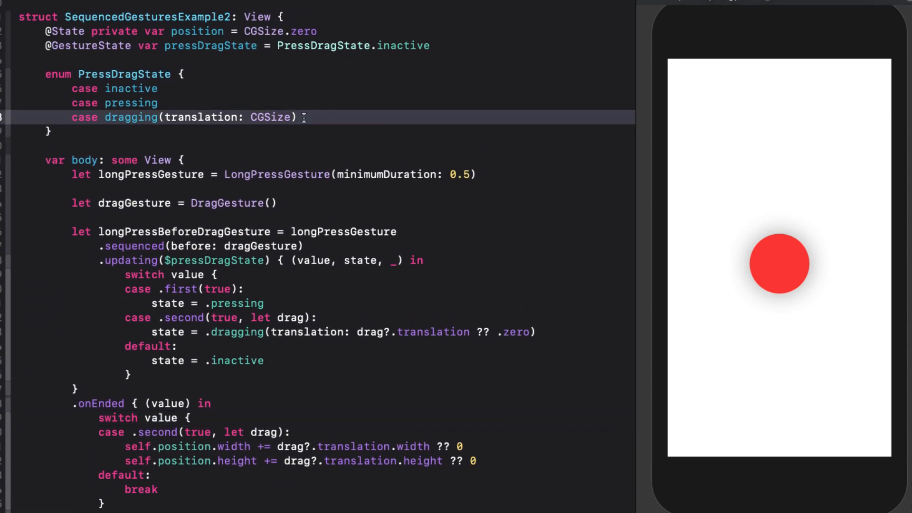
Step: Add var isActive: Bool to PressDragState, false for .inactive and true otherwise
text(var isActive: Bool {)
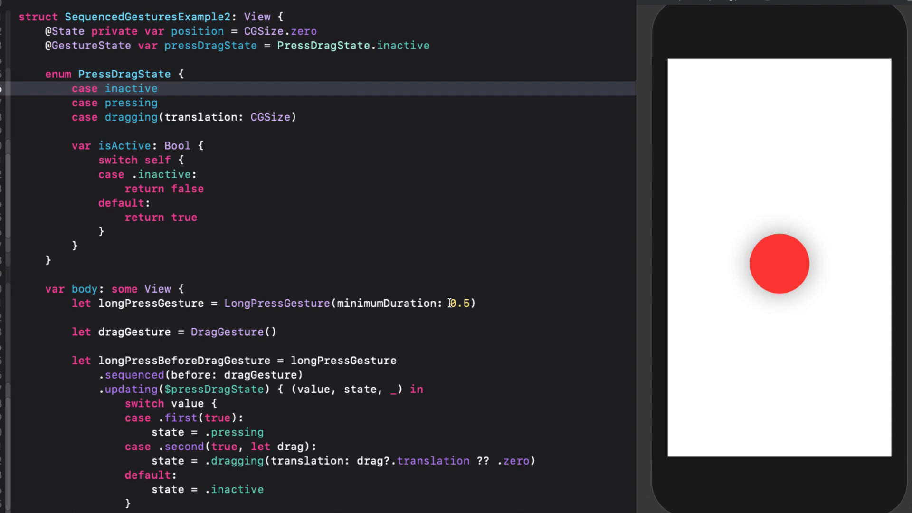
Step: Restore .scaleEffect driven by pressDragState.isActive instead of isScaled
scroll(down, 3)
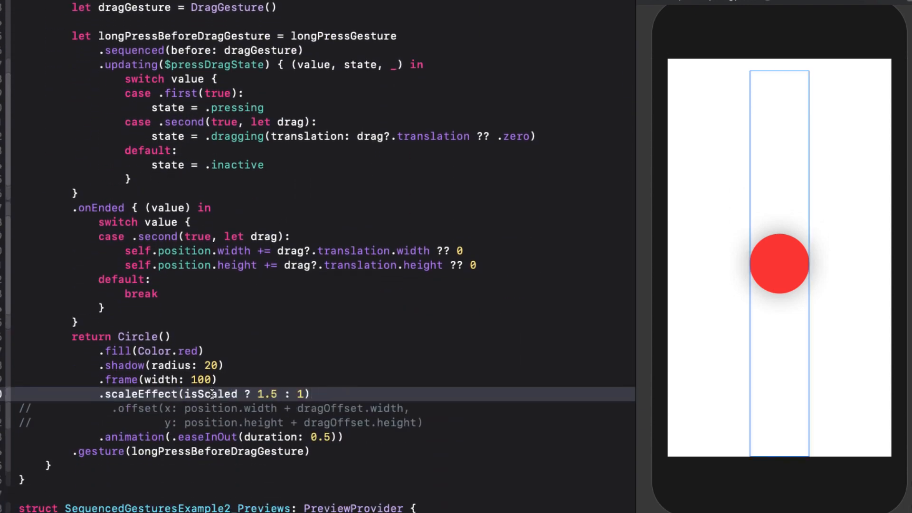
double_click(211, 395)
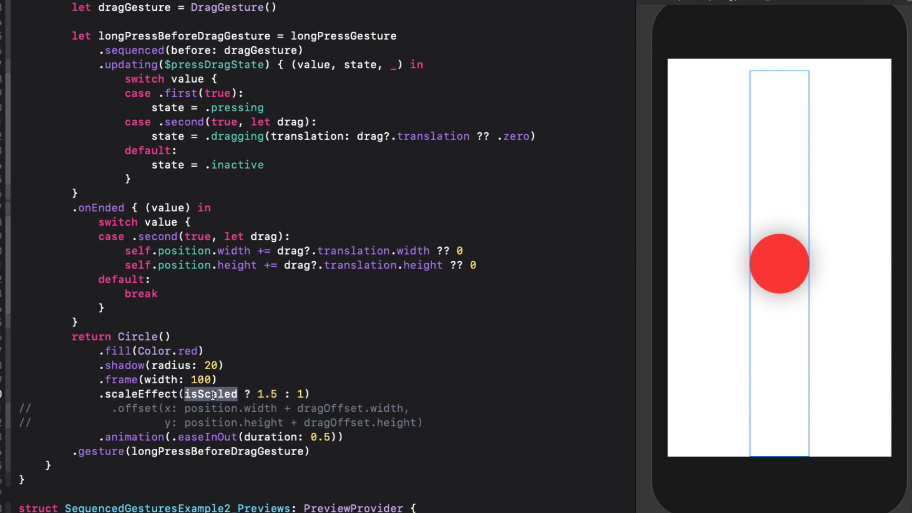
text(pressDragState)
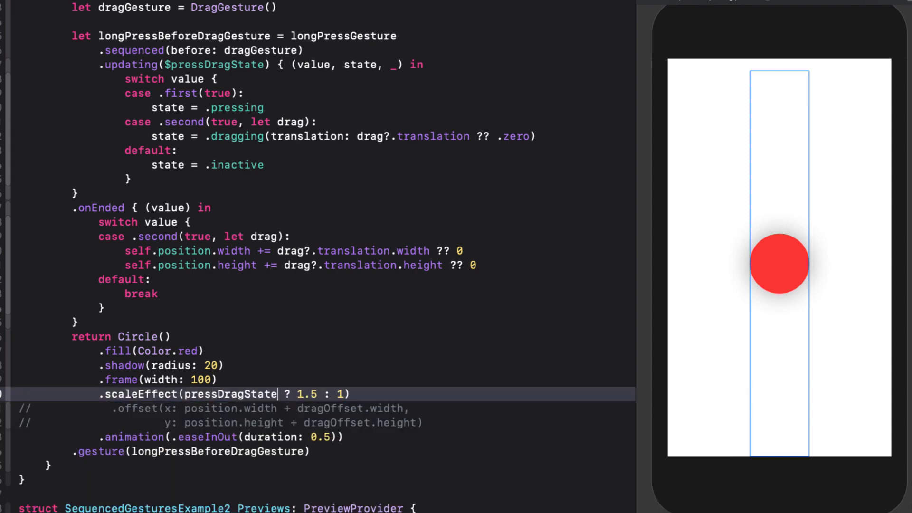
text(.isActive)
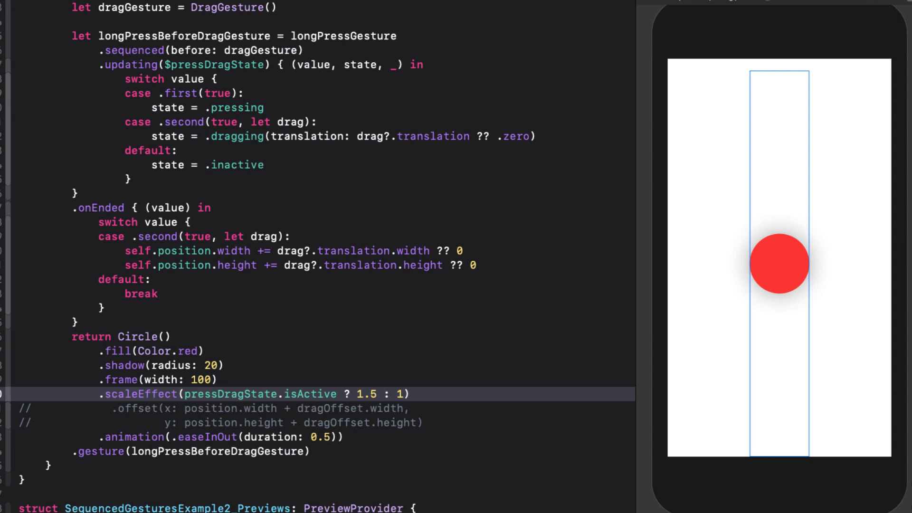
Step: Add var translation: CGSize returning the dragging translation or .zero, and offset the circle by pressDragState.translation
click(338, 393)
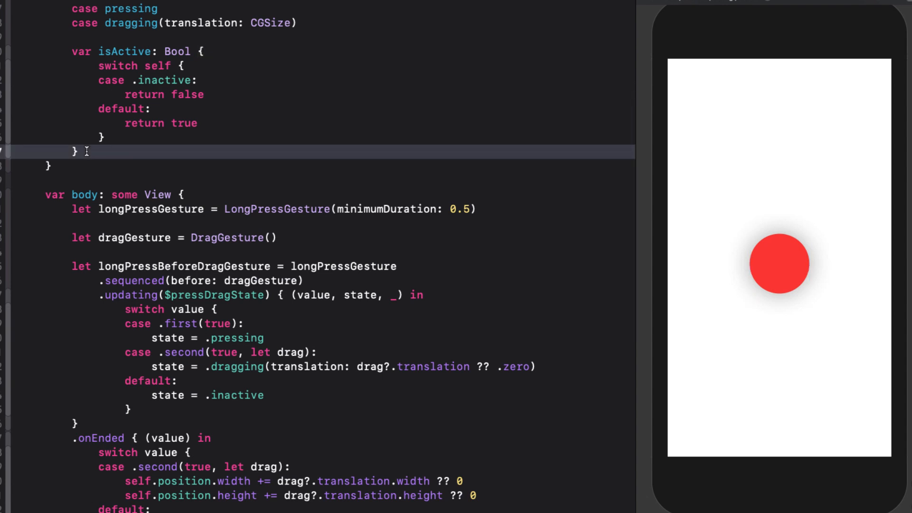
text(var)
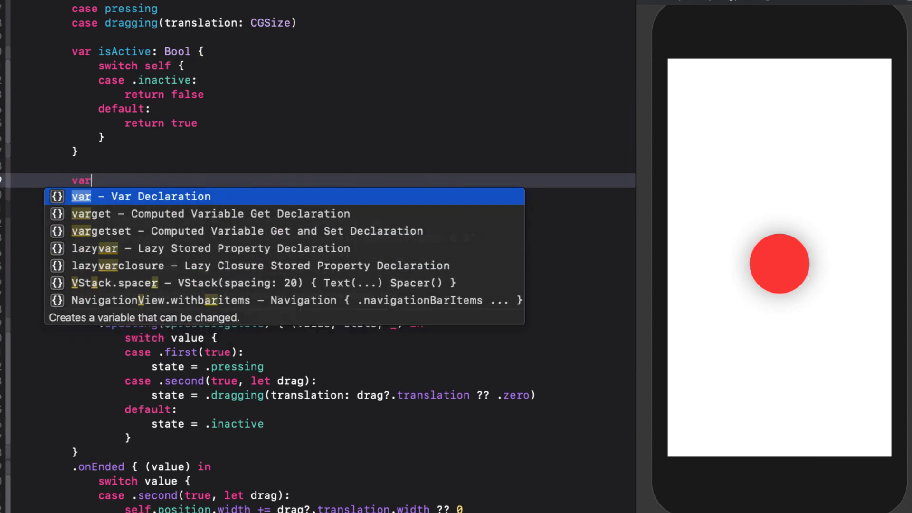
text(translation: CGSize {)
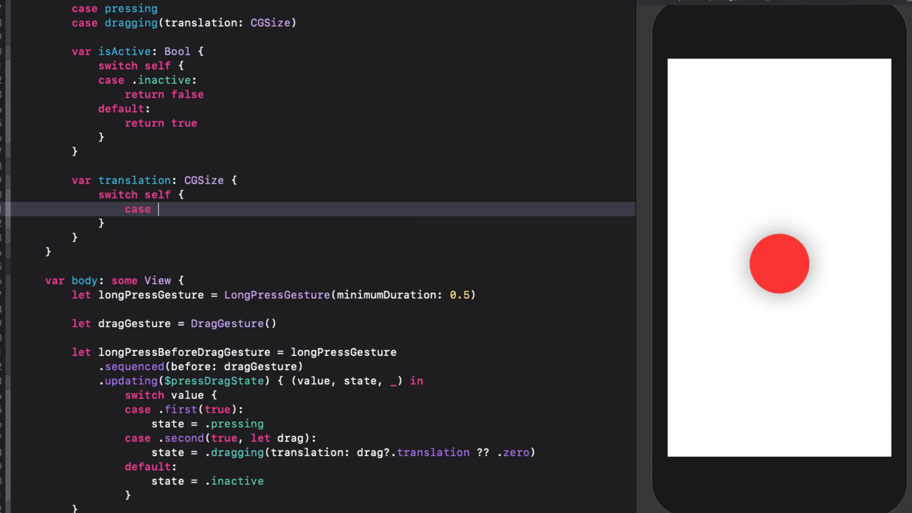
text(.dragging(translation: let trn)
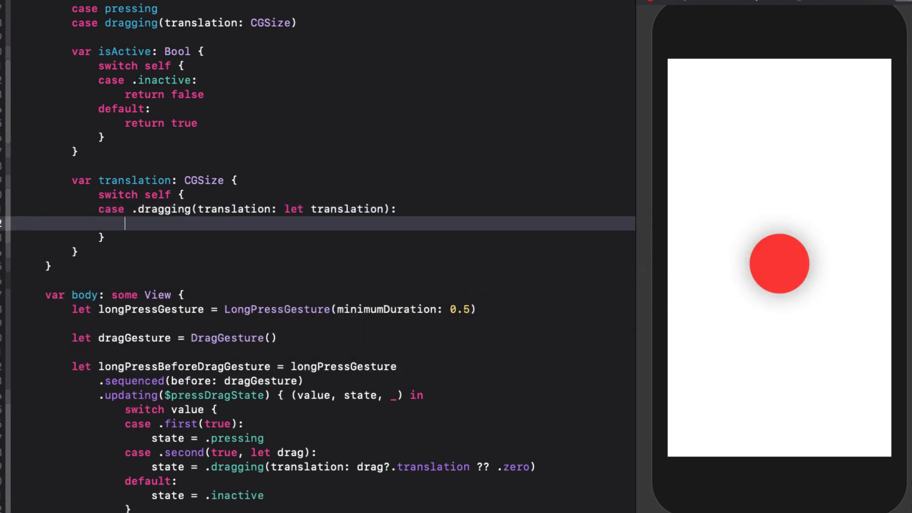
text(return translation)
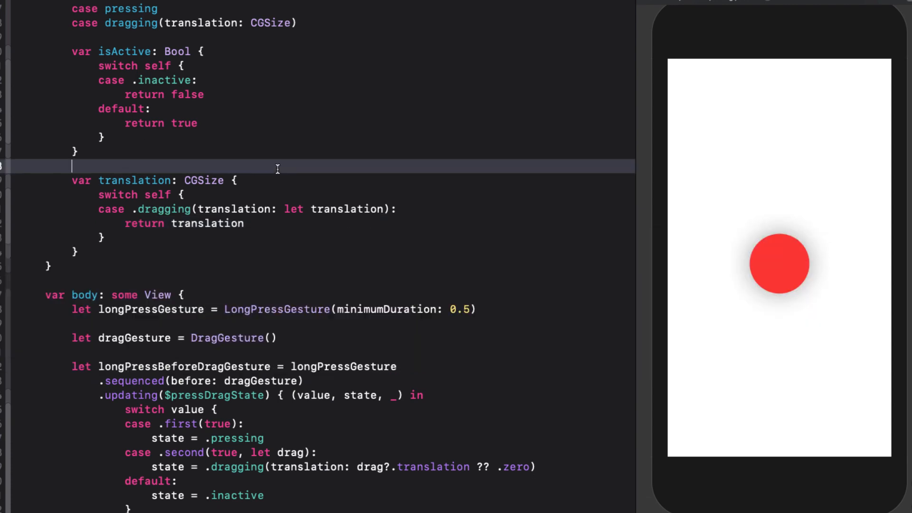
text(defai;t)
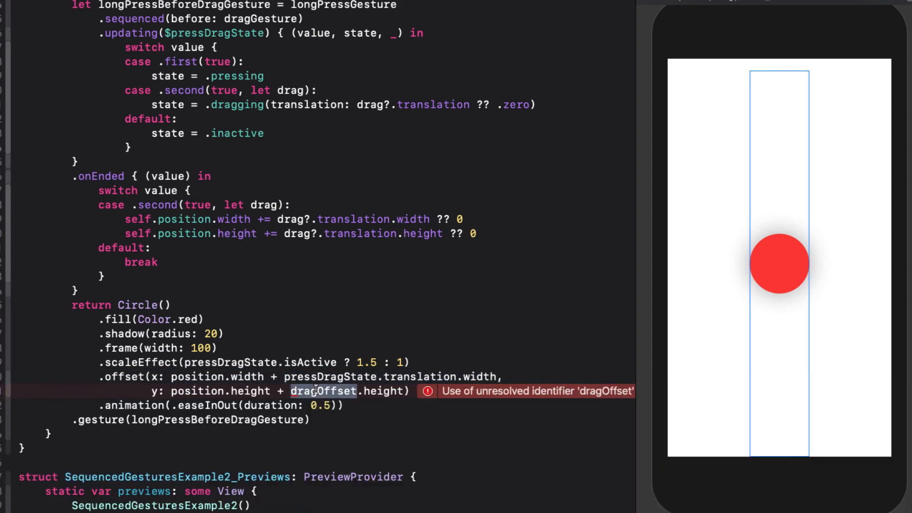
text(pressDragState.translation)
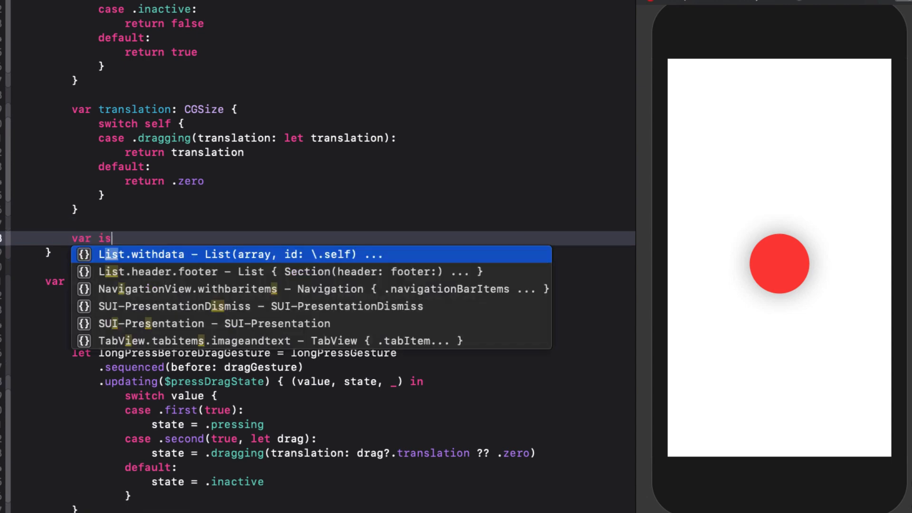
Step: Add var isNotDragging: Bool and animate with .easeInOut(duration: 0.5) only when pressDragState.isNotDragging, else nil
text(NotDragging: Bool)
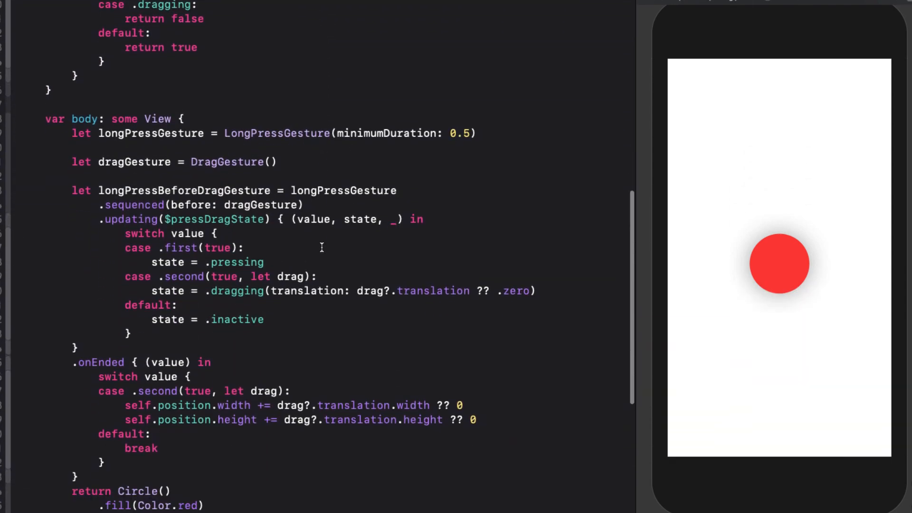
scroll(down, 3)
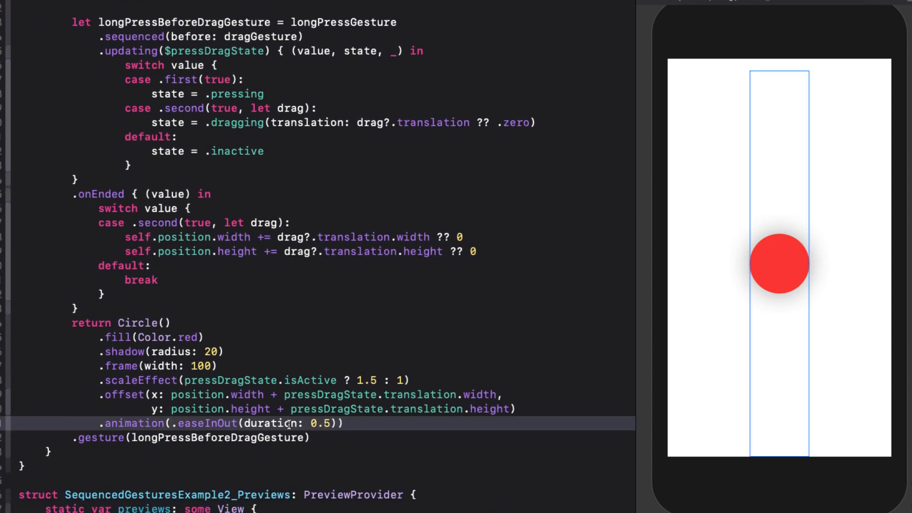
text(pressDragState)
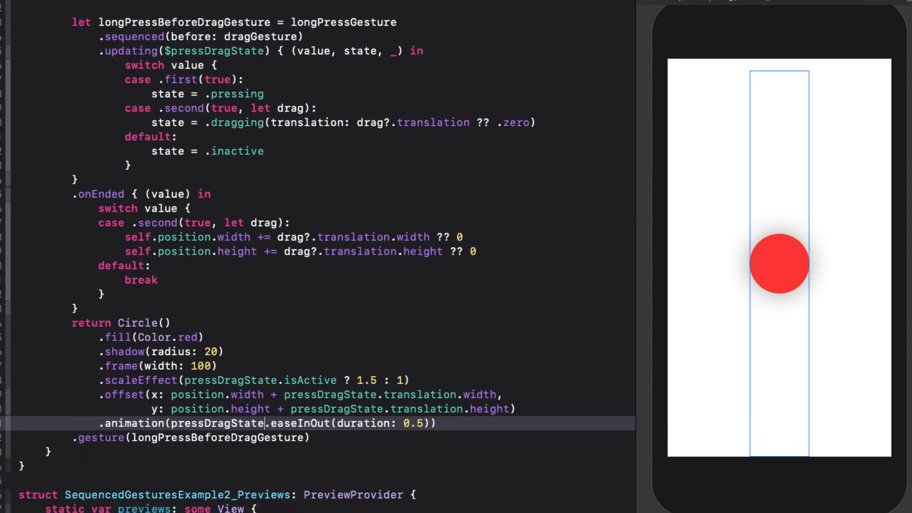
text(.isNotDragging ? .)
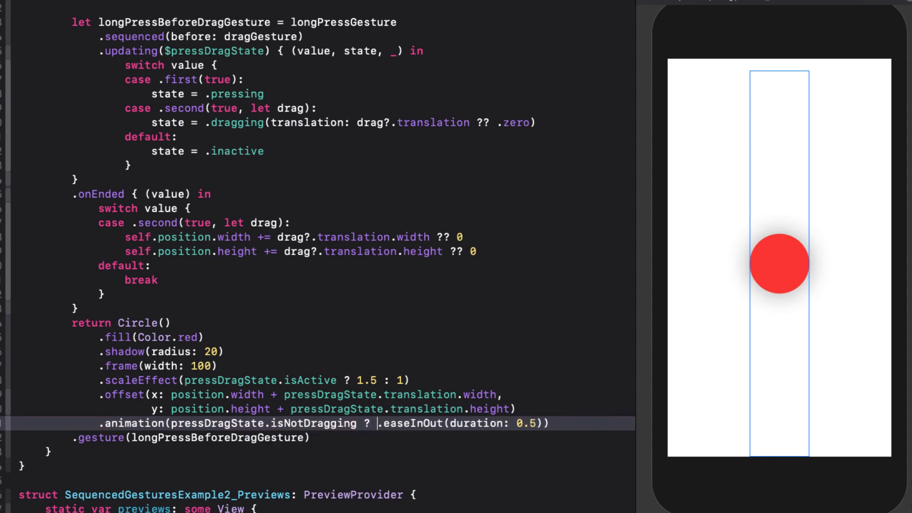
text(: nil)
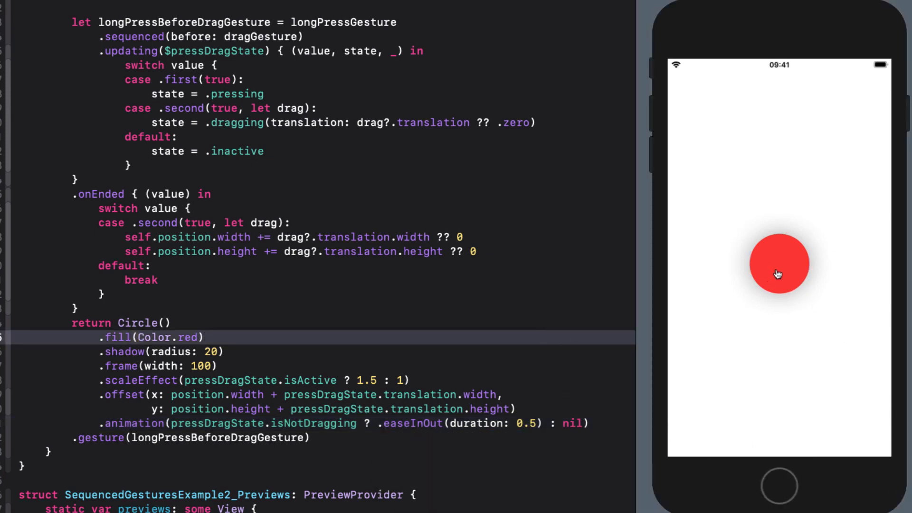
Step: Long-press the red circle in the live preview to enlarge it, then drag it to several positions
click(203, 337)
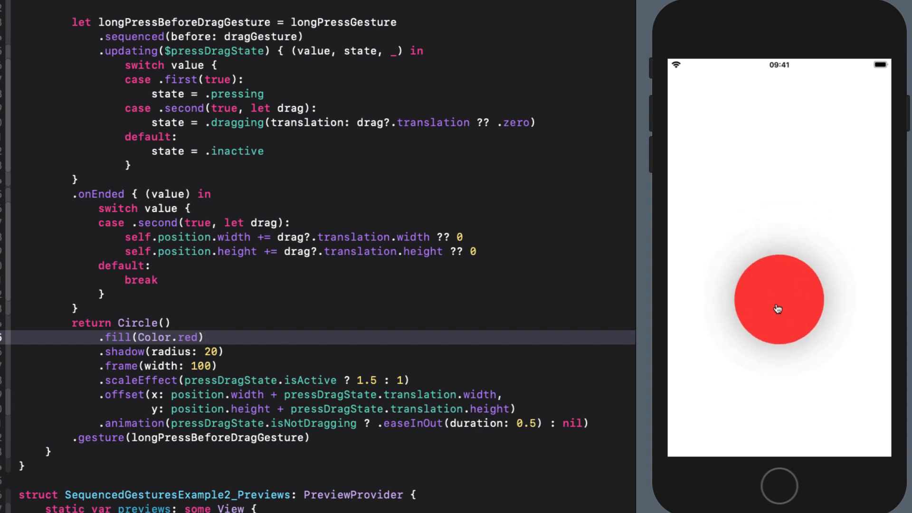
drag(778, 299, 742, 213)
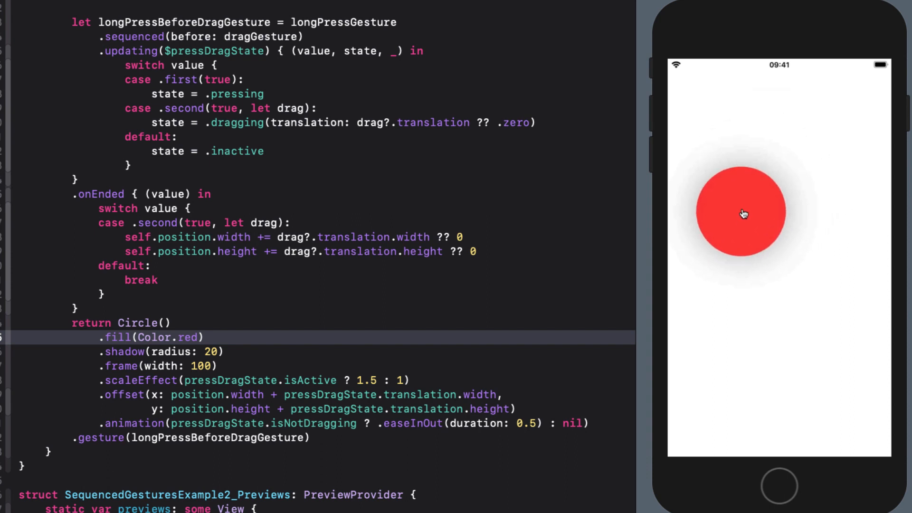
drag(742, 213, 814, 165)
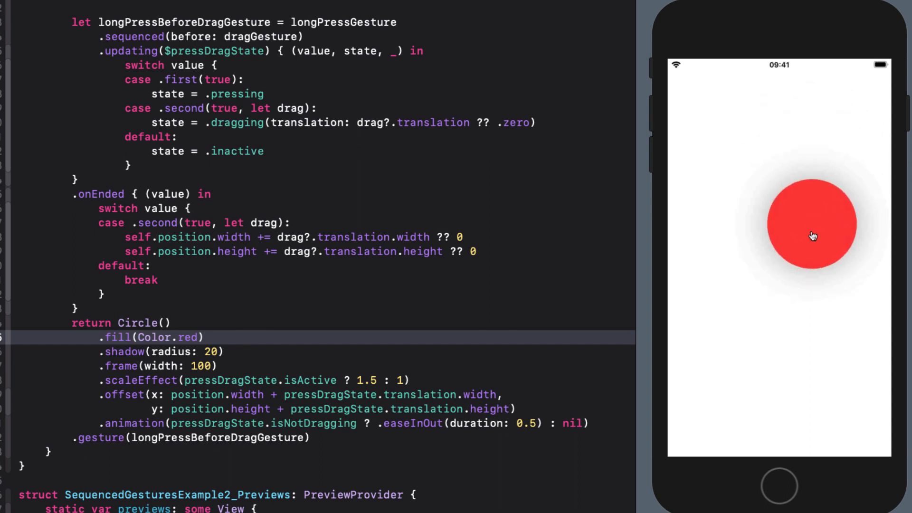
drag(813, 236, 779, 196)
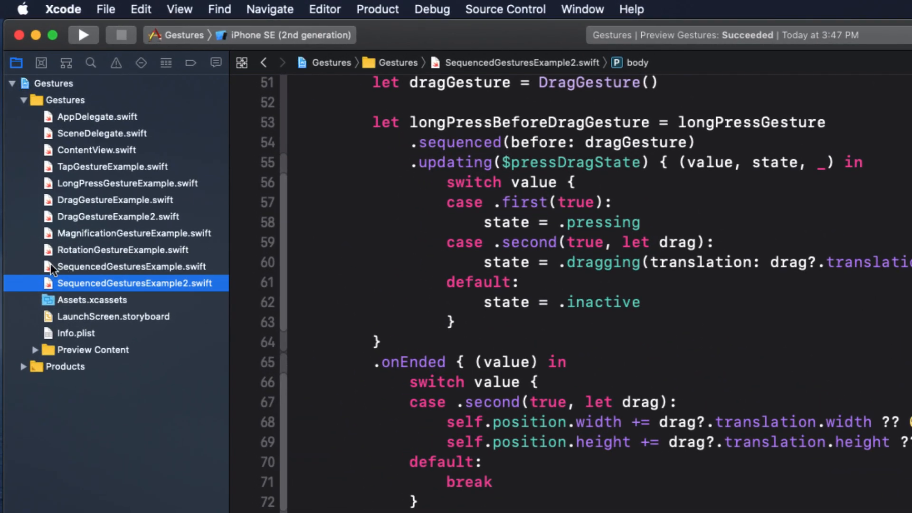
Step: Duplicate SequencedGesturesExample as ExclusiveGestureExample and review its preview struct
click(132, 266)
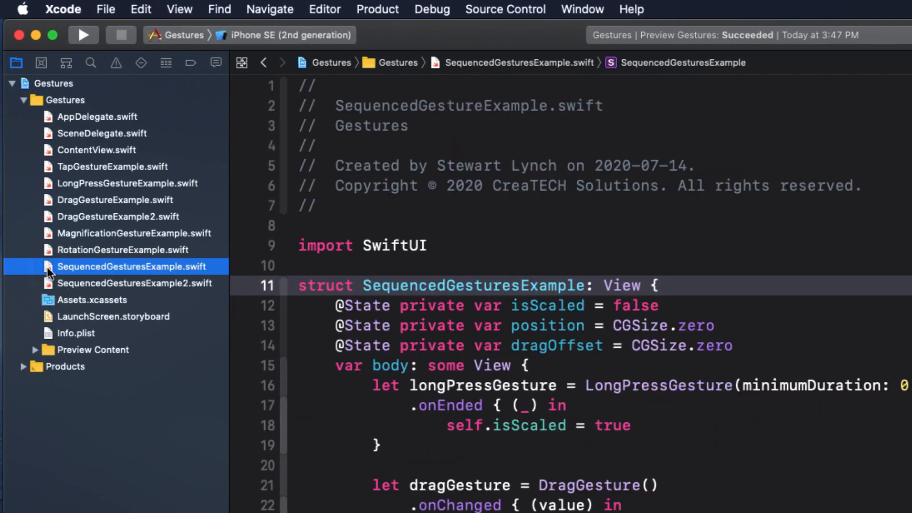
drag(137, 266, 134, 294)
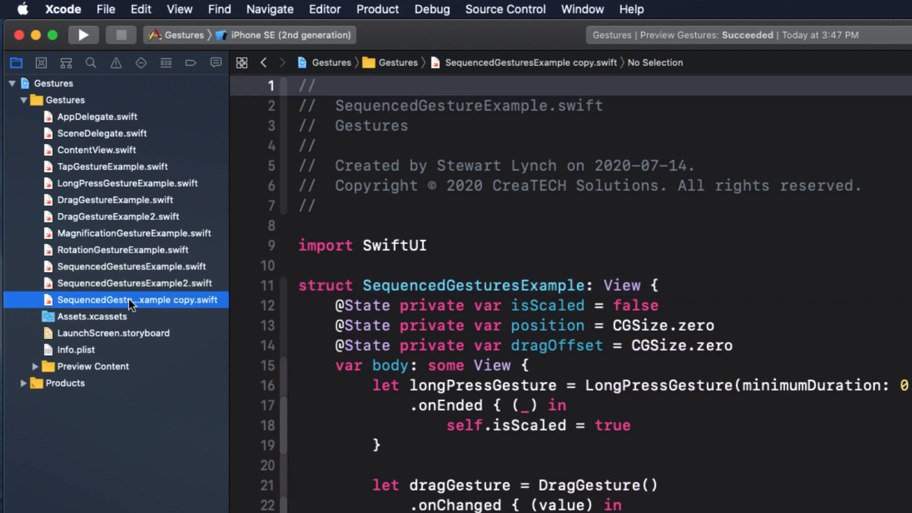
double_click(131, 299)
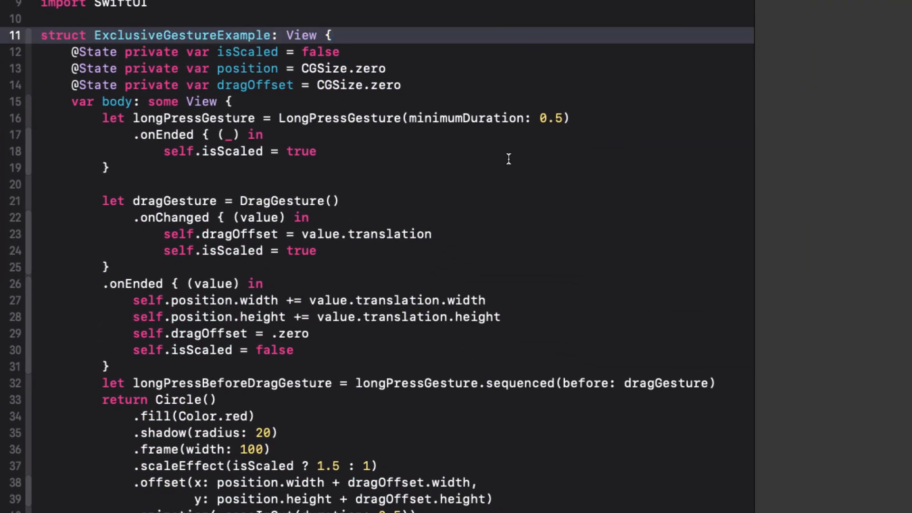
scroll(down, 3)
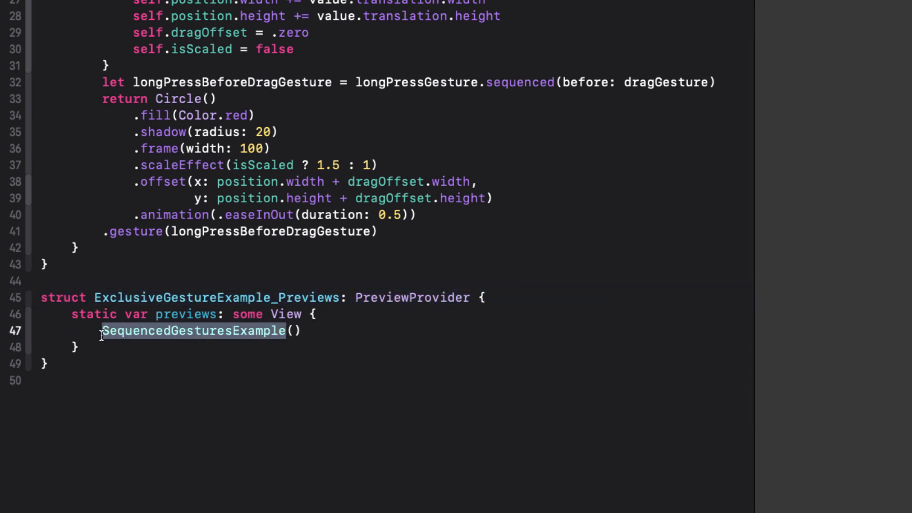
scroll(up, 3)
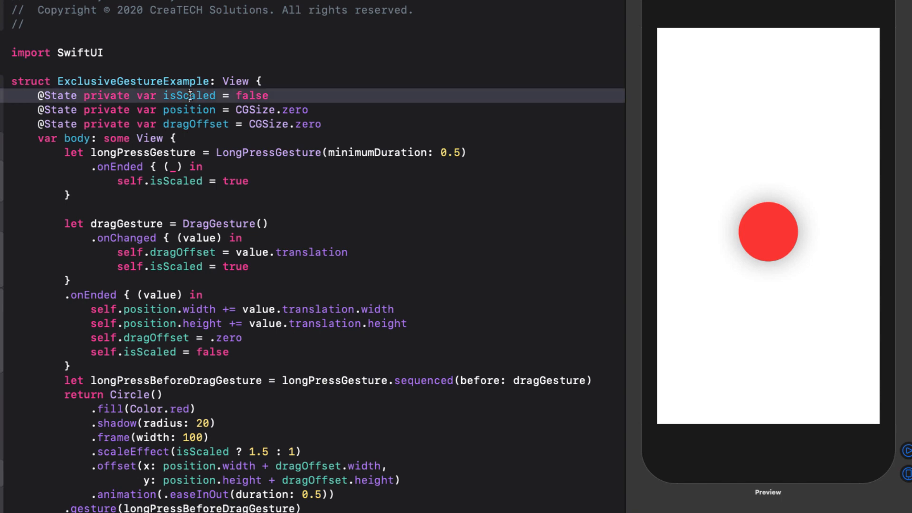
Step: Refactor-rename isScaled to colorIsGreen across the file
right_click(188, 95)
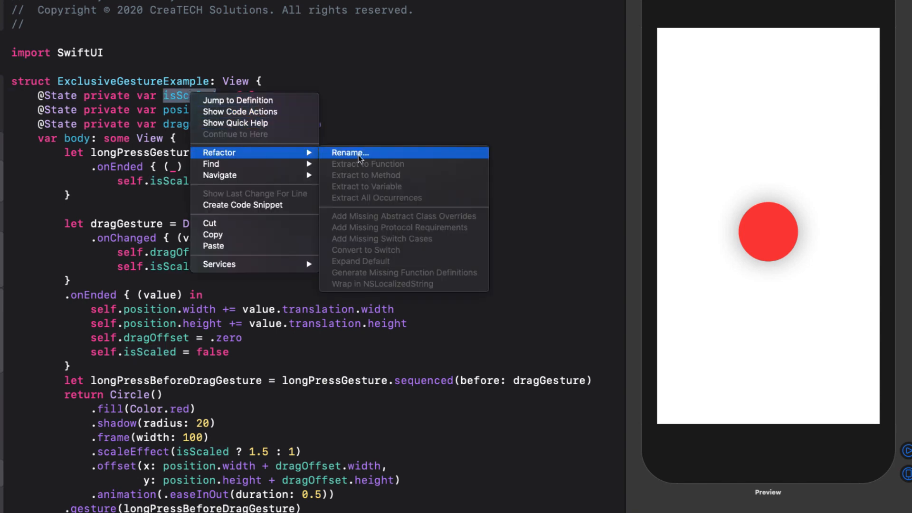
click(347, 153)
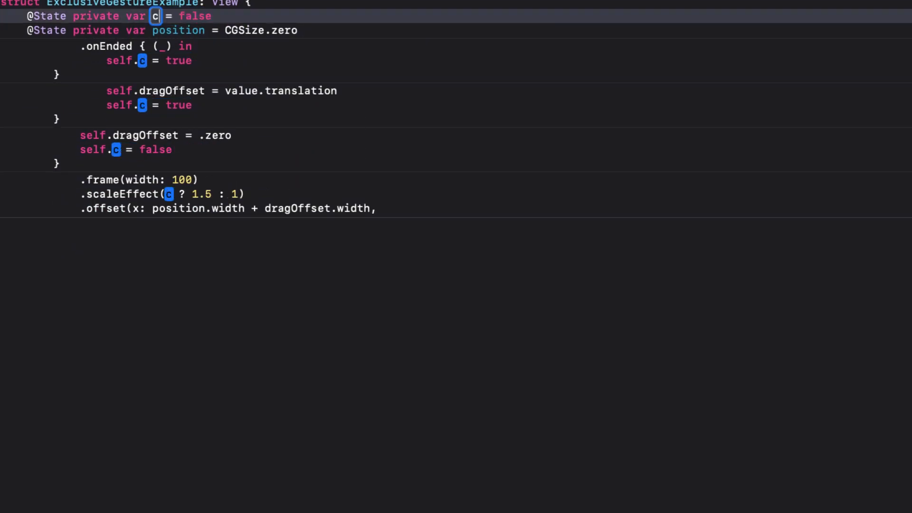
text(olorIsGreen)
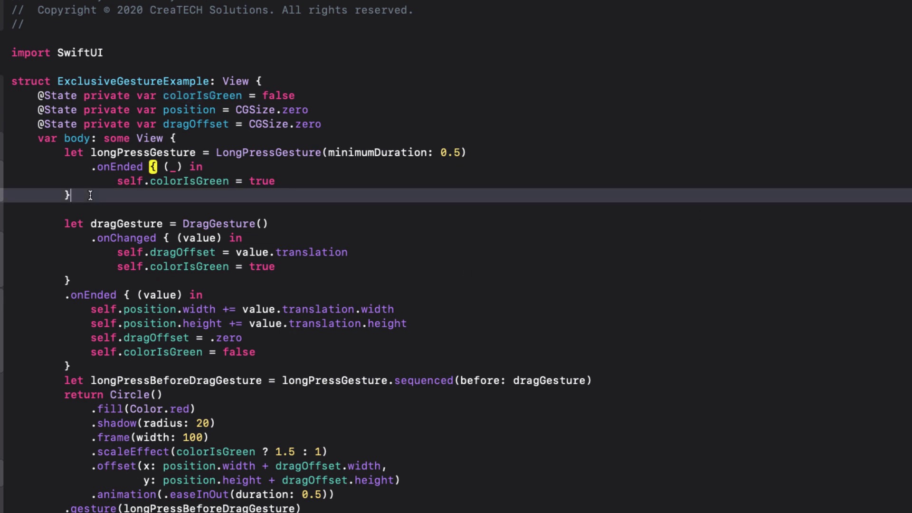
Step: Give longPressGesture an .onChanged setting colorIsGreen true and make its end handler set it false
text(.onChanged { (_) in)
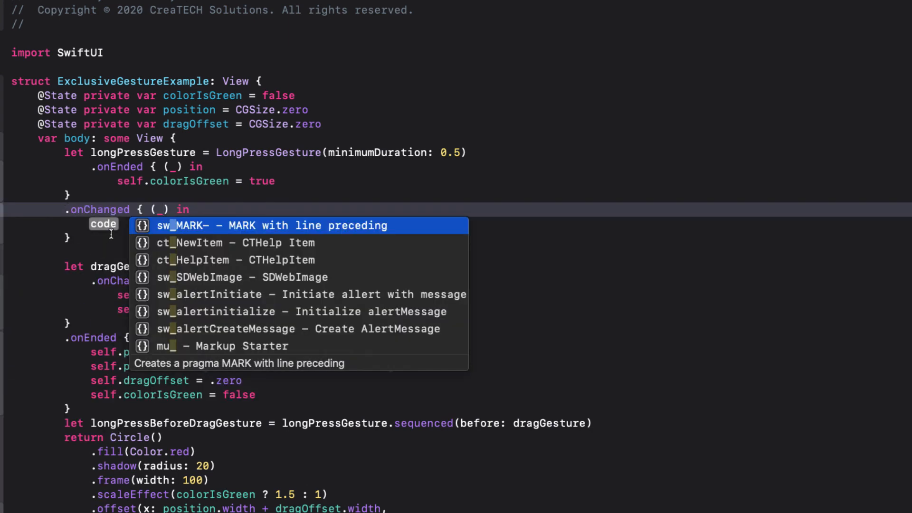
text(self.col)
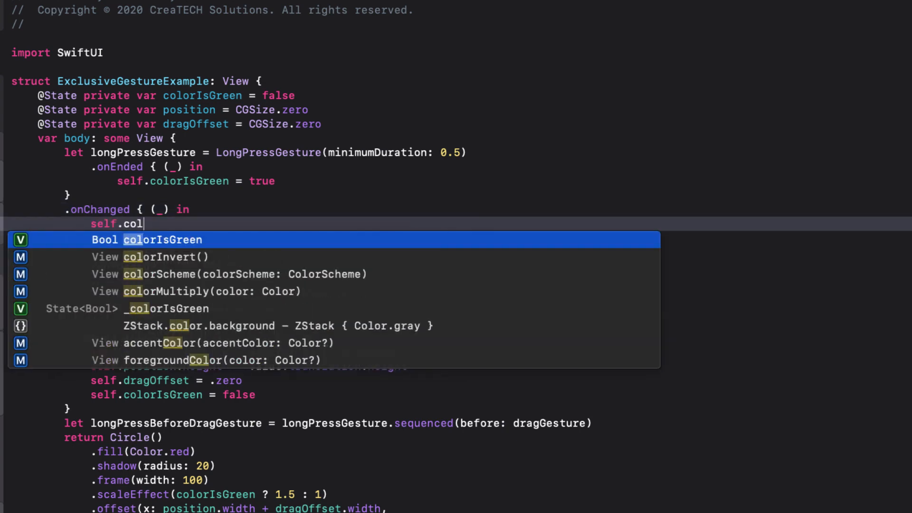
text(orIsGreen = true)
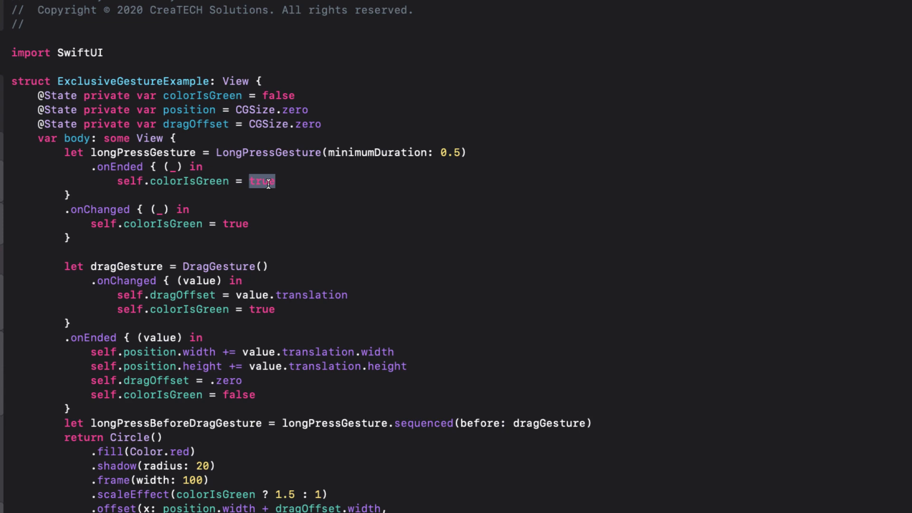
text(false)
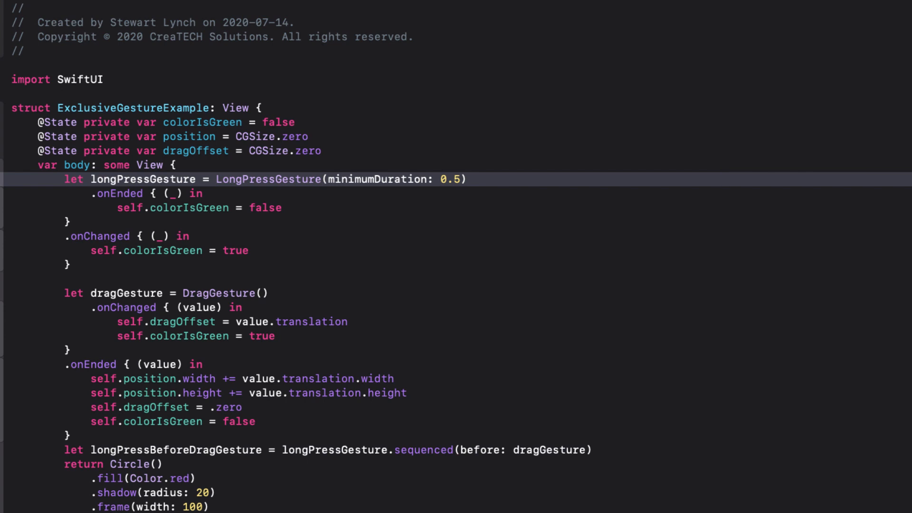
Step: Change the drag's onChanged handler to set colorIsGreen false
double_click(262, 336)
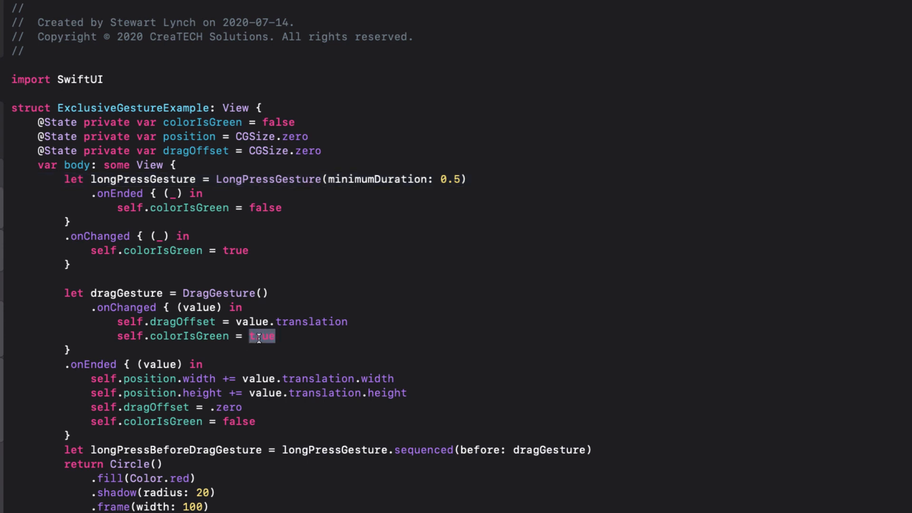
text(false)
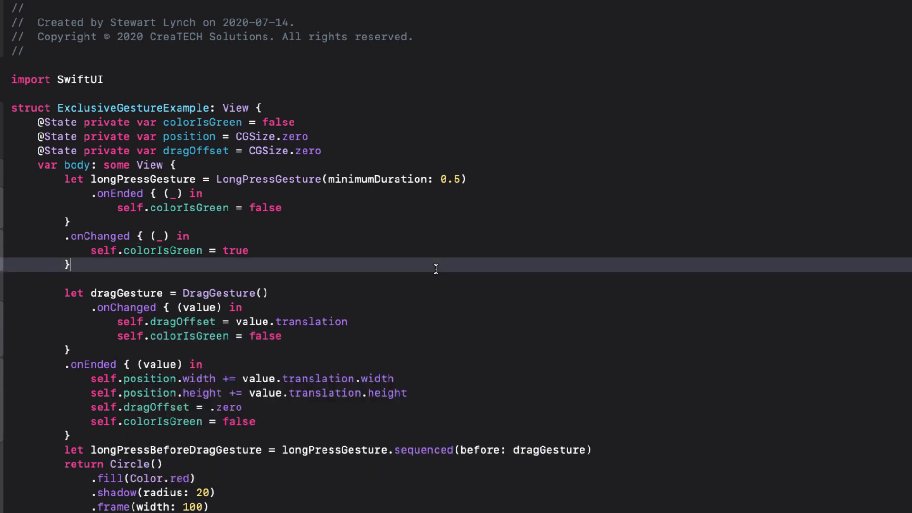
scroll(down, 3)
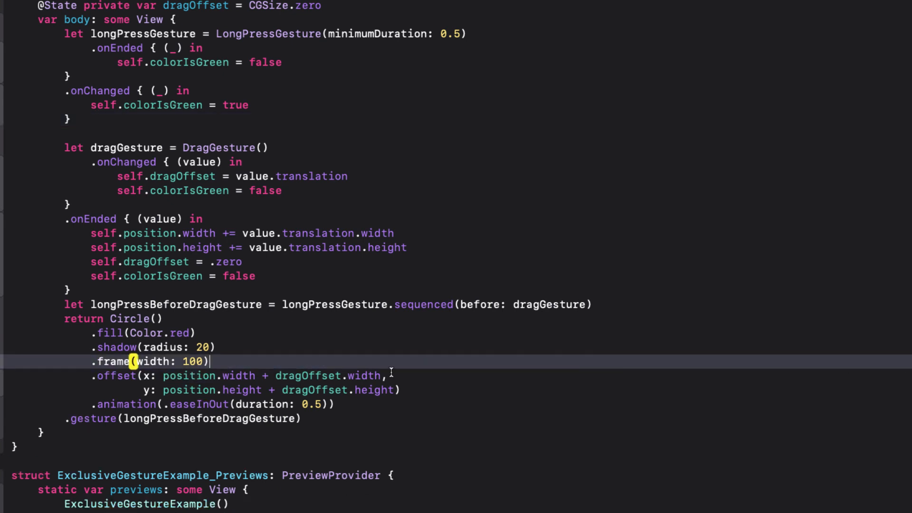
Step: Fill the circle with colorIsGreen ? Color.green : Color.red and combine gestures with exclusively(before:)
click(230, 333)
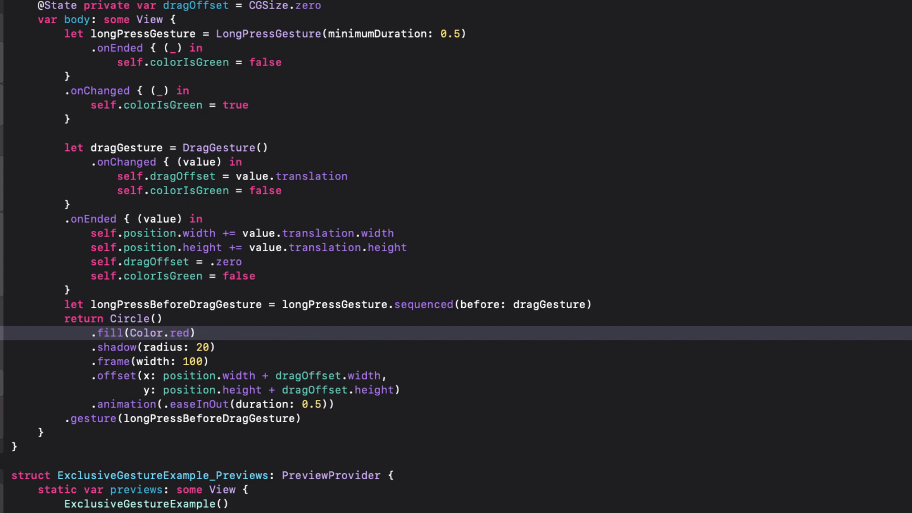
text(colorIsGreen ? Color.green :)
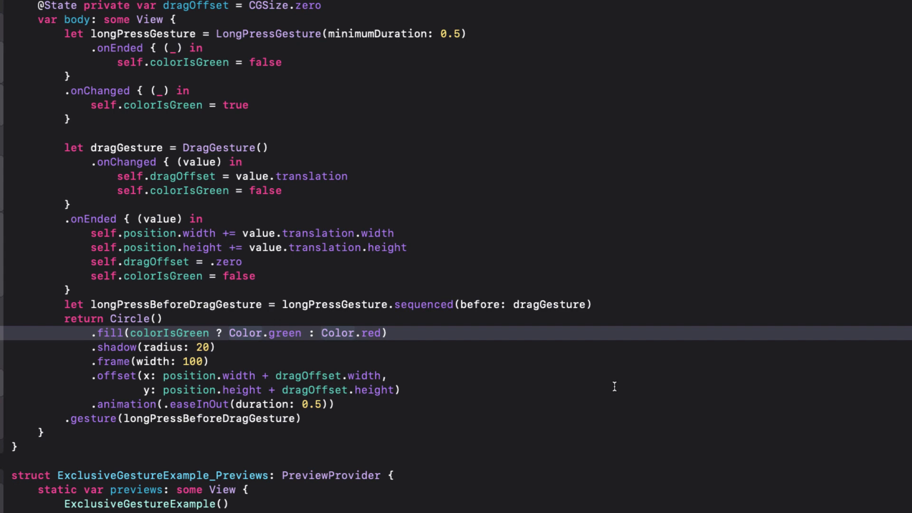
text(exc)
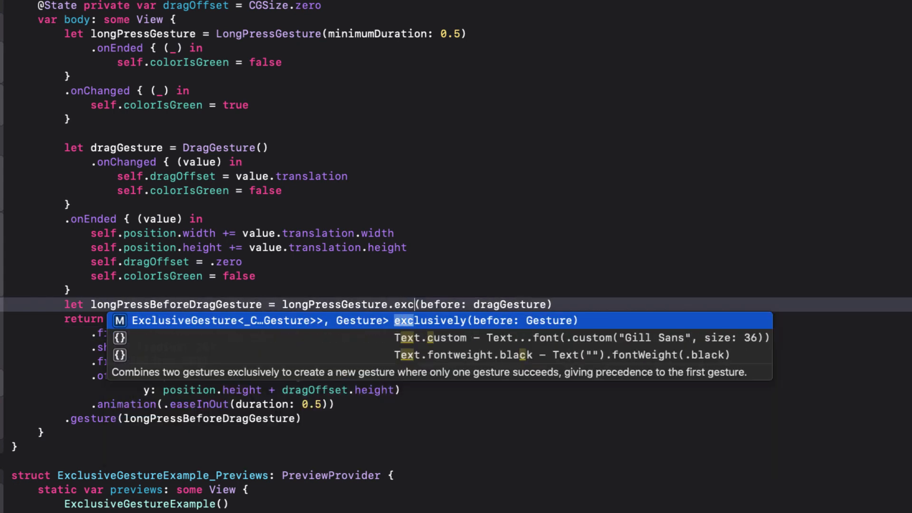
text(lusively)
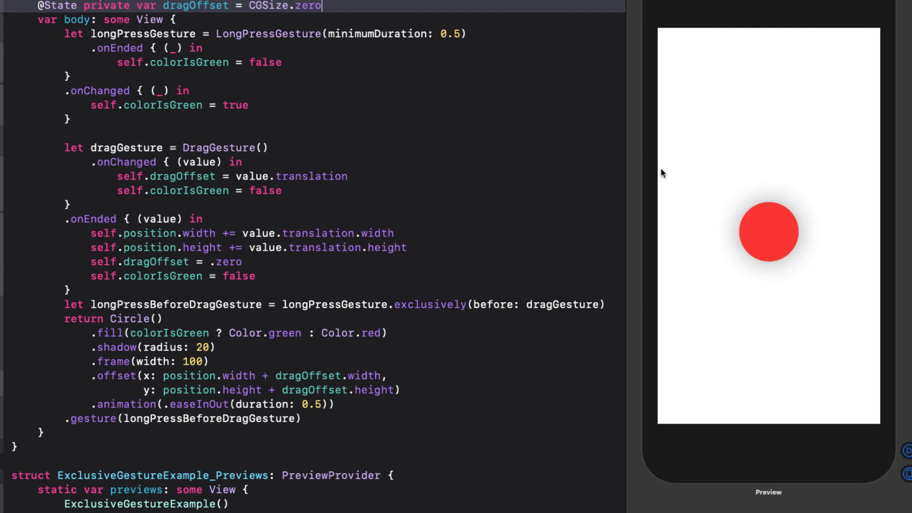
mouse_move(824, 360)
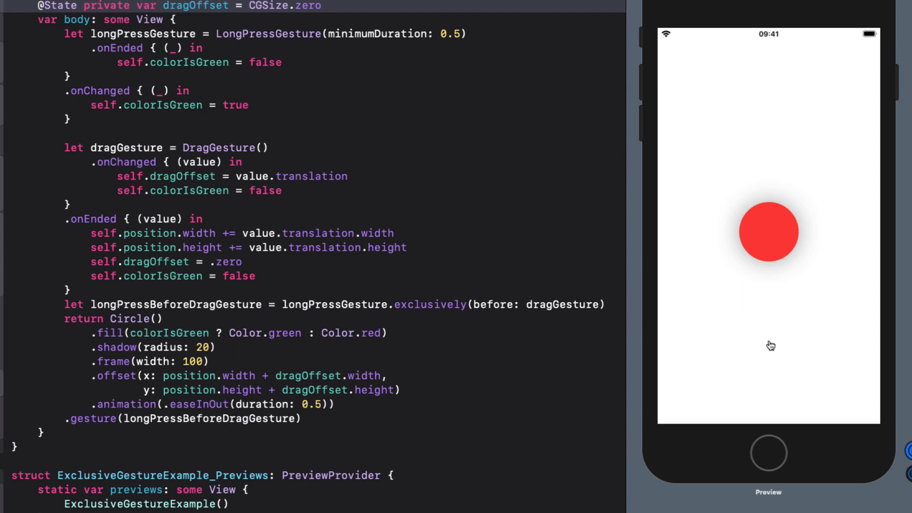
mouse_move(771, 388)
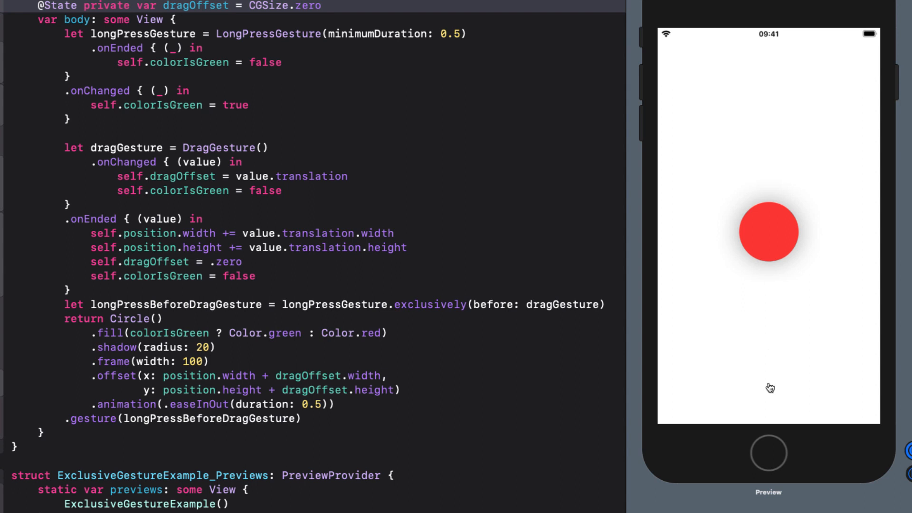
mouse_move(850, 317)
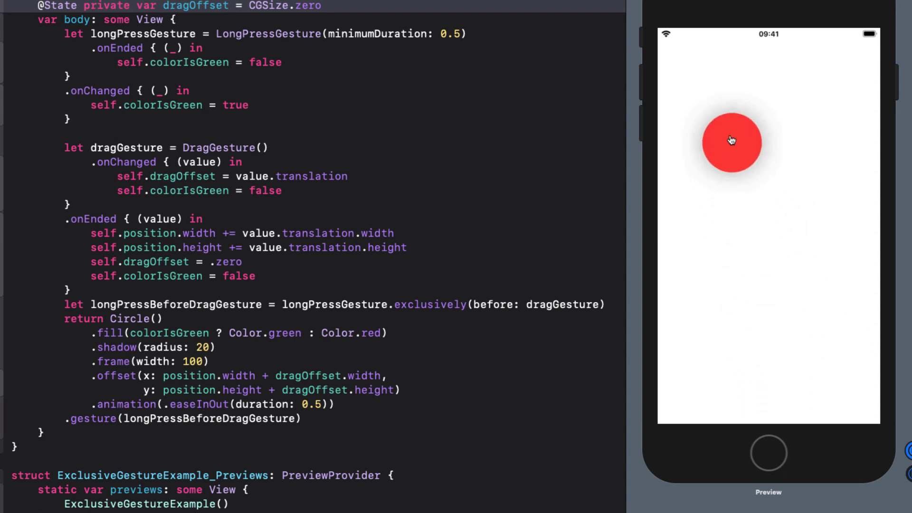
Step: Drag the red circle in the live preview toward the top left
drag(732, 143, 784, 251)
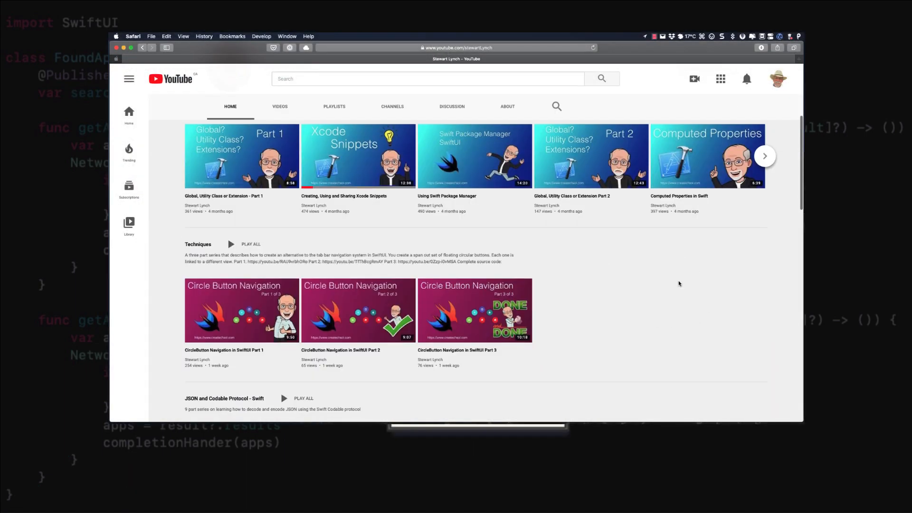
Step: Browse the YouTube channel, the Application Portfolio page, then the GitHub Repositories list
scroll(down, 3)
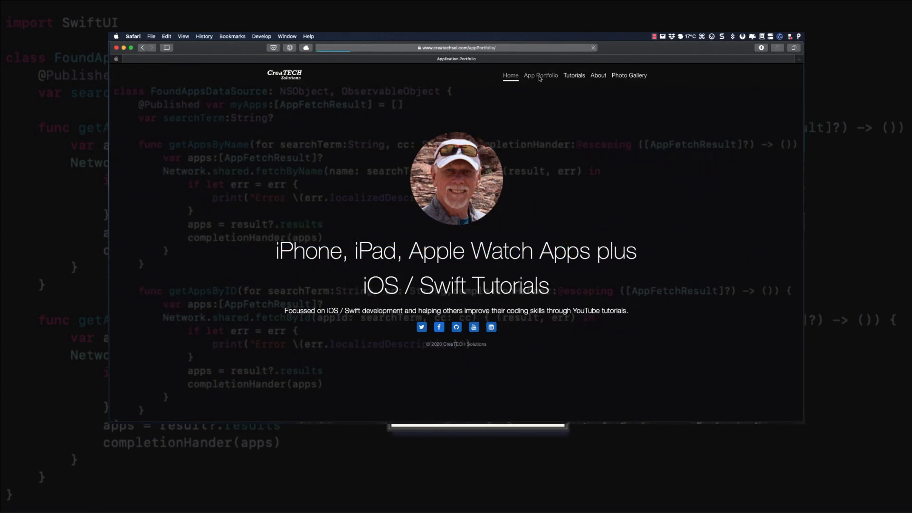
click(540, 76)
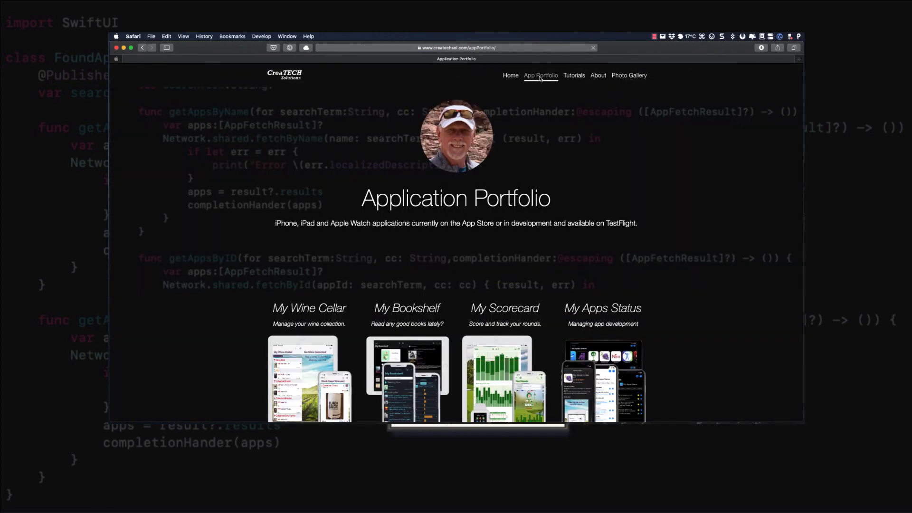
scroll(down, 3)
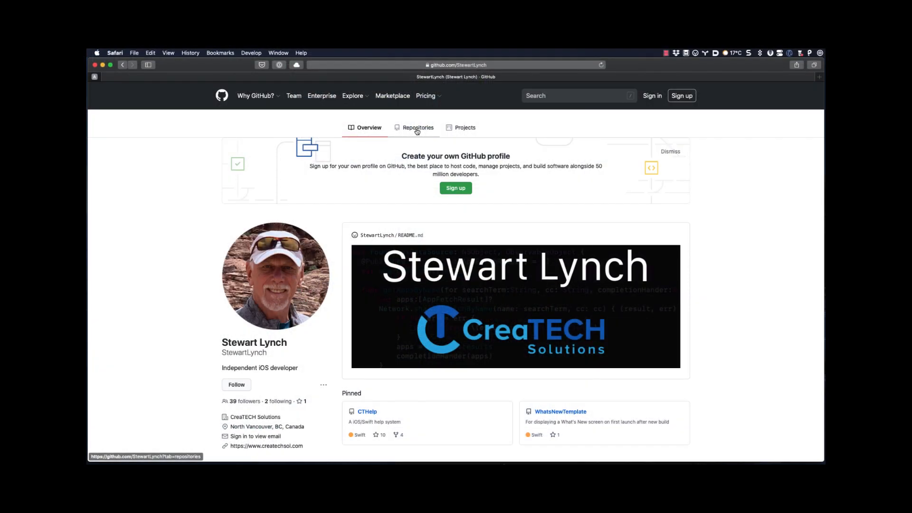
click(418, 128)
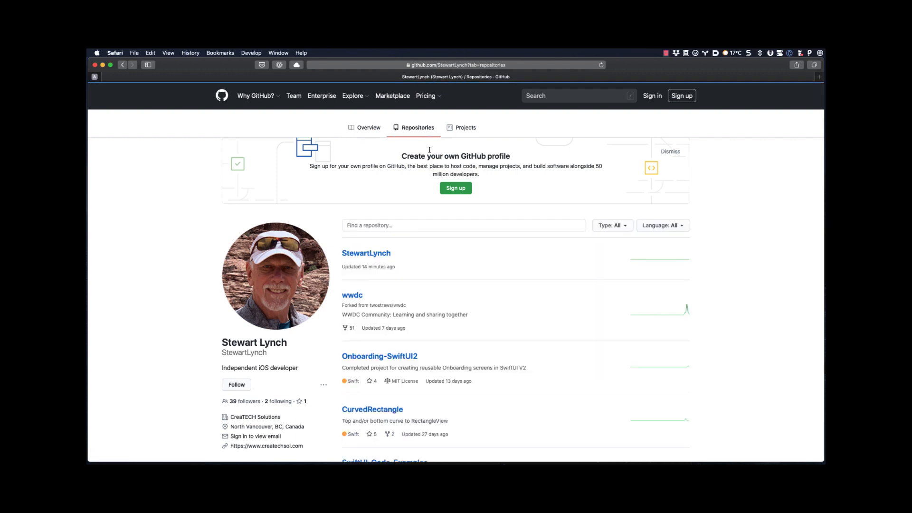
scroll(down, 3)
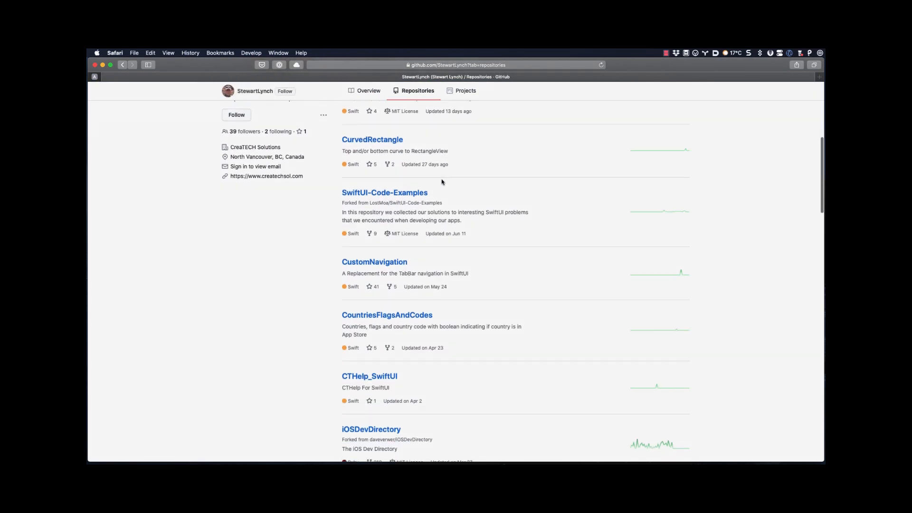